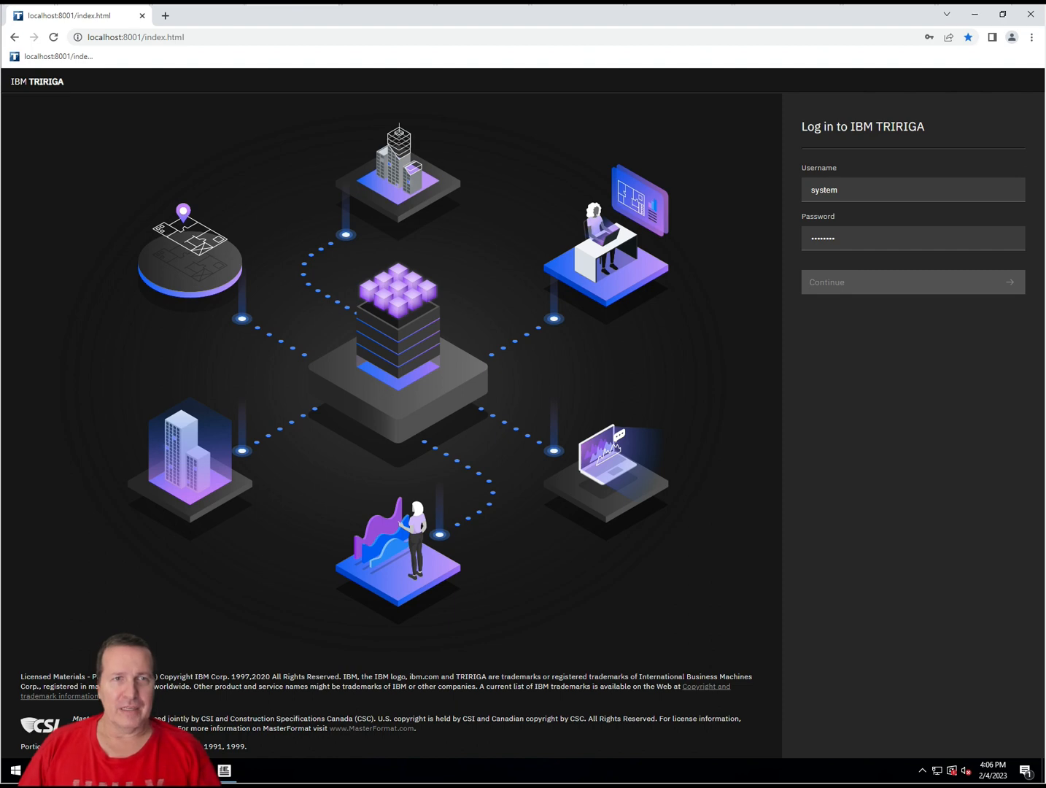
{"action": "mouse_move", "coordinate": [887, 239]}
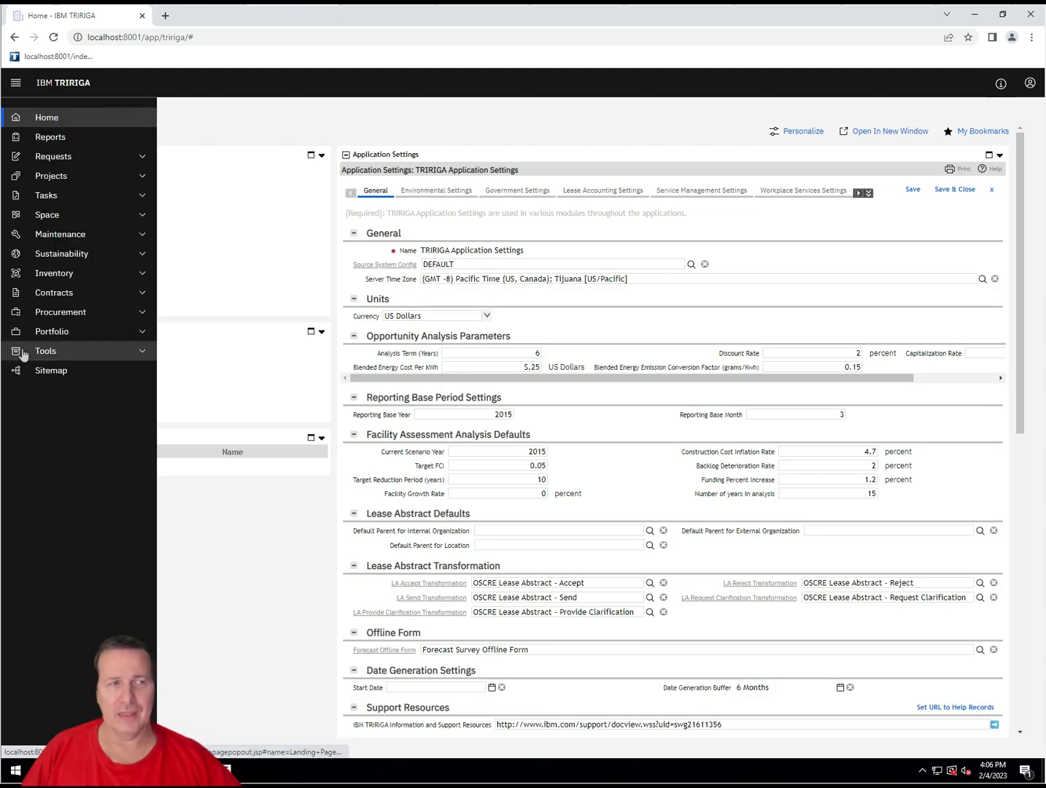
- From Tools > Report Manager, begin a new report on the System Reports list
{"action": "left_click", "coordinate": [45, 350]}
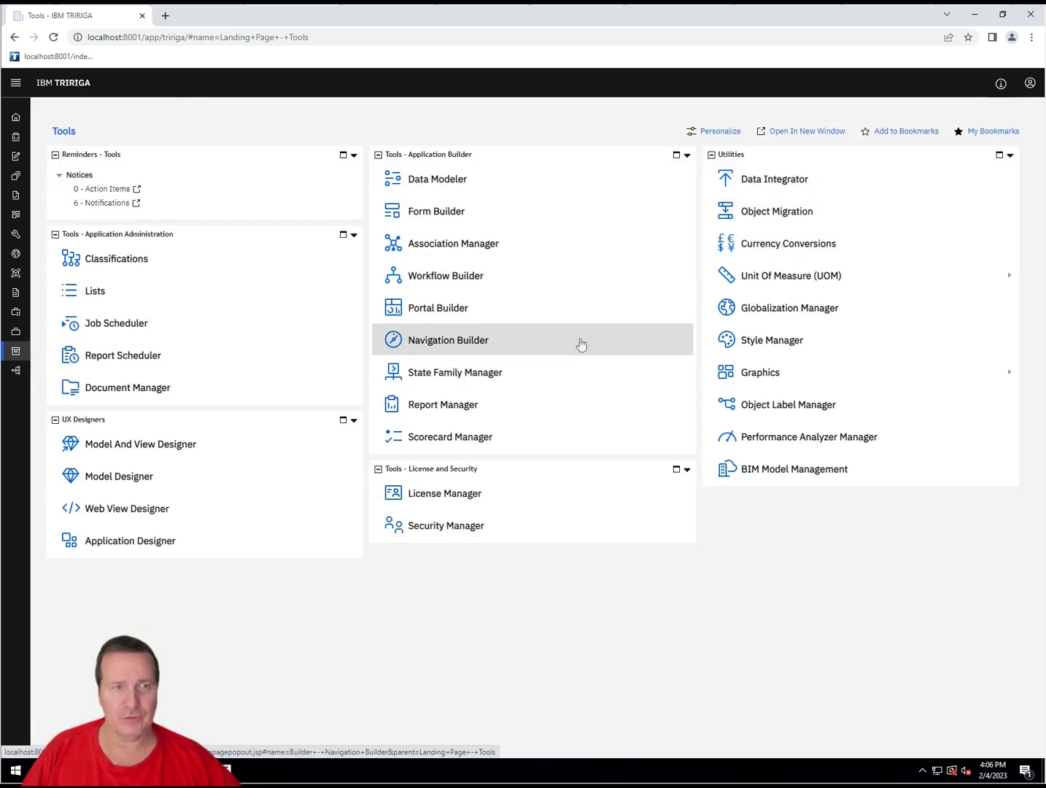
{"action": "left_click", "coordinate": [442, 405]}
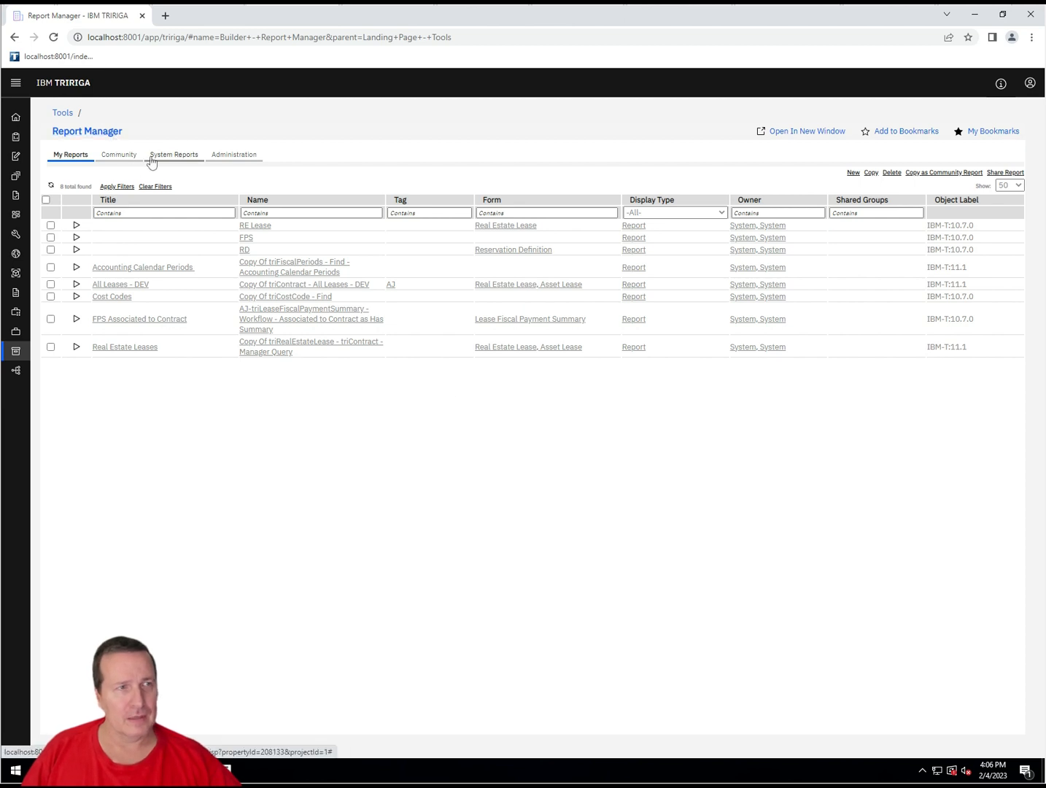
{"action": "left_click", "coordinate": [173, 155]}
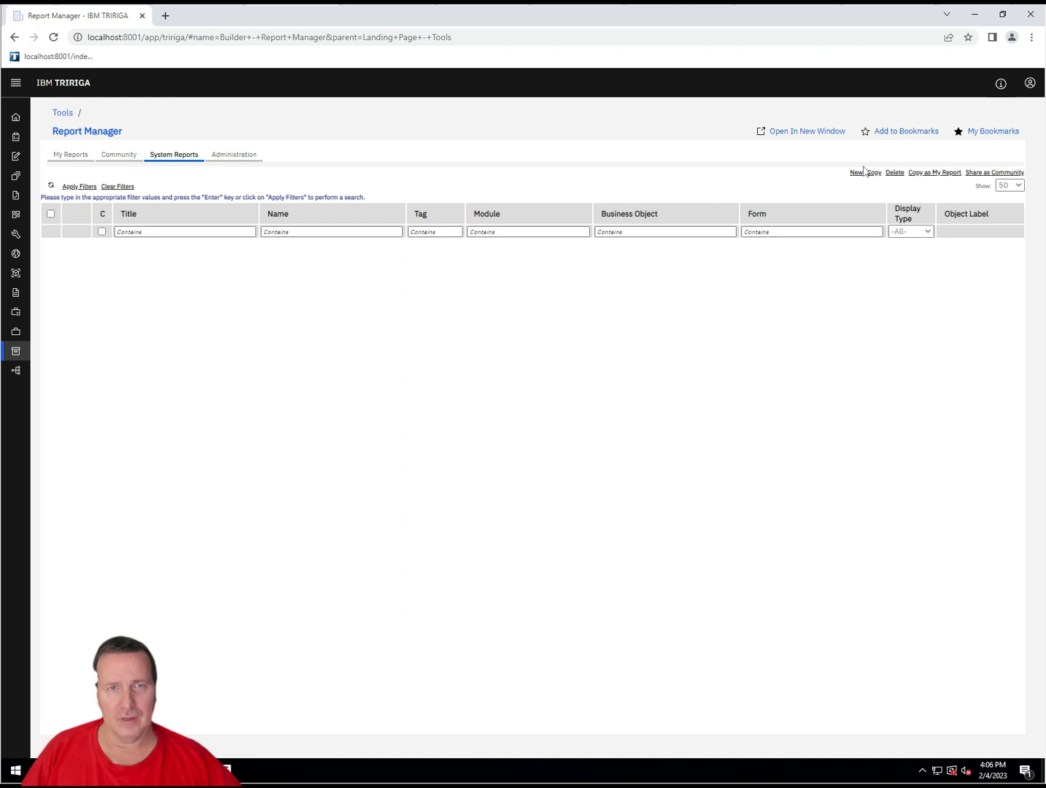
{"action": "left_click", "coordinate": [855, 172]}
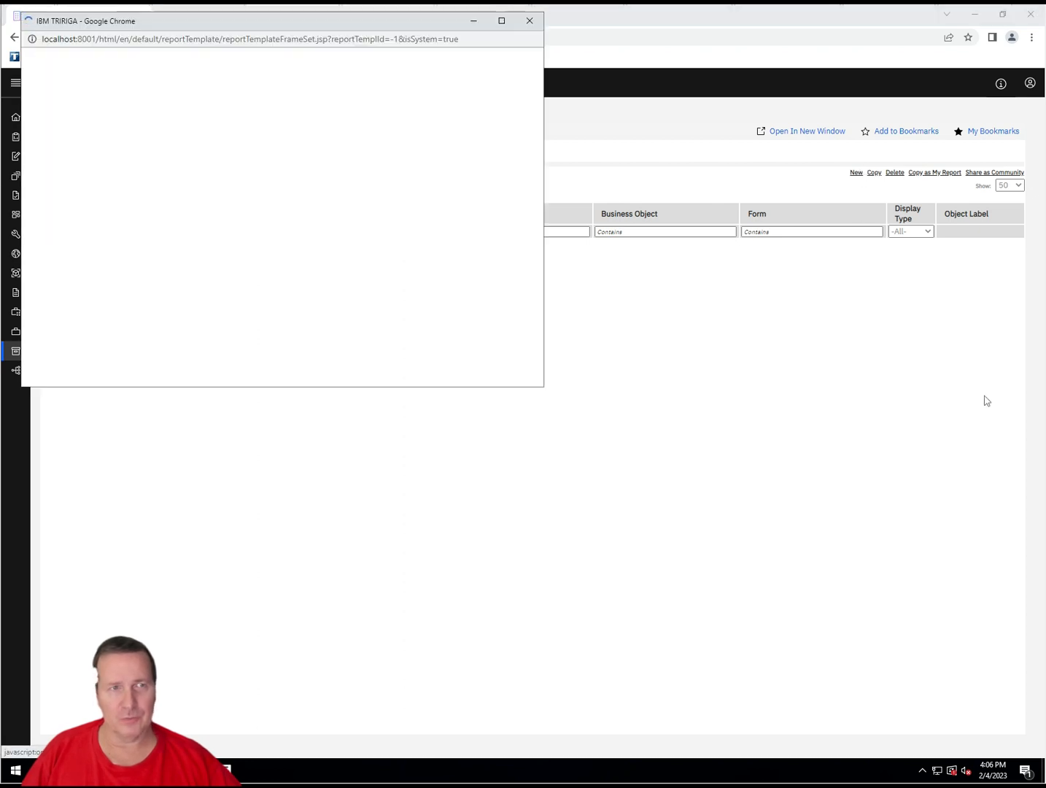
- Fill the report's Name field with cstSports via the 'cs' autocomplete
{"action": "left_click", "coordinate": [855, 172]}
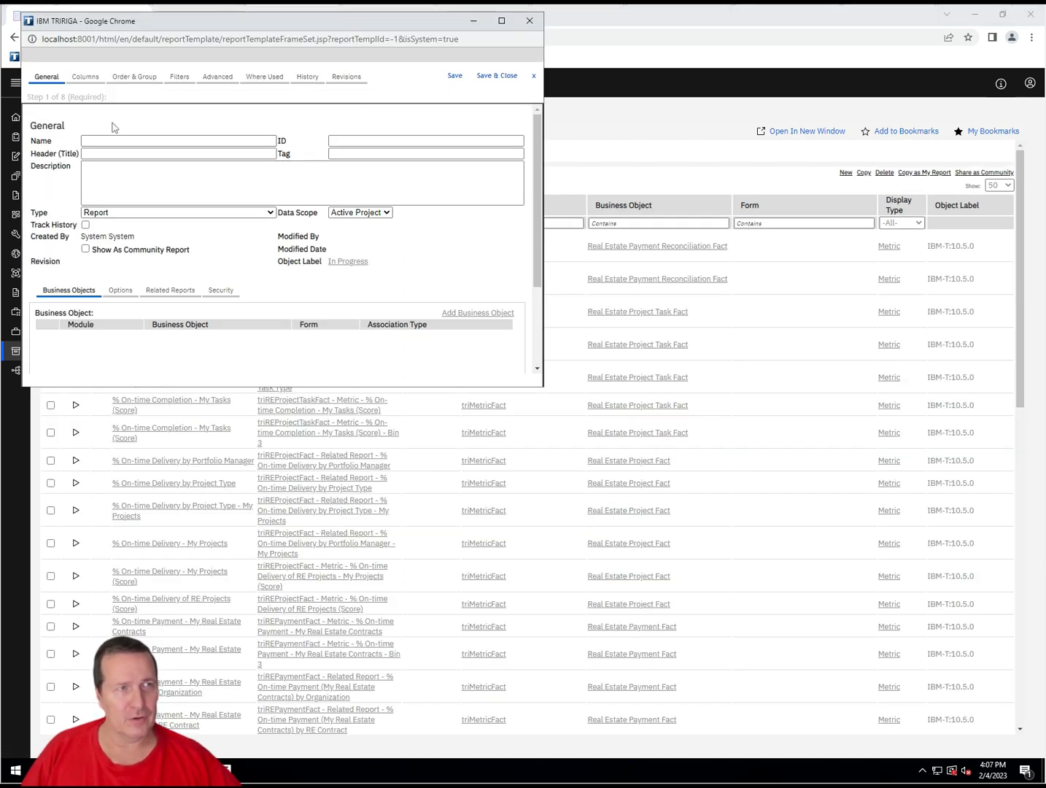
{"action": "left_click", "coordinate": [178, 140]}
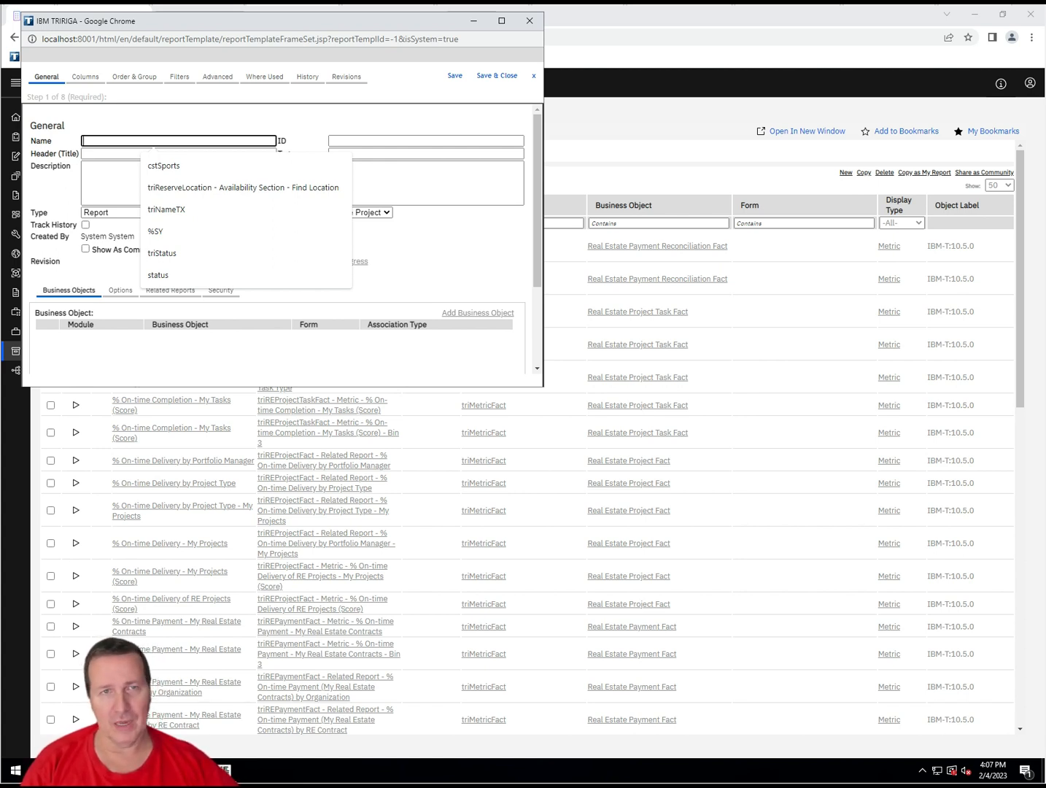
{"action": "type", "text": "cstSports"}
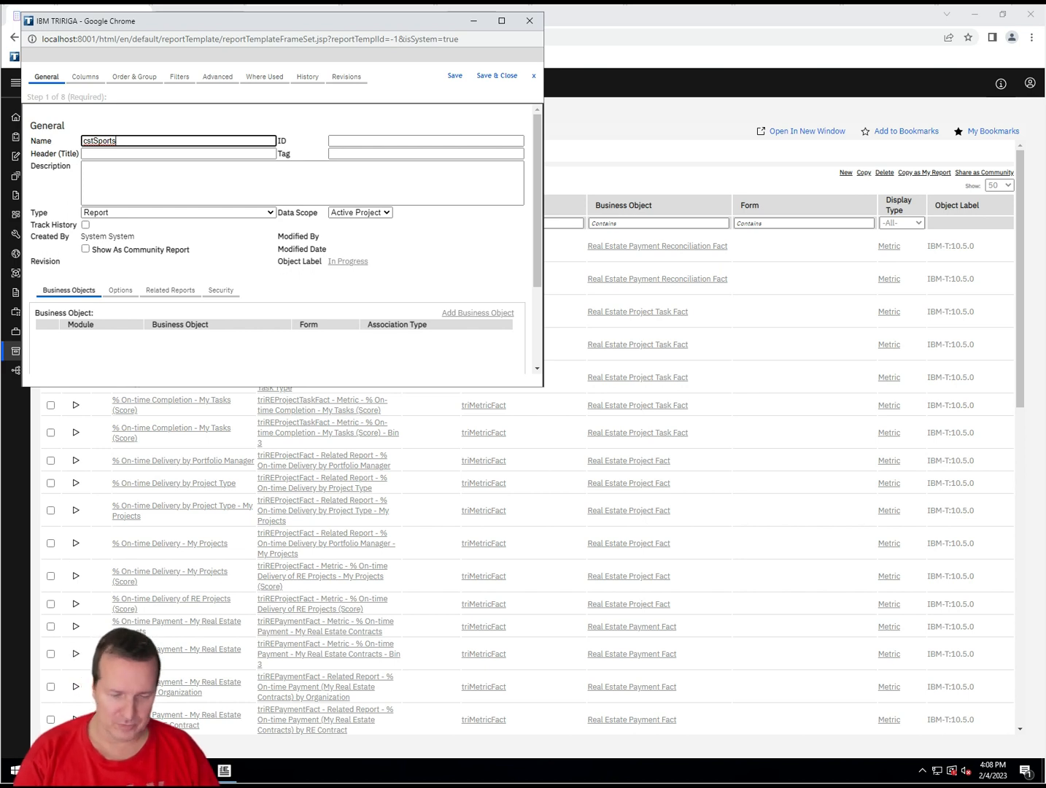
- Extend the report name to 'cstSports - Manager Query'
{"action": "type", "text": "-"}
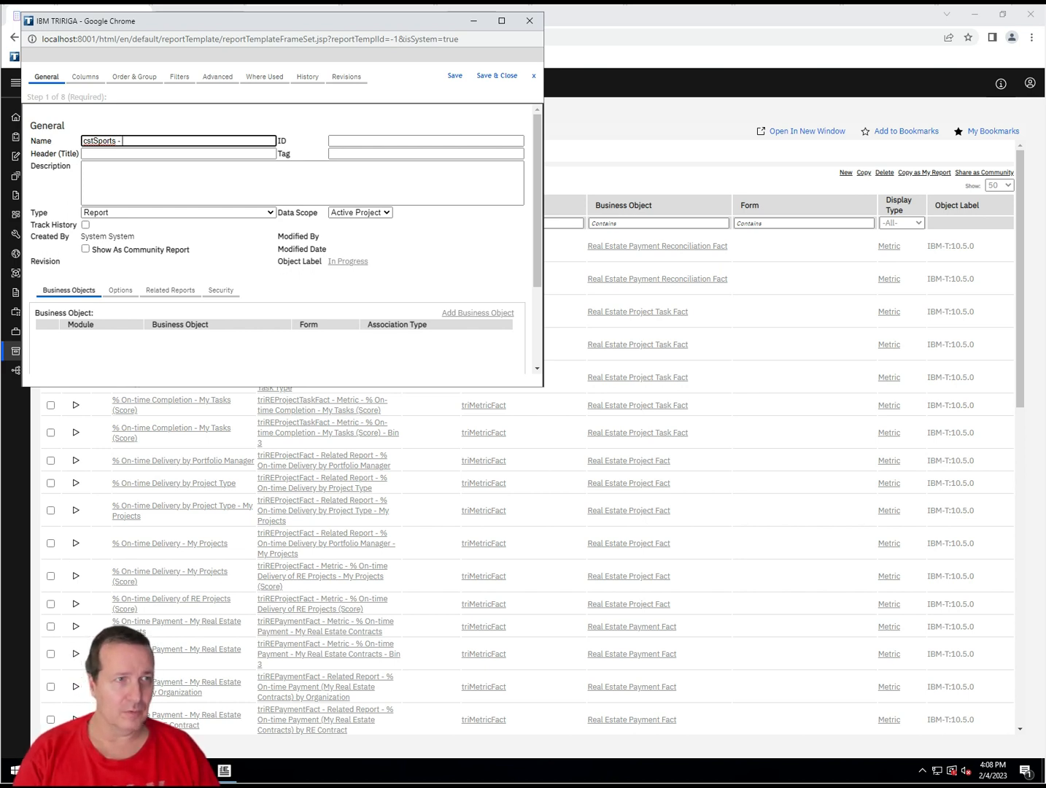
{"action": "type", "text": "Man"}
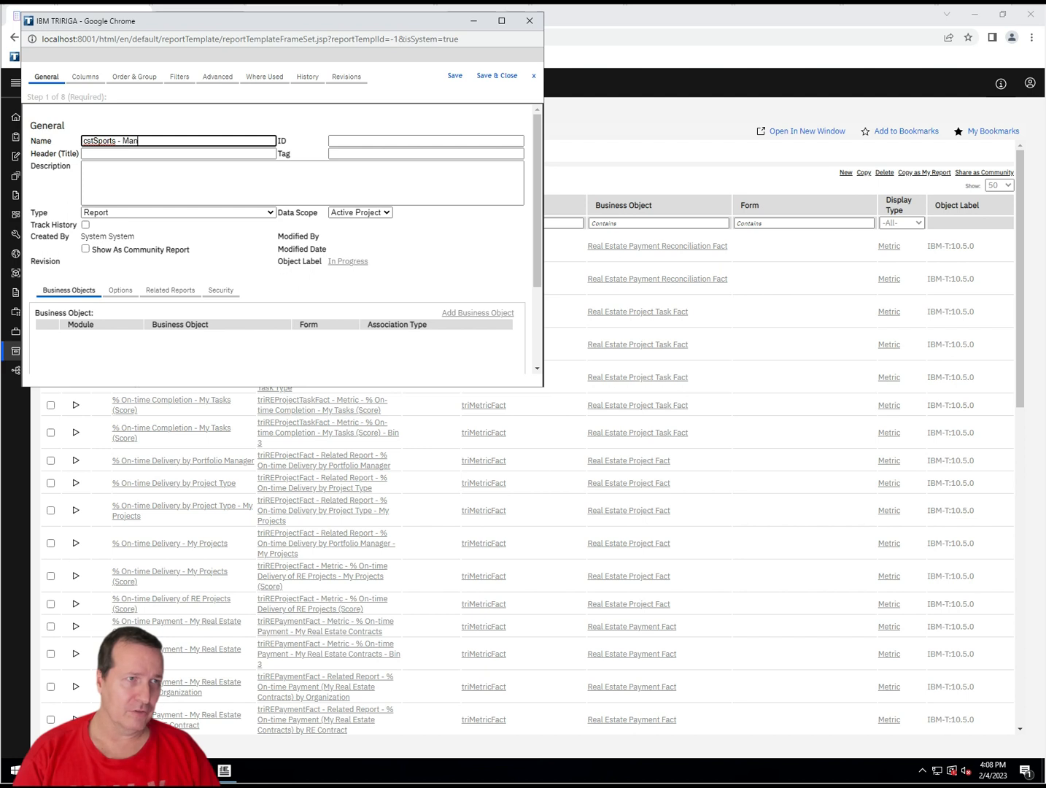
{"action": "type", "text": "a"}
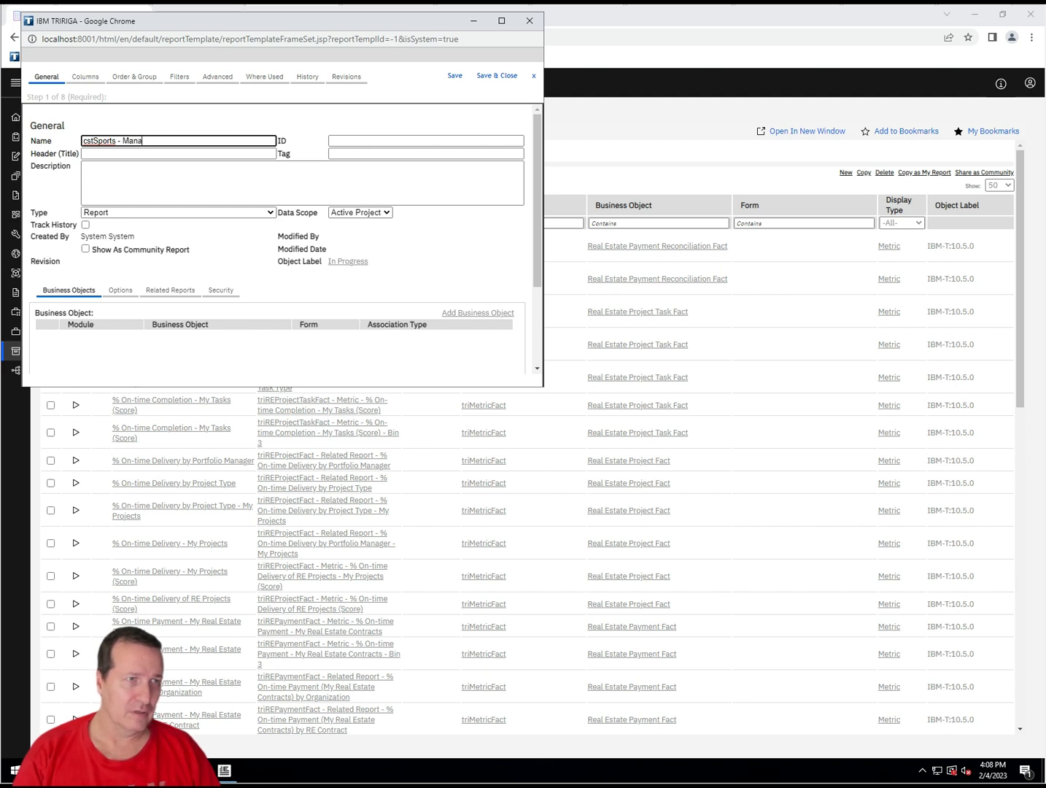
{"action": "type", "text": "ger Query"}
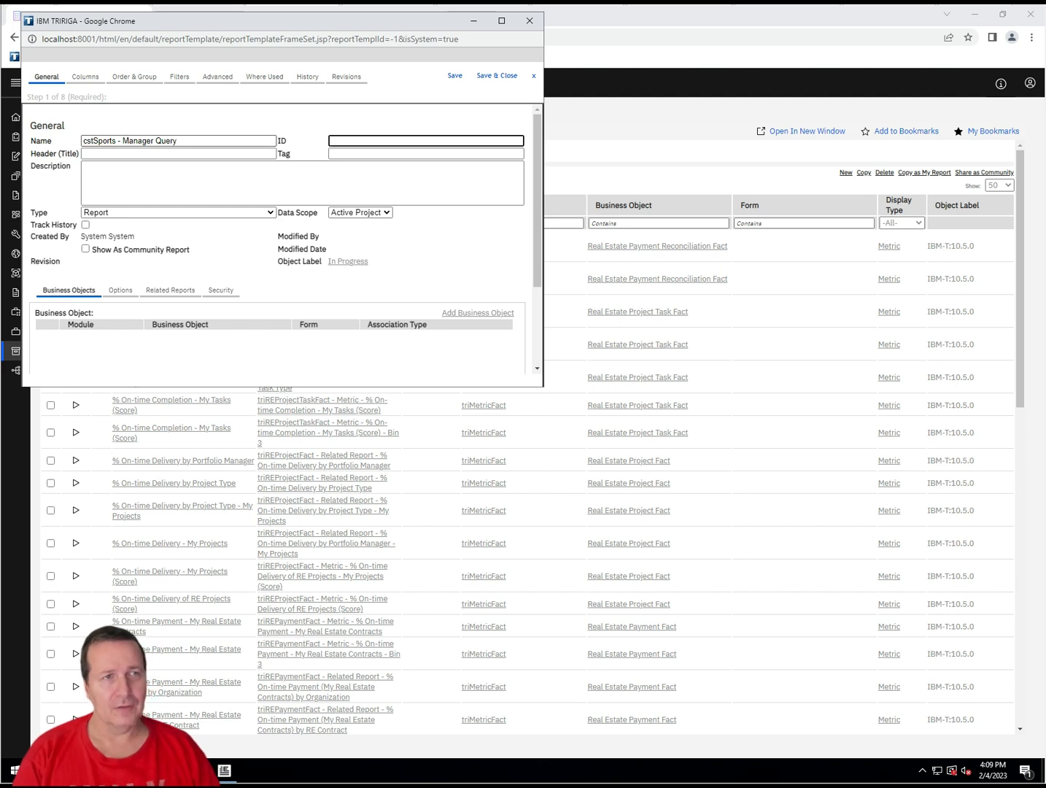
- Set ID to CUSTOM, Header (Title) to Sports and Tag to Manager
{"action": "type", "text": "CUSTOM"}
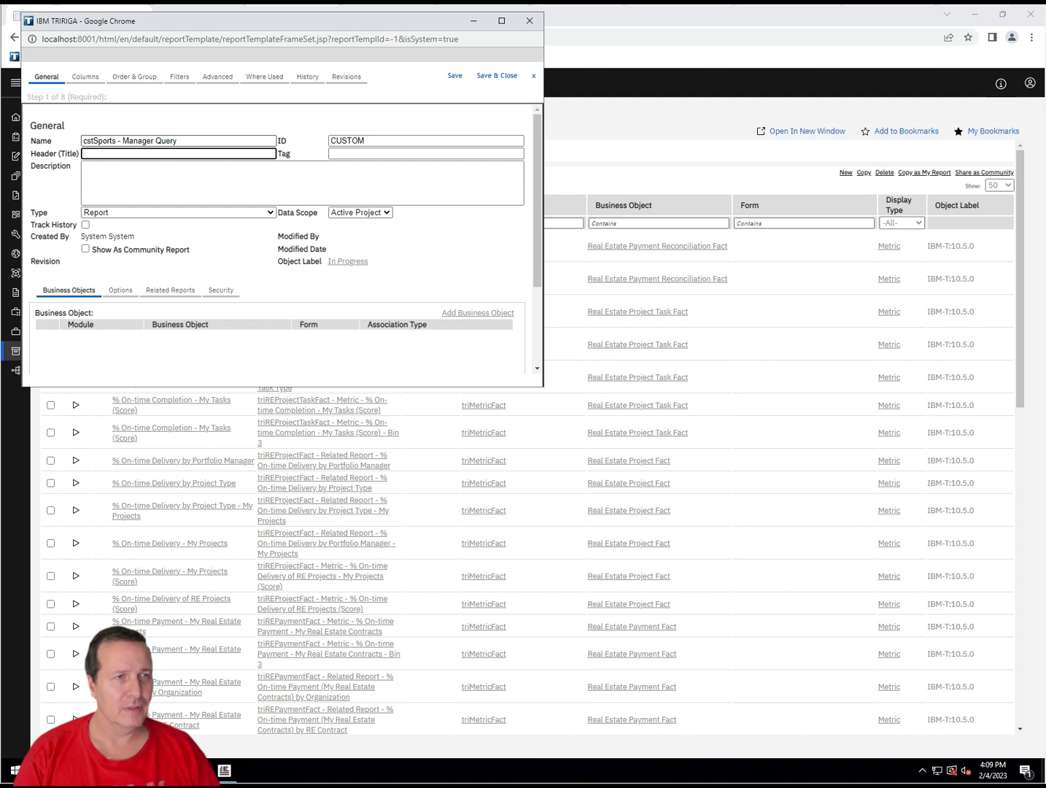
{"action": "type", "text": "Sp"}
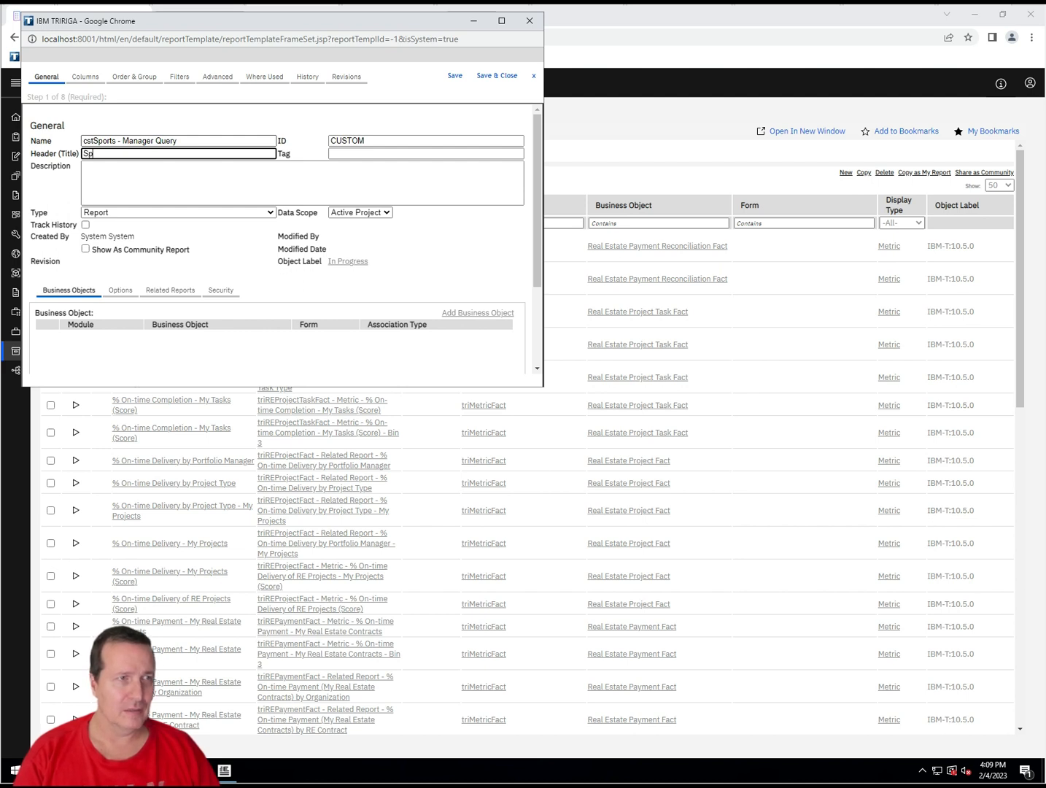
{"action": "type", "text": "ports"}
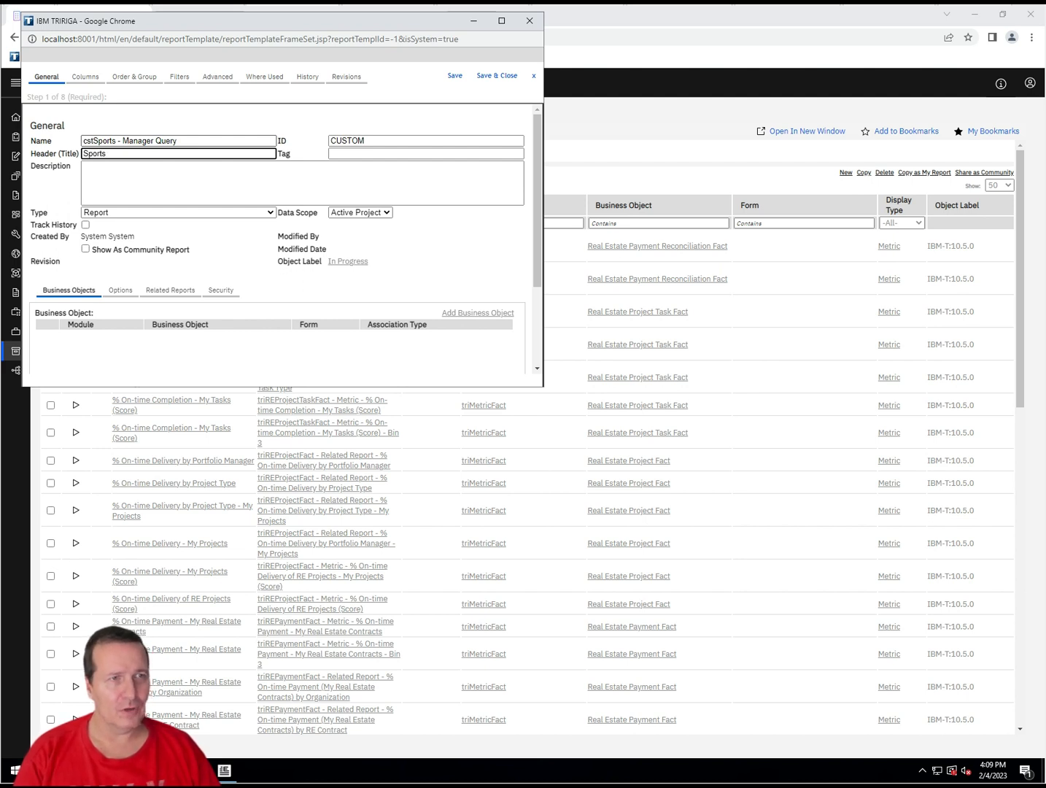
{"action": "type", "text": "M"}
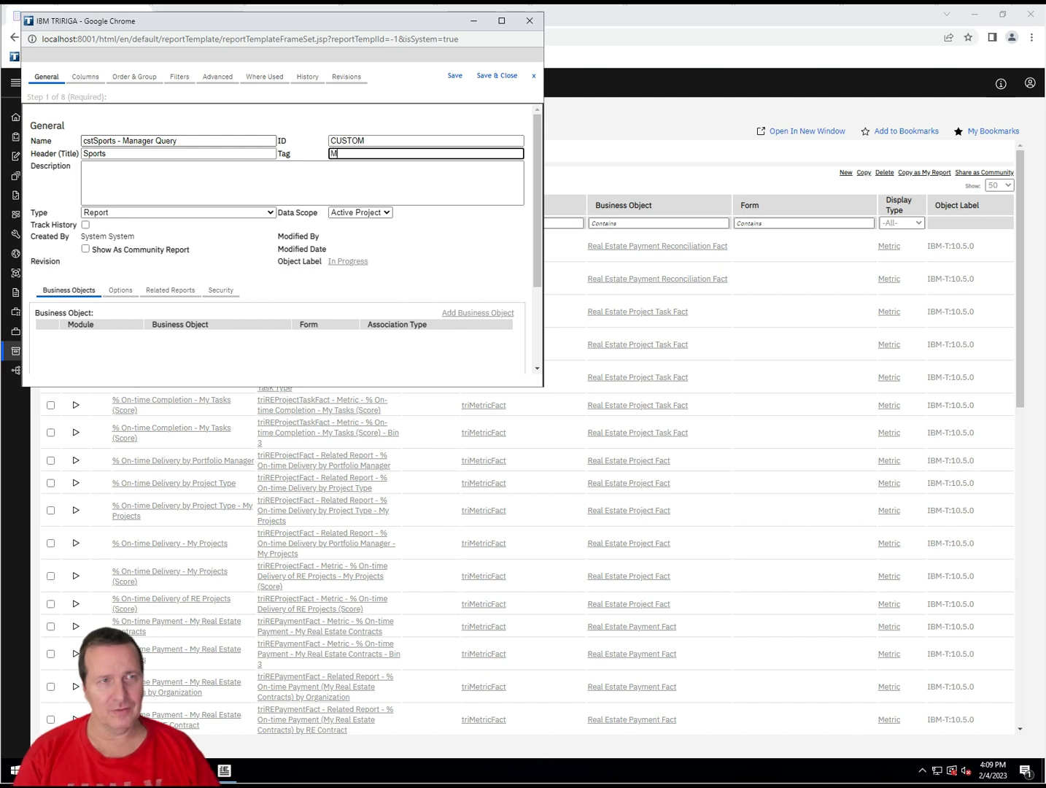
{"action": "type", "text": "anager"}
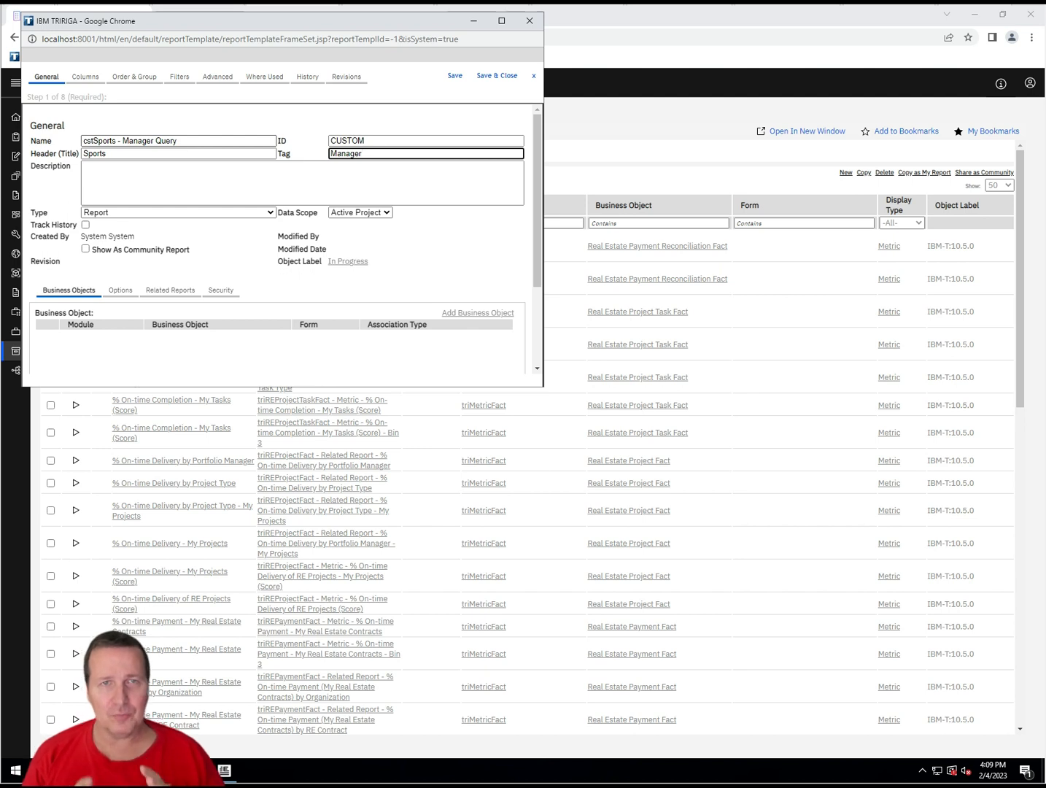
{"action": "left_click", "coordinate": [426, 153]}
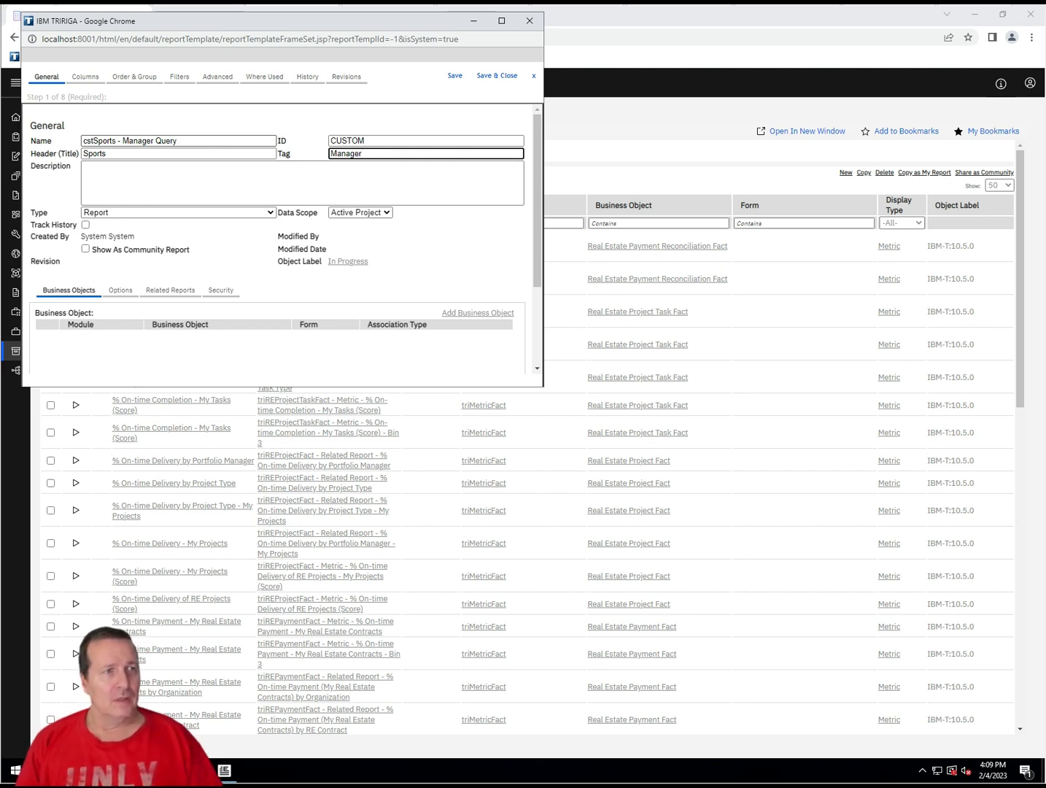
- Set the report Type to Query and its Data Scope to All Projects
{"action": "left_click", "coordinate": [178, 213]}
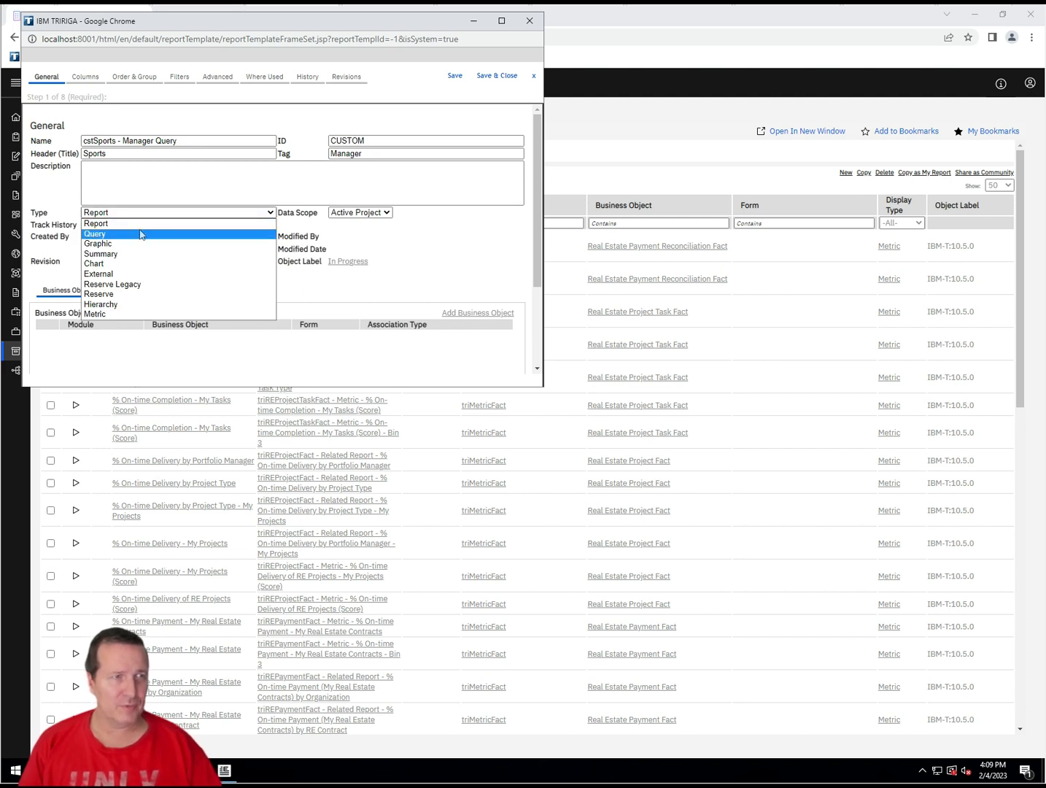
{"action": "left_click", "coordinate": [95, 234]}
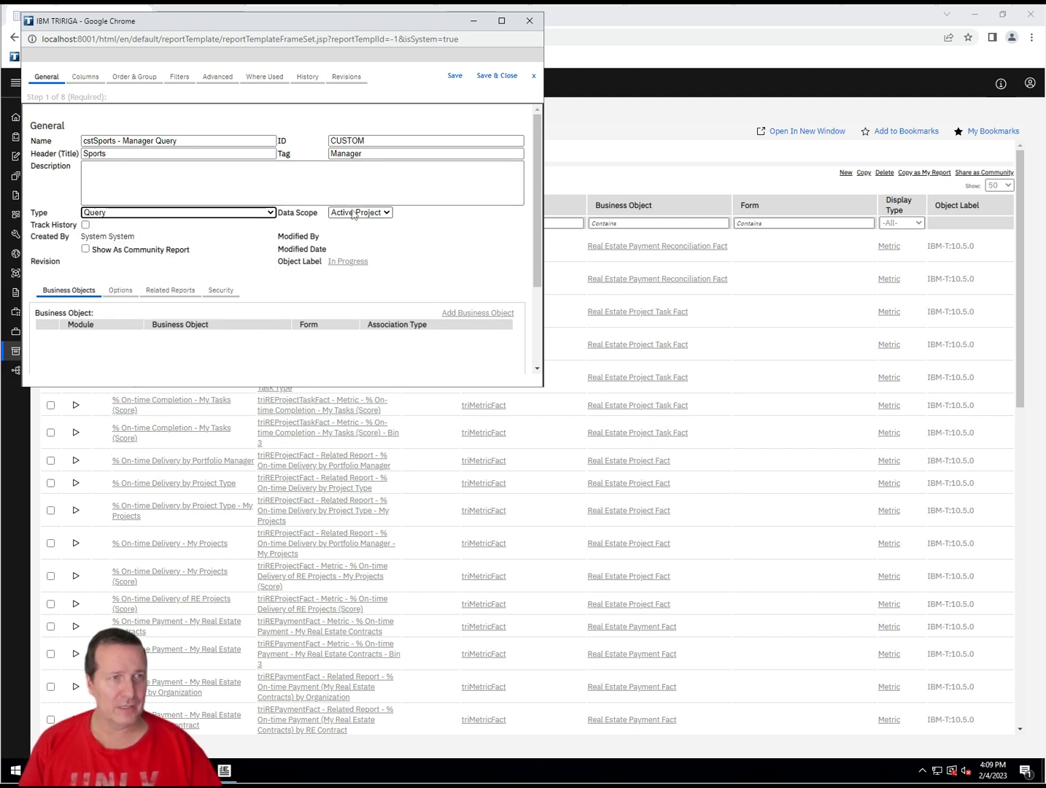
{"action": "left_click", "coordinate": [359, 213]}
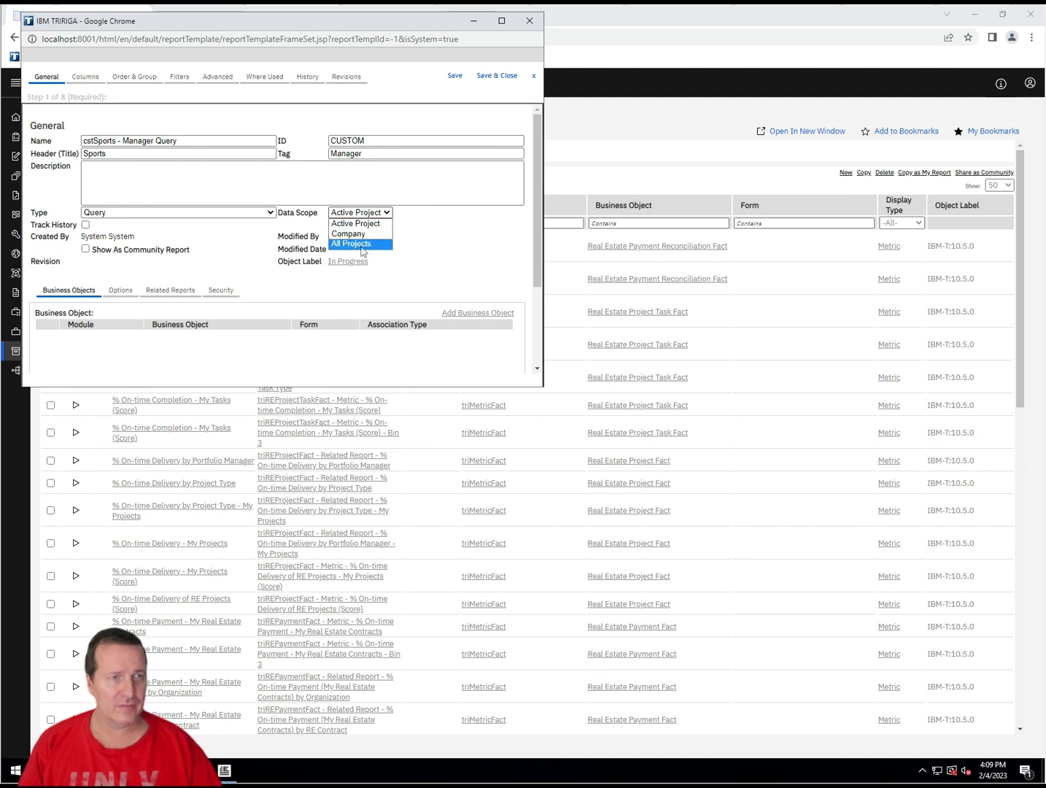
{"action": "left_click", "coordinate": [350, 243]}
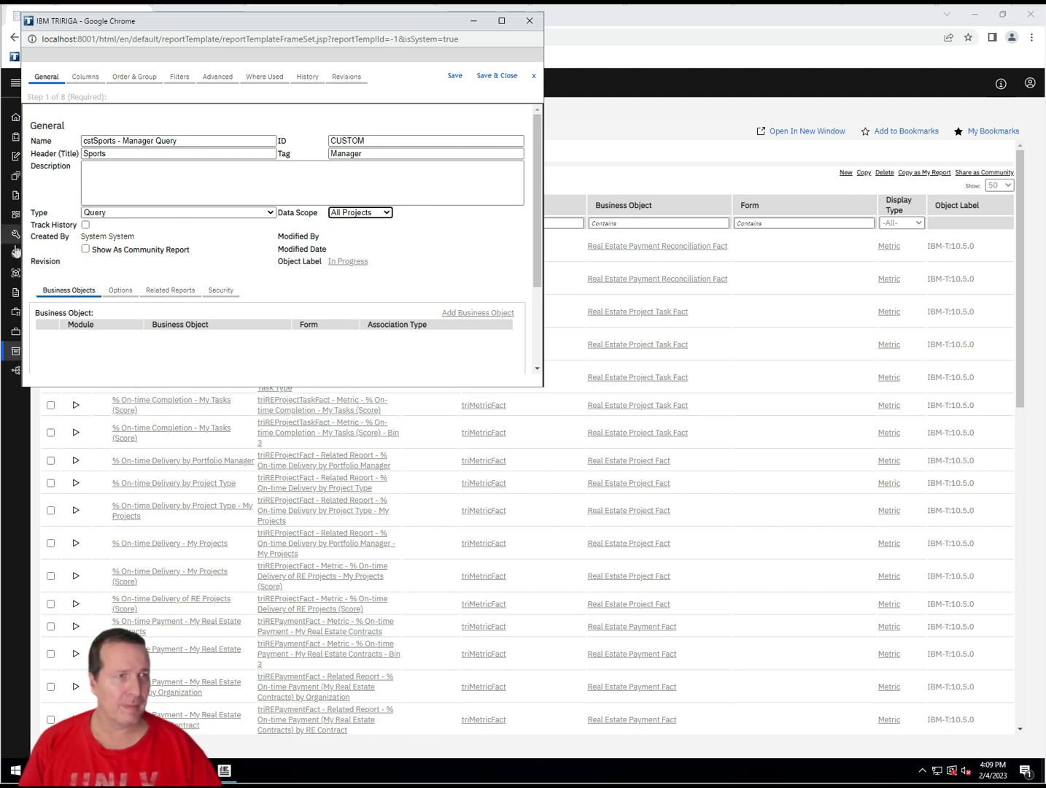
{"action": "mouse_move", "coordinate": [169, 292]}
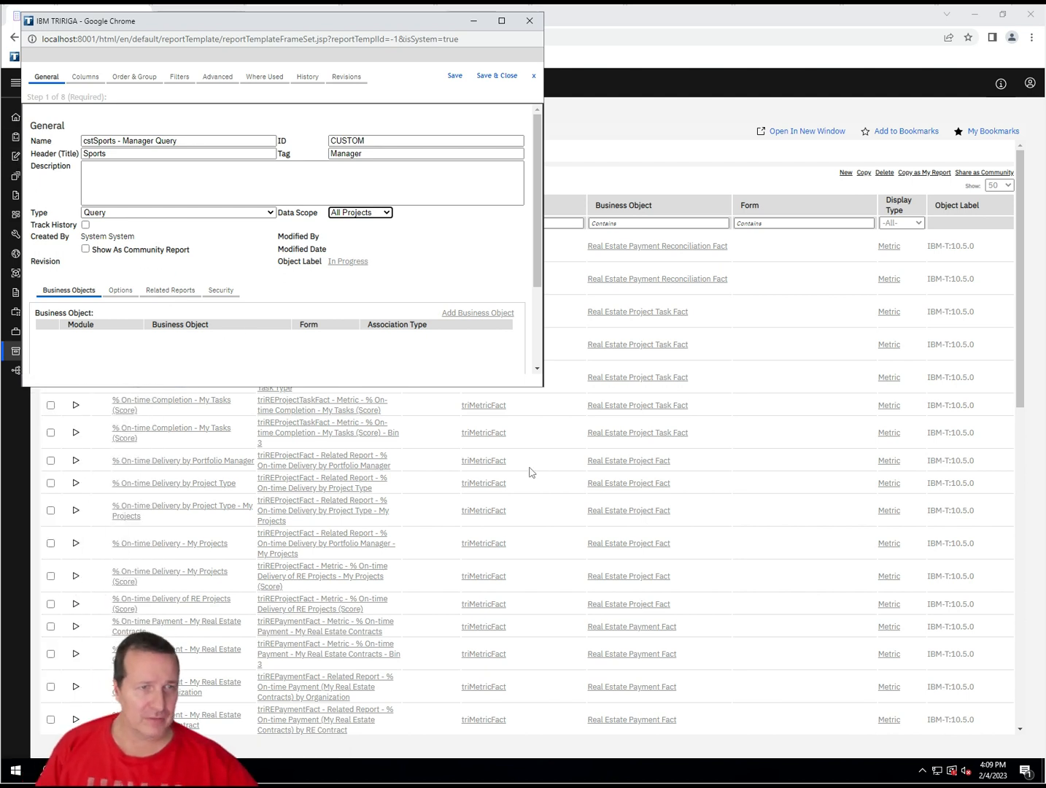
{"action": "mouse_move", "coordinate": [493, 304]}
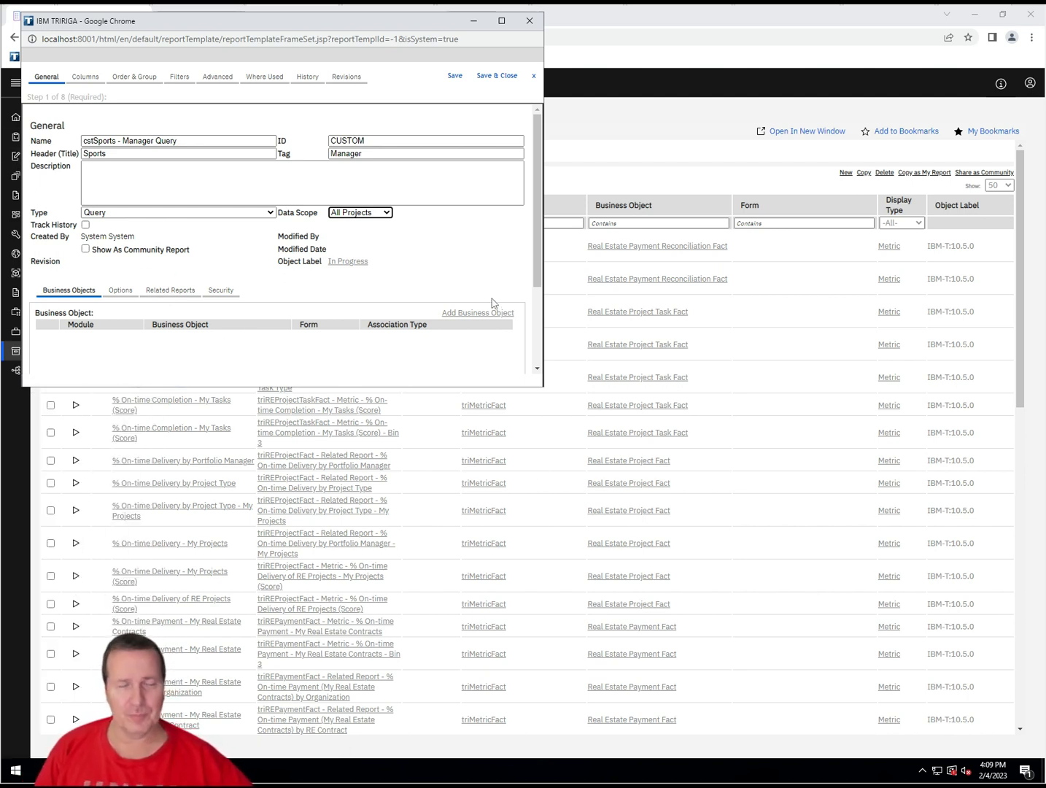
- Attach the Sports business object from the cstSports module with all forms
{"action": "left_click", "coordinate": [478, 312]}
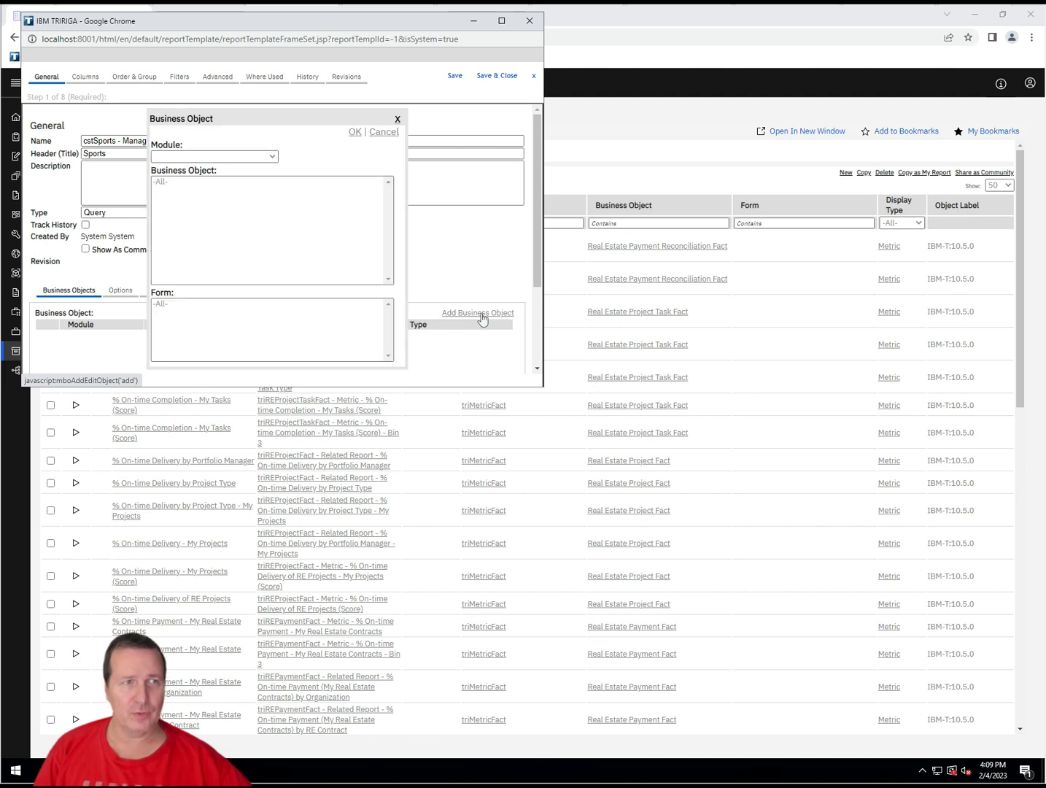
{"action": "left_click", "coordinate": [213, 155]}
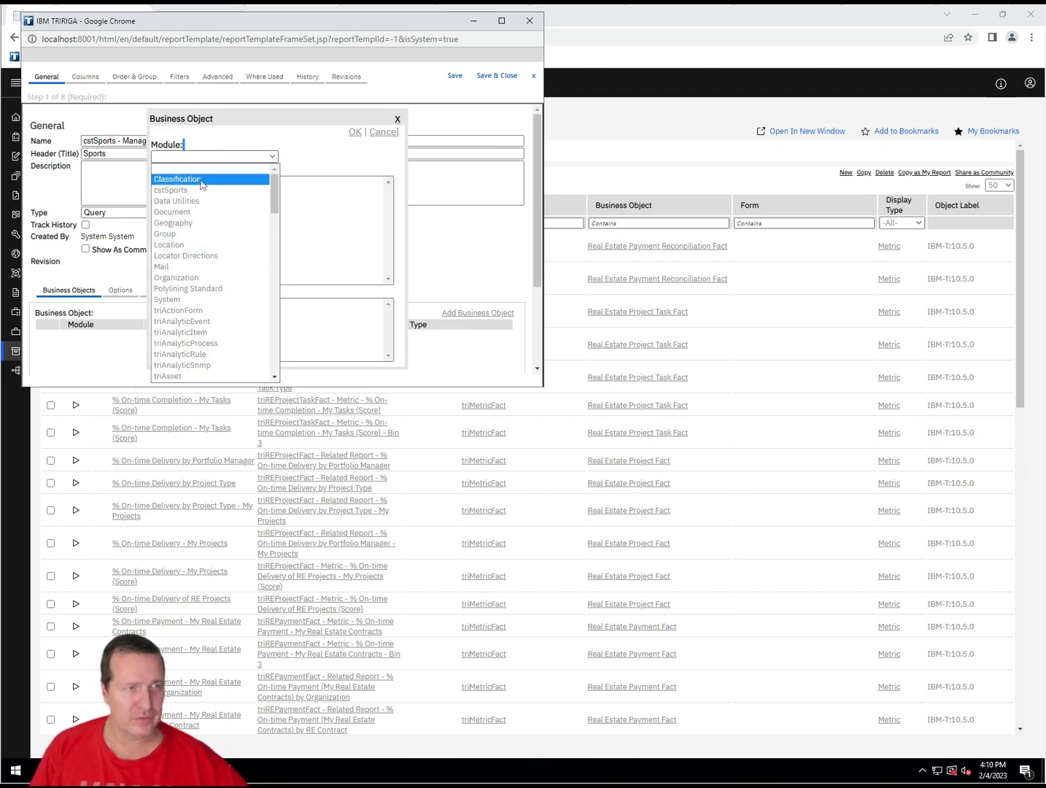
{"action": "left_click", "coordinate": [171, 190]}
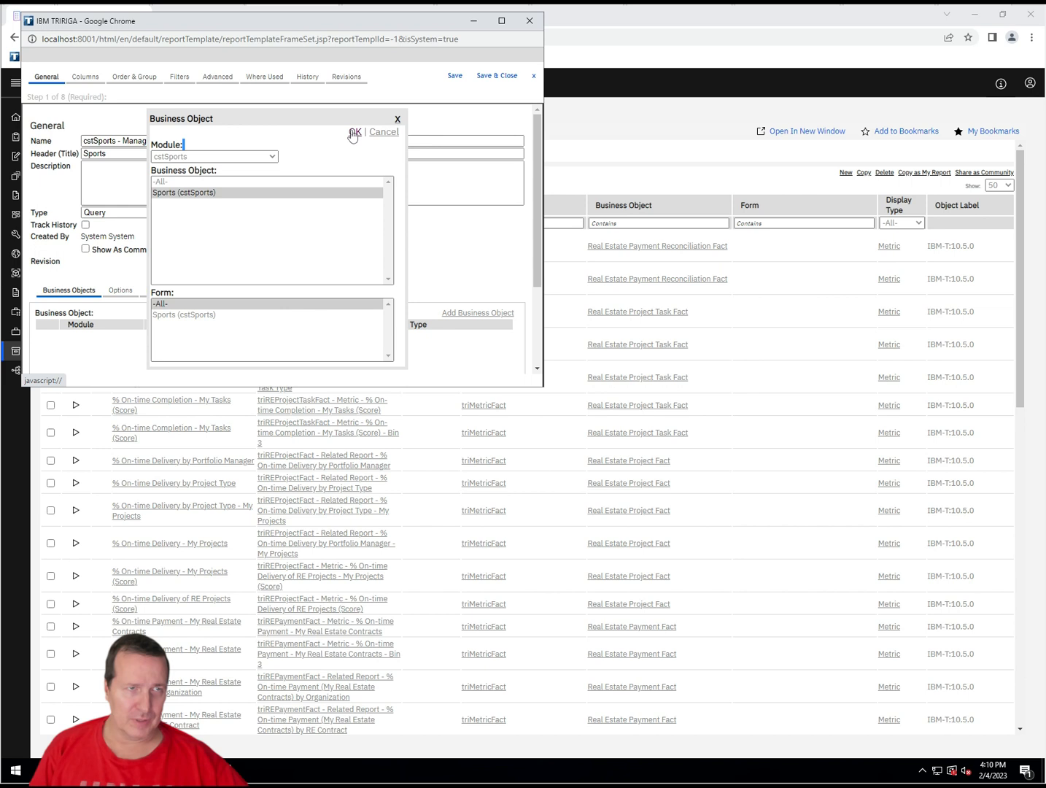
{"action": "left_click", "coordinate": [355, 132]}
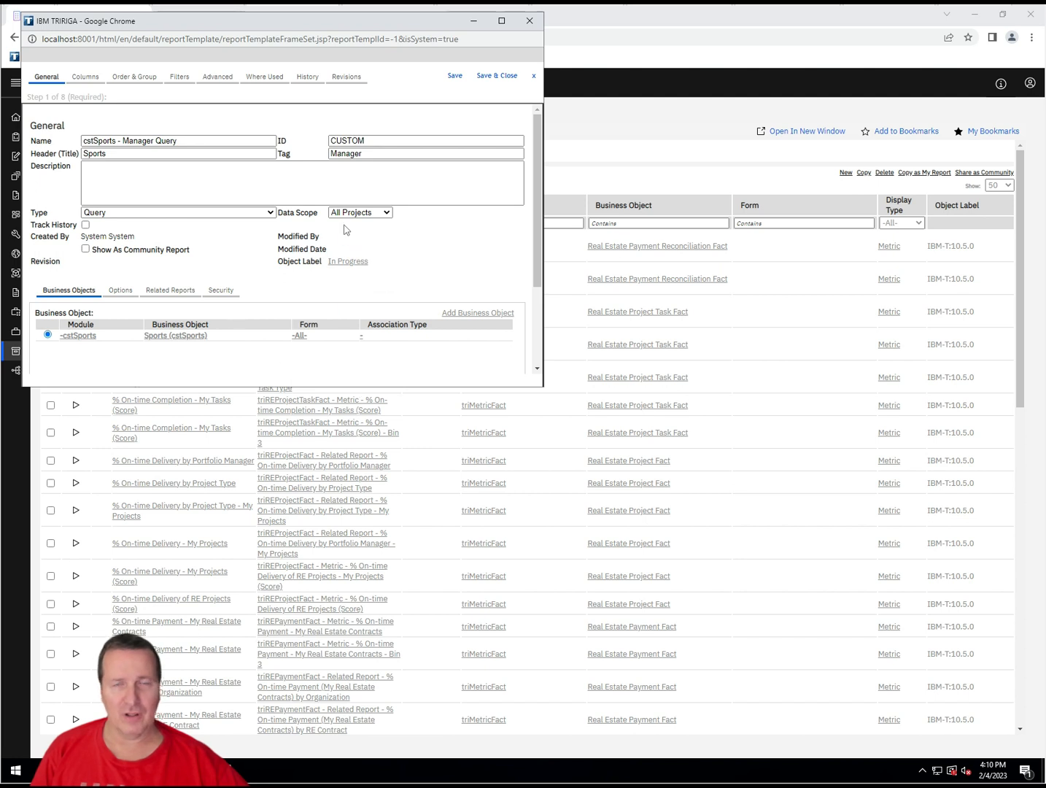
{"action": "mouse_move", "coordinate": [324, 222]}
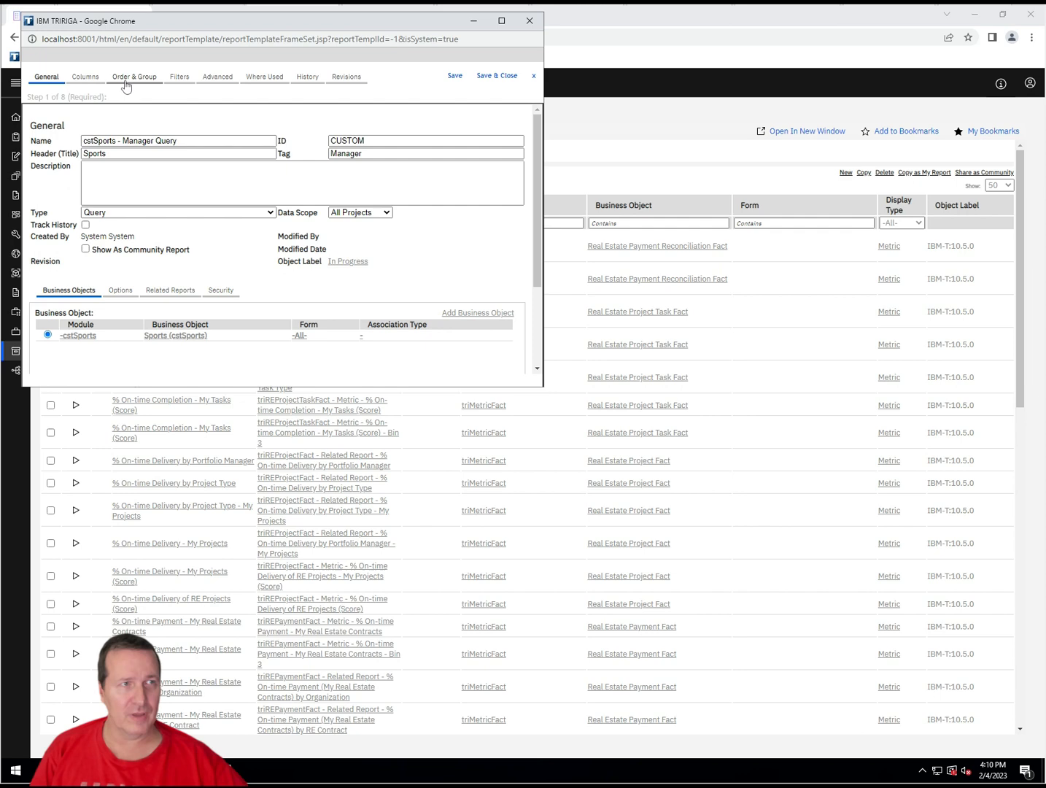
- On Columns, check the General fields ID and Name as the query's display columns
{"action": "left_click", "coordinate": [85, 76]}
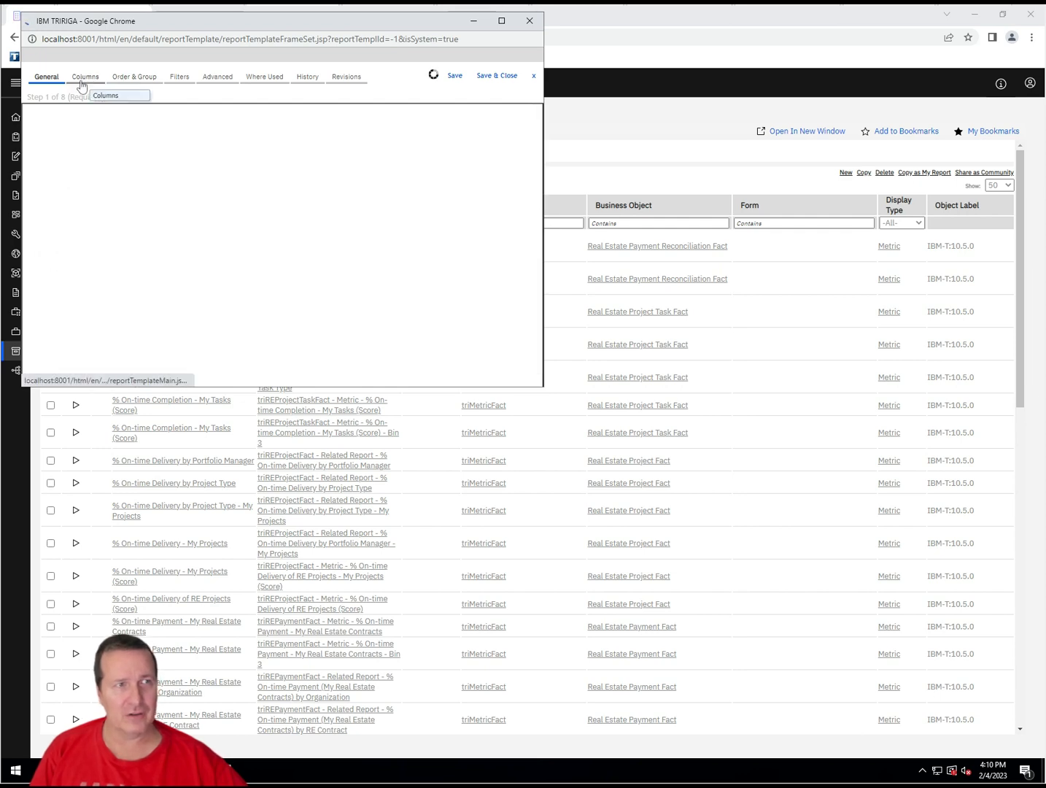
{"action": "left_click", "coordinate": [85, 75]}
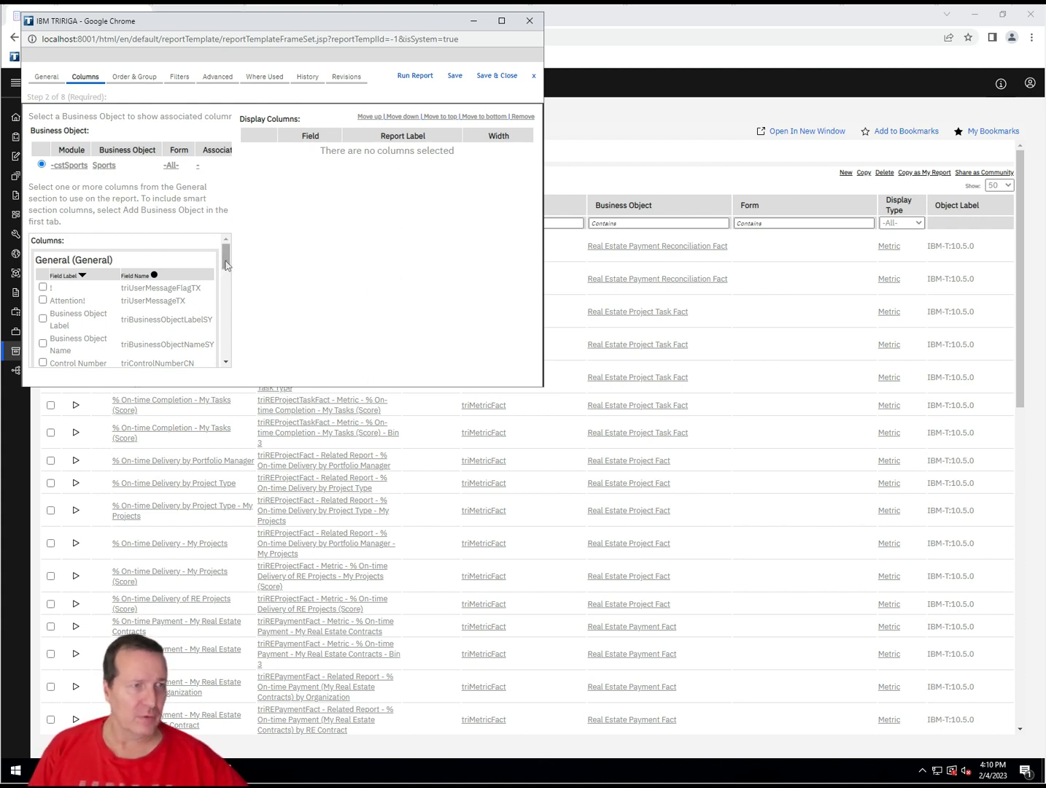
{"action": "scroll", "scroll_direction": "down", "scroll_amount": 3}
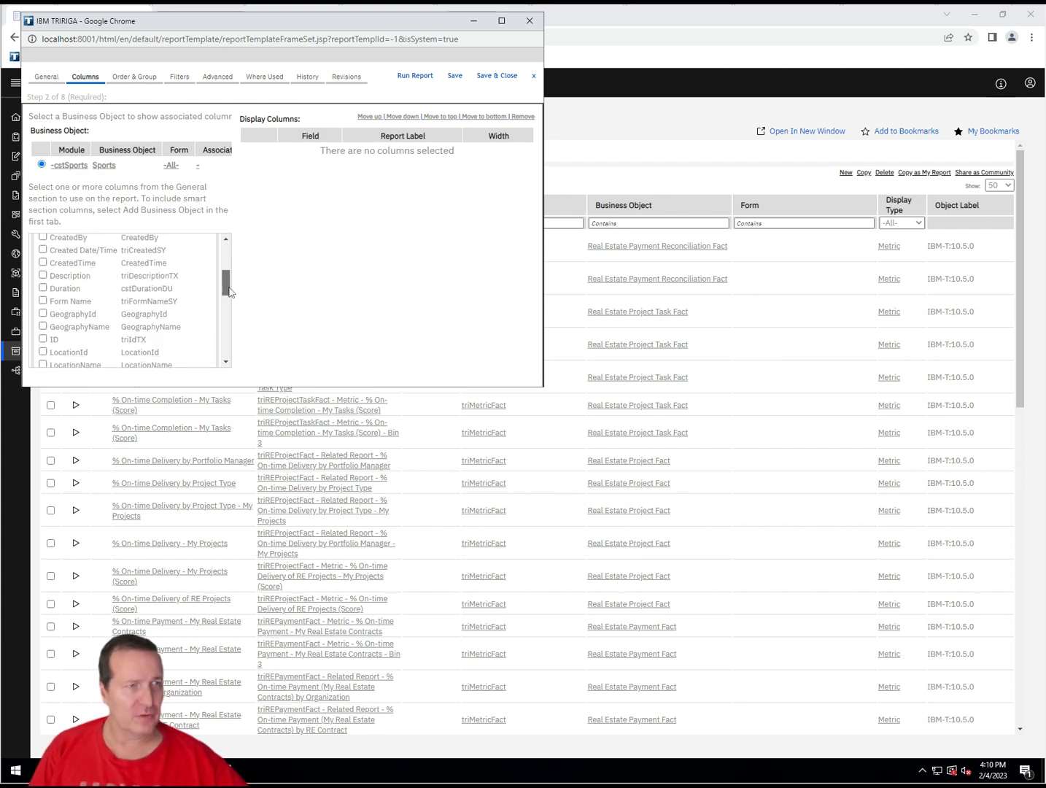
{"action": "scroll", "scroll_direction": "up", "scroll_amount": 3}
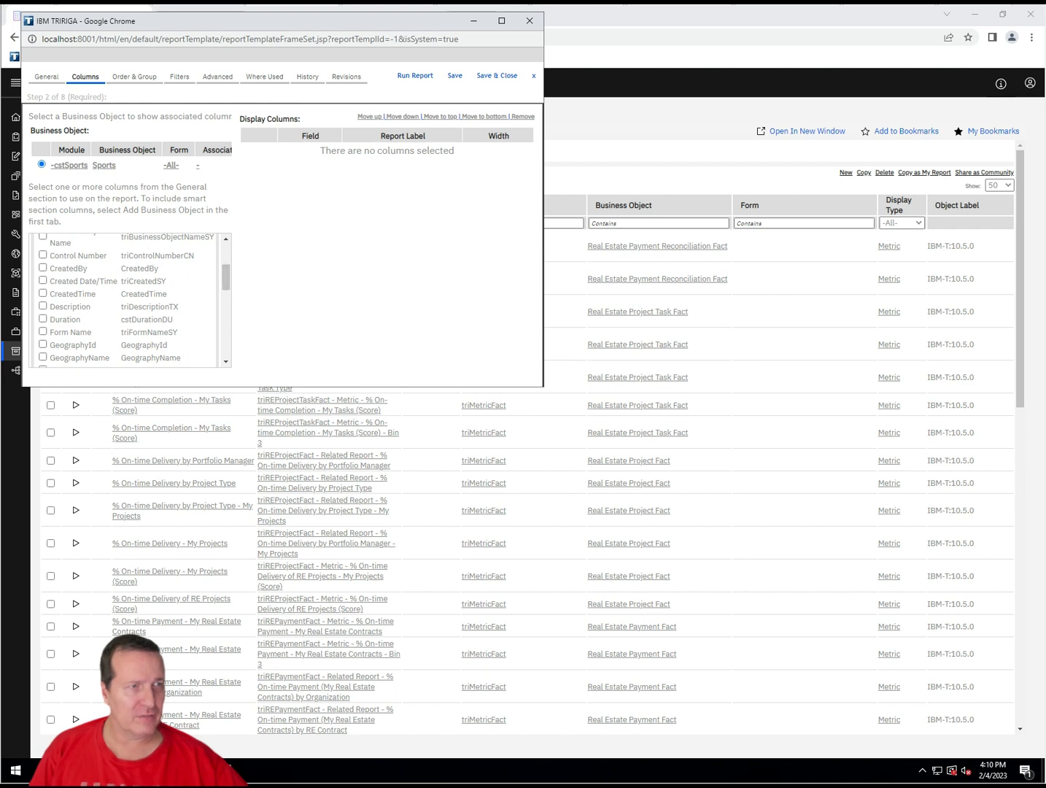
{"action": "scroll", "scroll_direction": "up", "scroll_amount": 3}
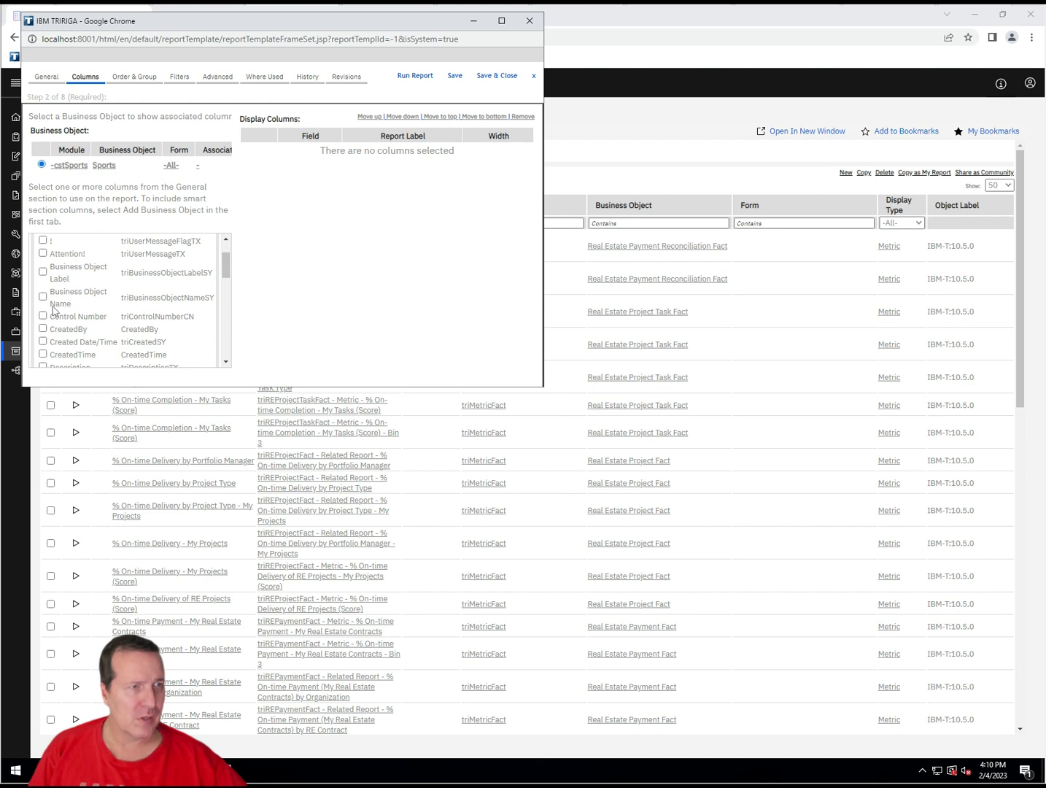
{"action": "scroll", "scroll_direction": "down", "scroll_amount": 3}
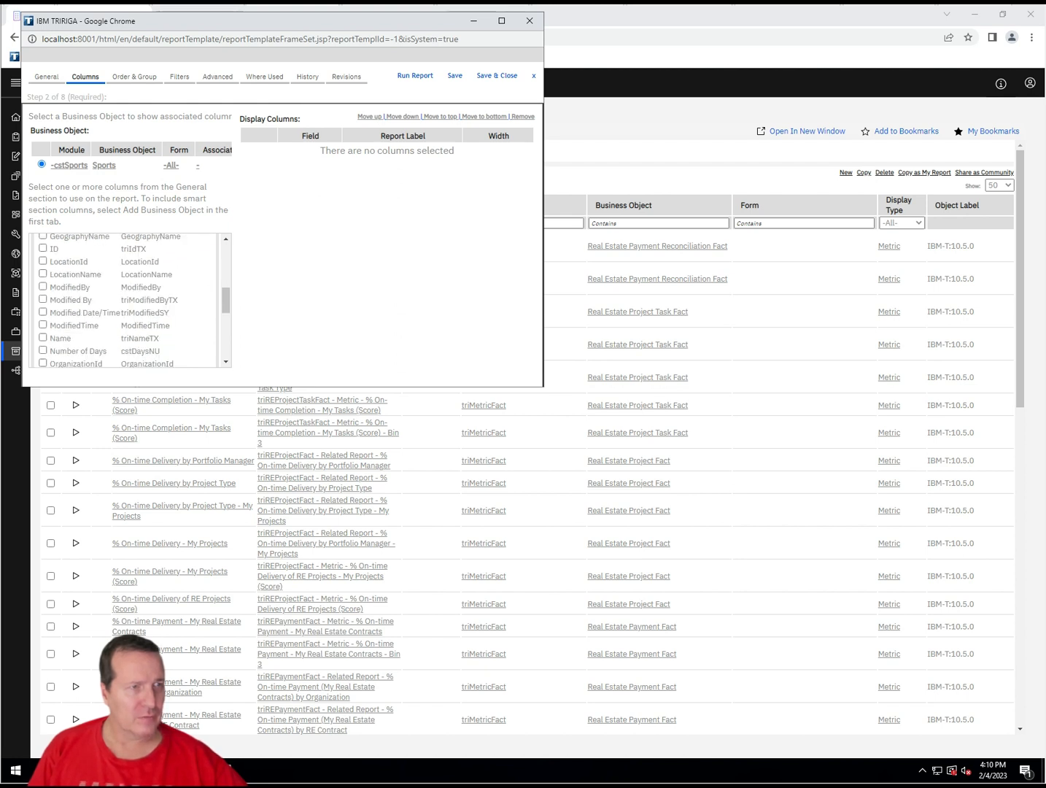
{"action": "left_click", "coordinate": [42, 248]}
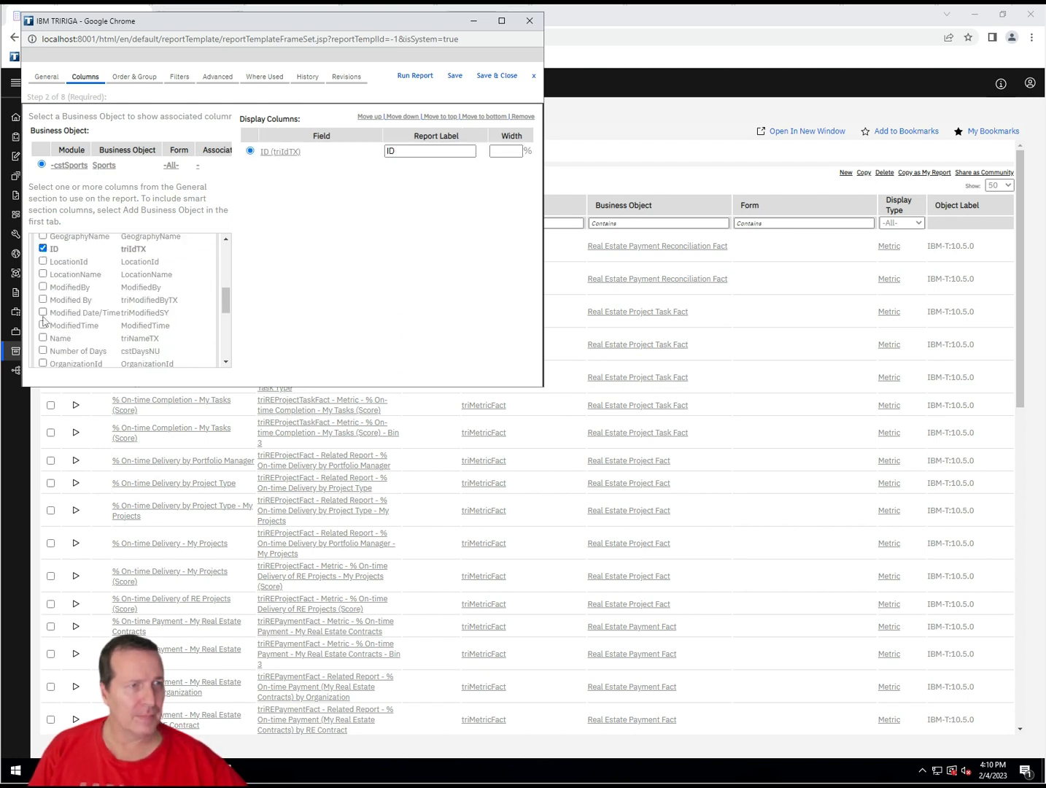
{"action": "left_click", "coordinate": [42, 338]}
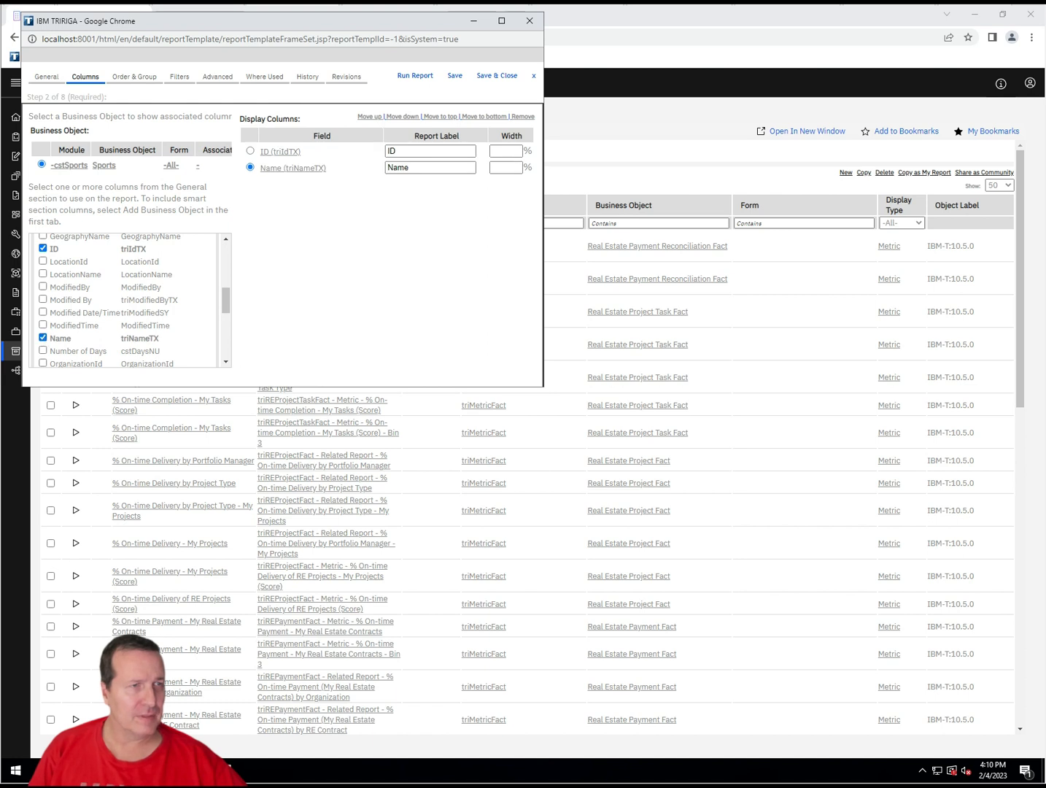
{"action": "scroll", "scroll_direction": "down", "scroll_amount": 3}
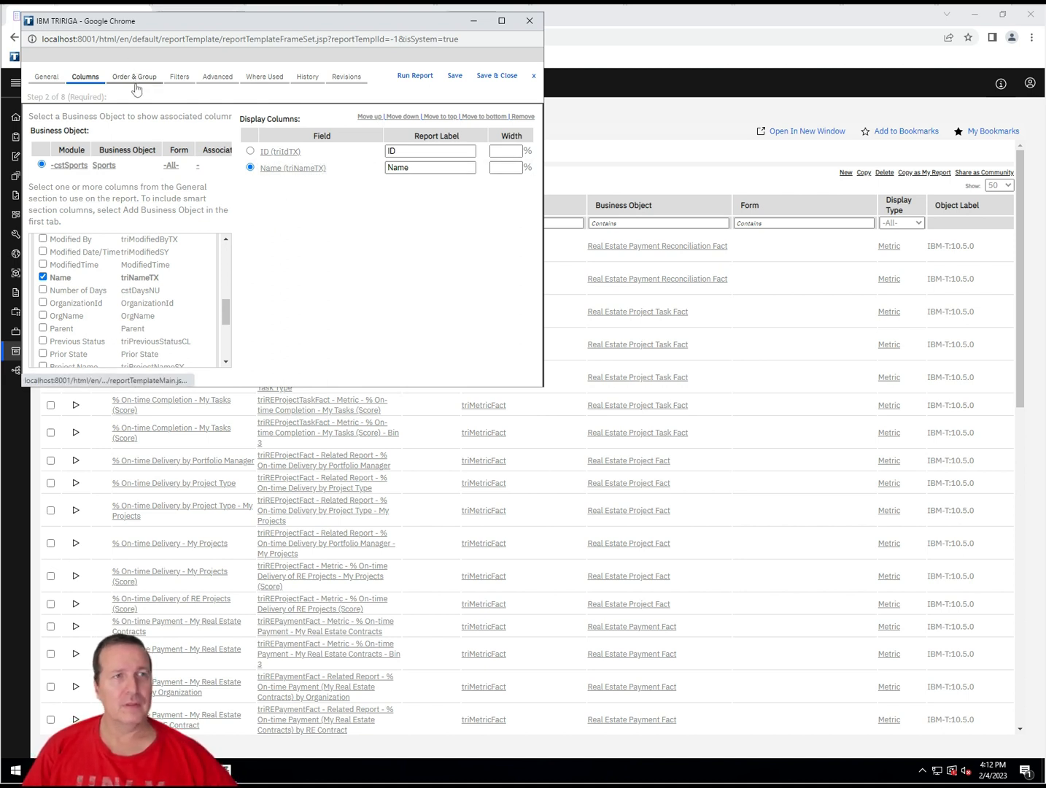
- On Order & Group, add Name to Order By for an ascending sort
{"action": "left_click", "coordinate": [134, 76]}
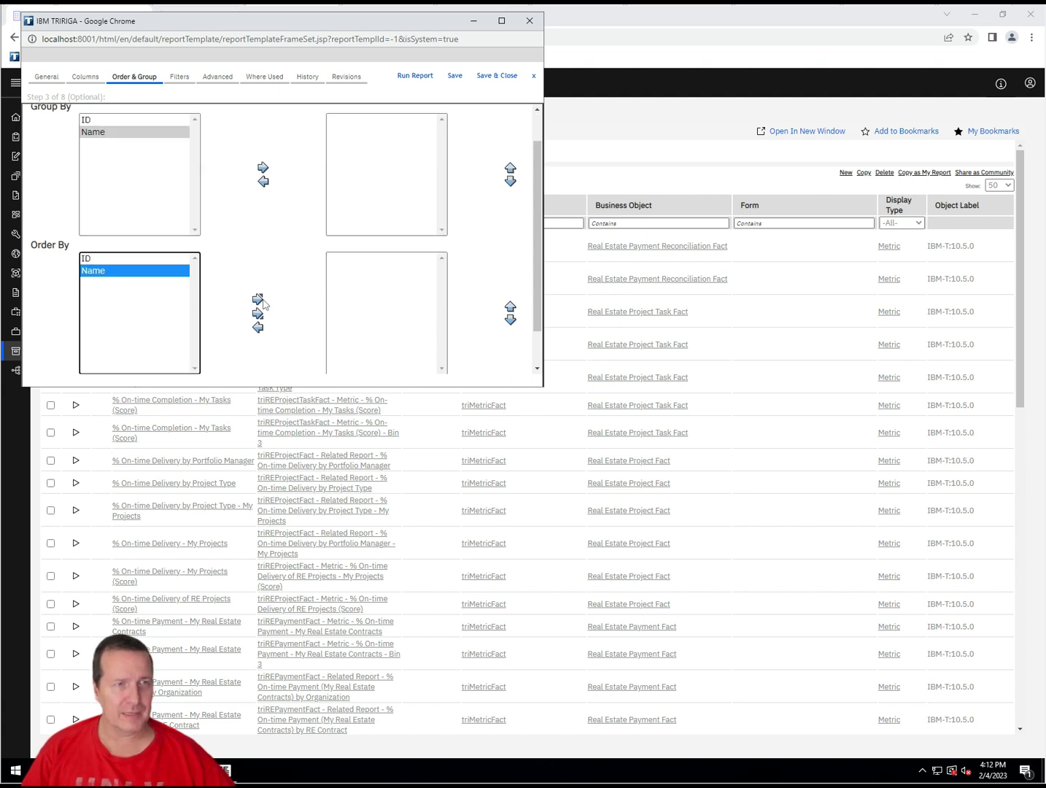
{"action": "left_click", "coordinate": [256, 298]}
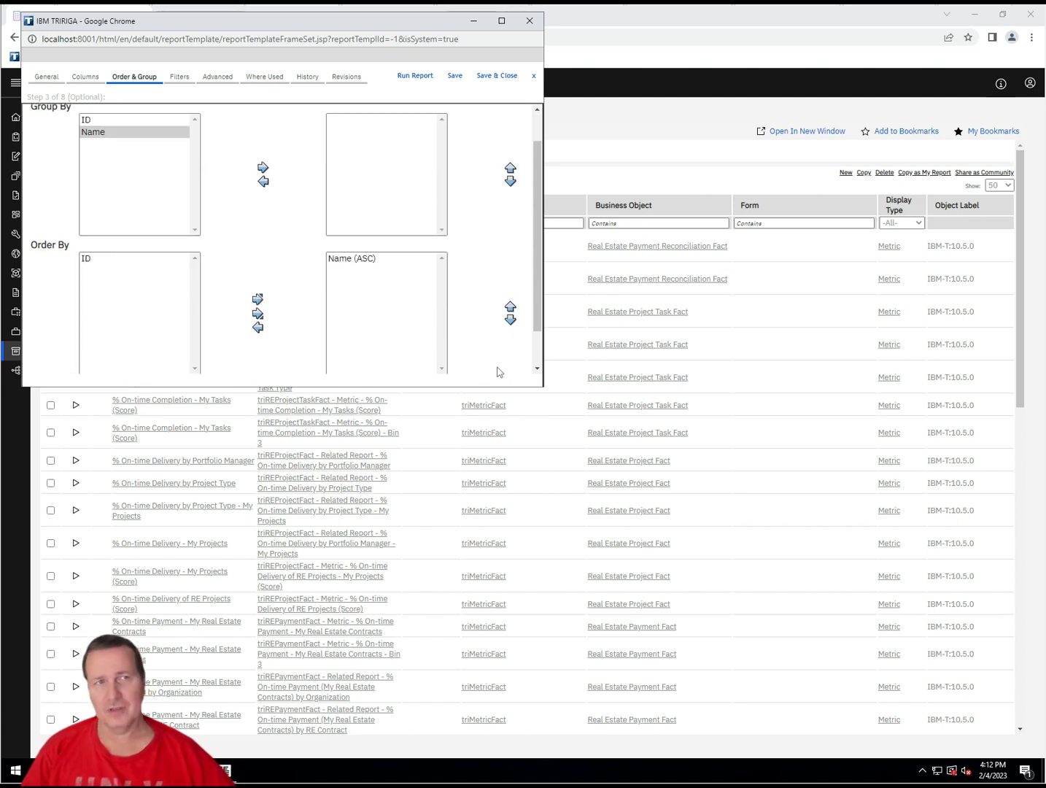
{"action": "mouse_move", "coordinate": [255, 130]}
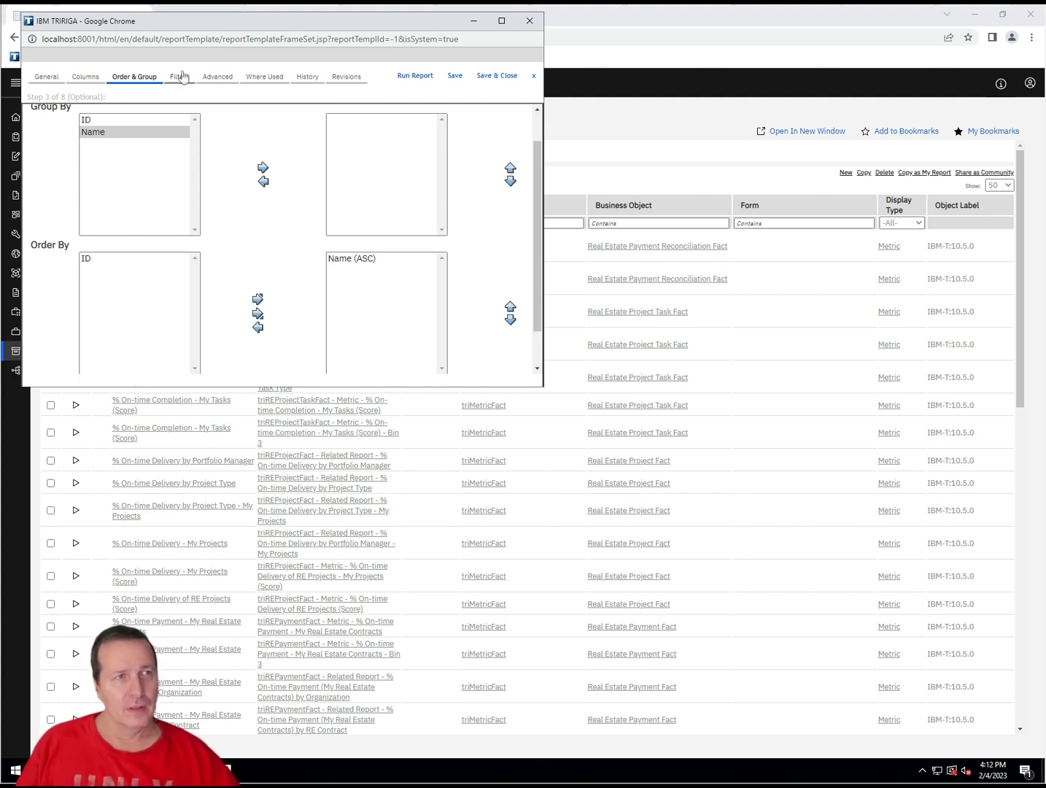
- On Filters, tick ID and Name as user filter fields joined with AND
{"action": "left_click", "coordinate": [178, 76]}
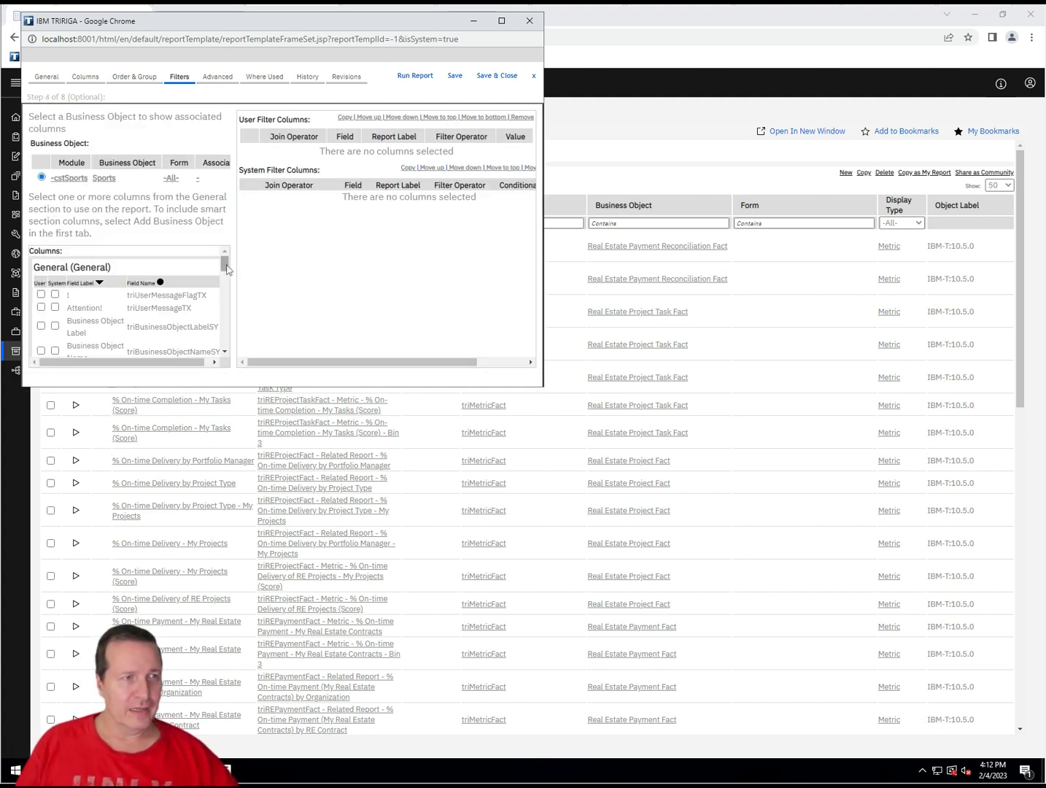
{"action": "scroll", "scroll_direction": "down", "scroll_amount": 3}
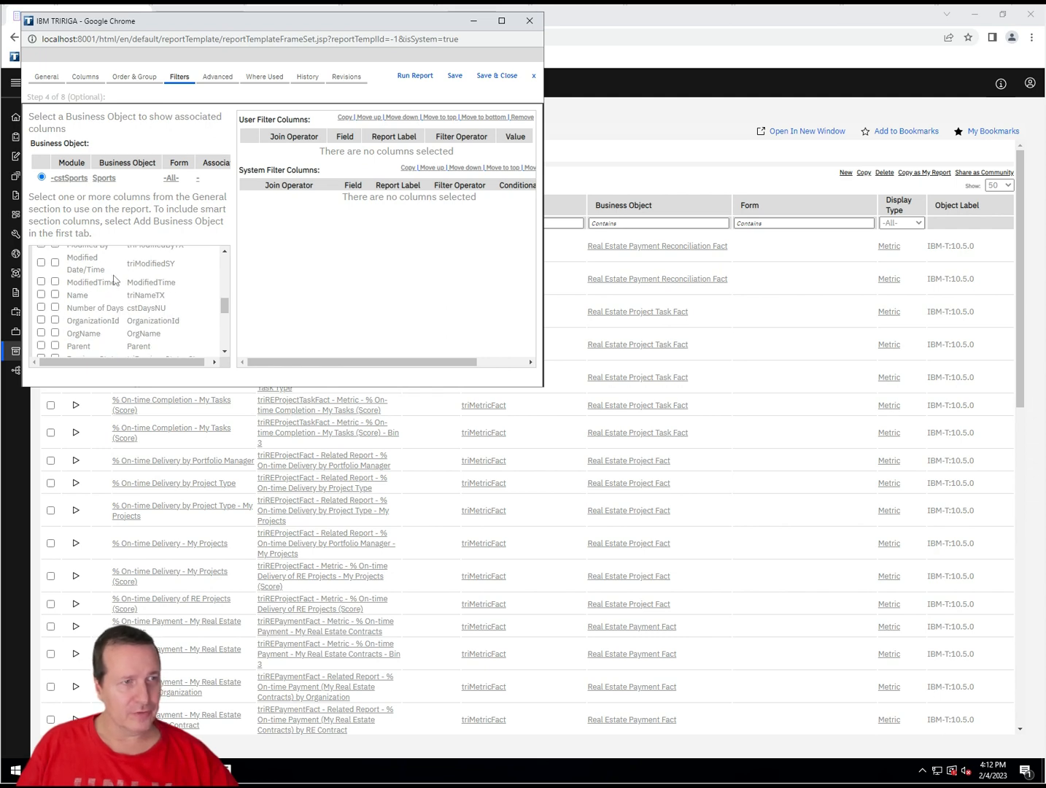
{"action": "scroll", "scroll_direction": "down", "scroll_amount": 3}
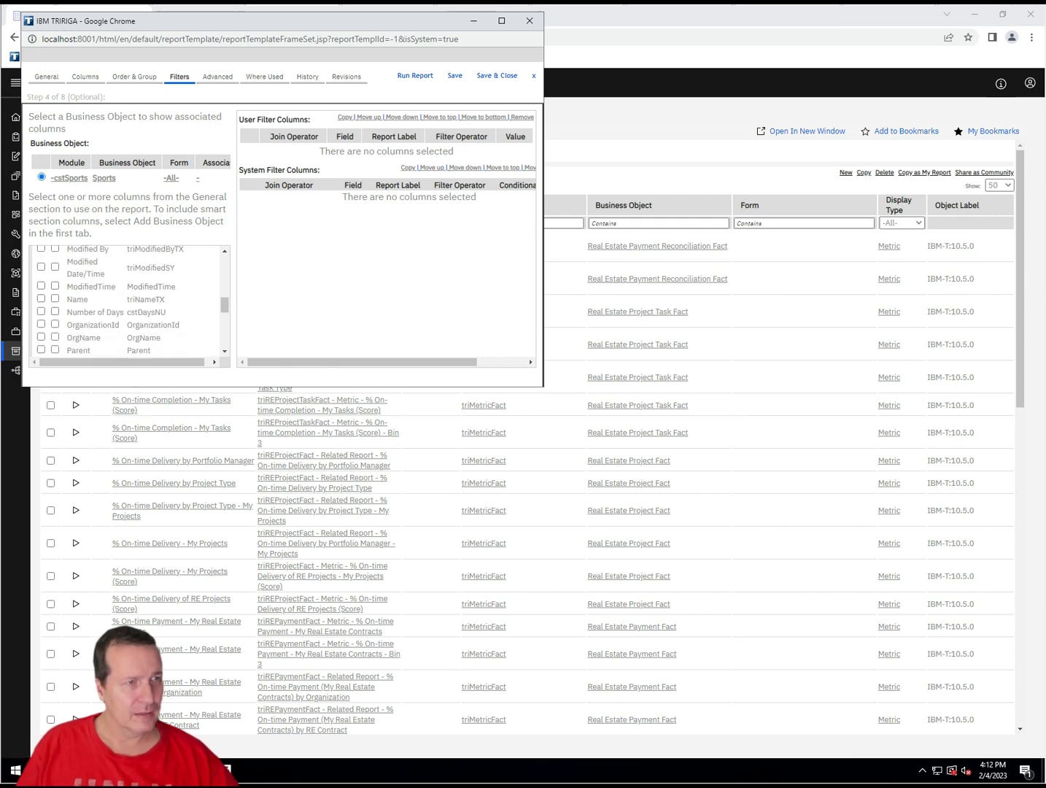
{"action": "scroll", "scroll_direction": "up", "scroll_amount": 3}
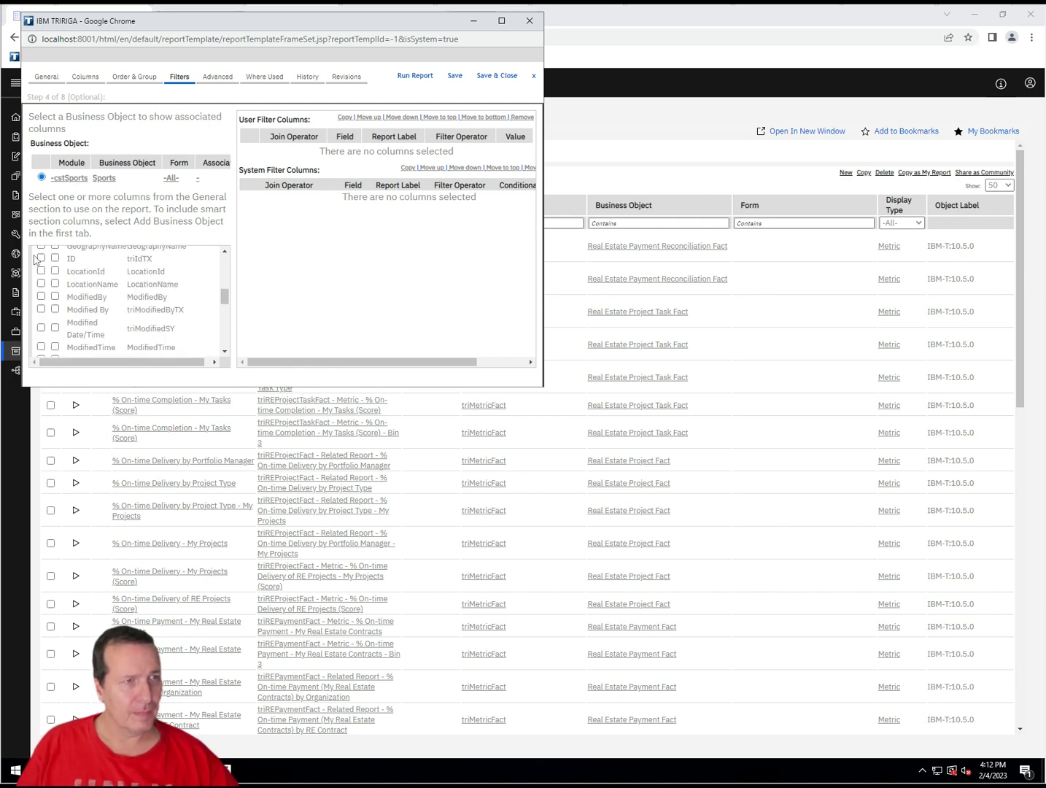
{"action": "left_click", "coordinate": [41, 258]}
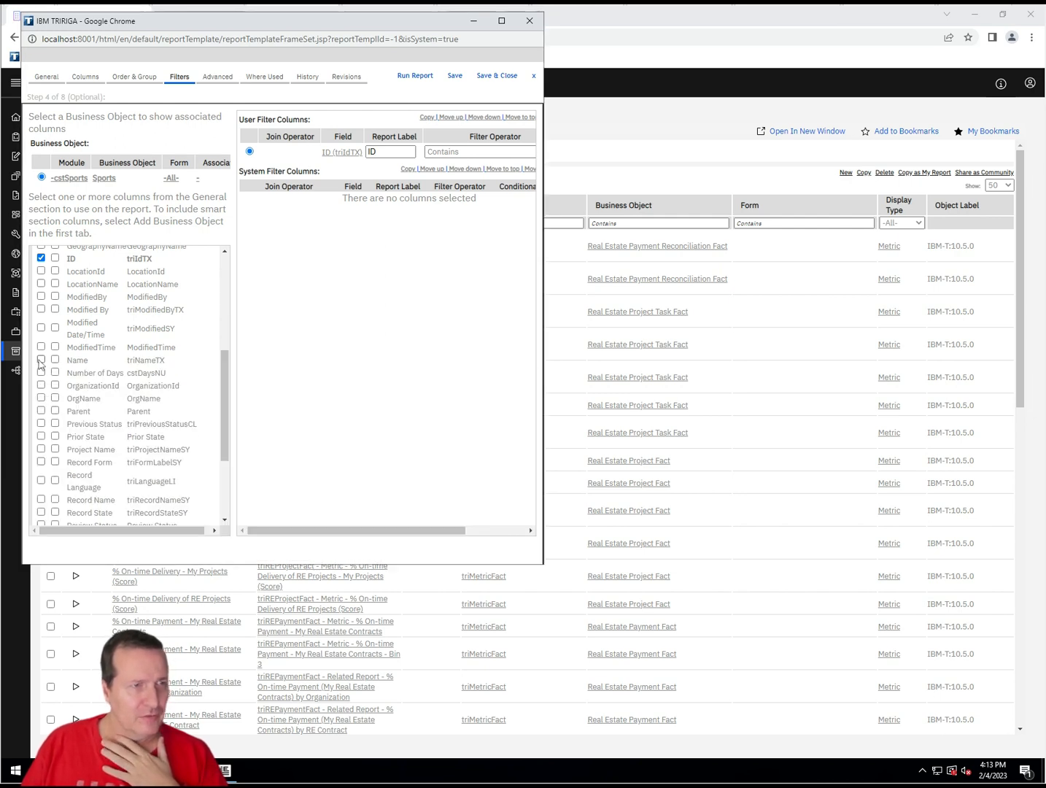
{"action": "left_click", "coordinate": [41, 359]}
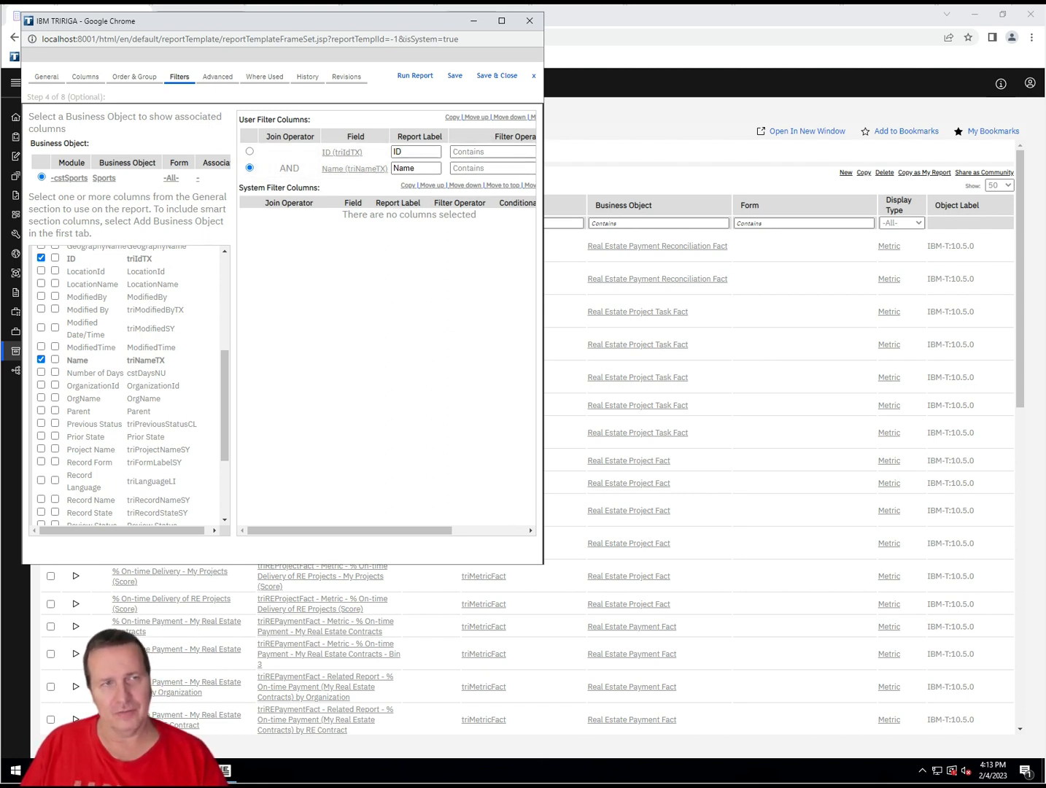
{"action": "left_click", "coordinate": [249, 152]}
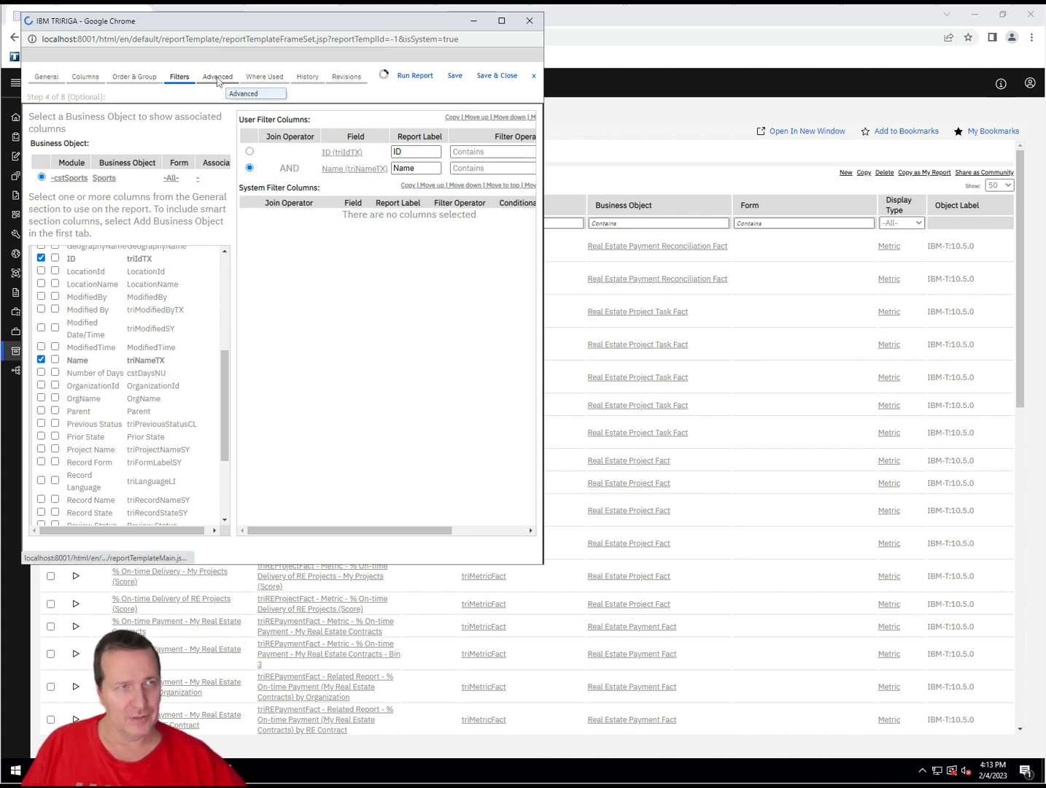
- Create a System Add action named cstAdd with label Add and confirm it
{"action": "left_click", "coordinate": [216, 76]}
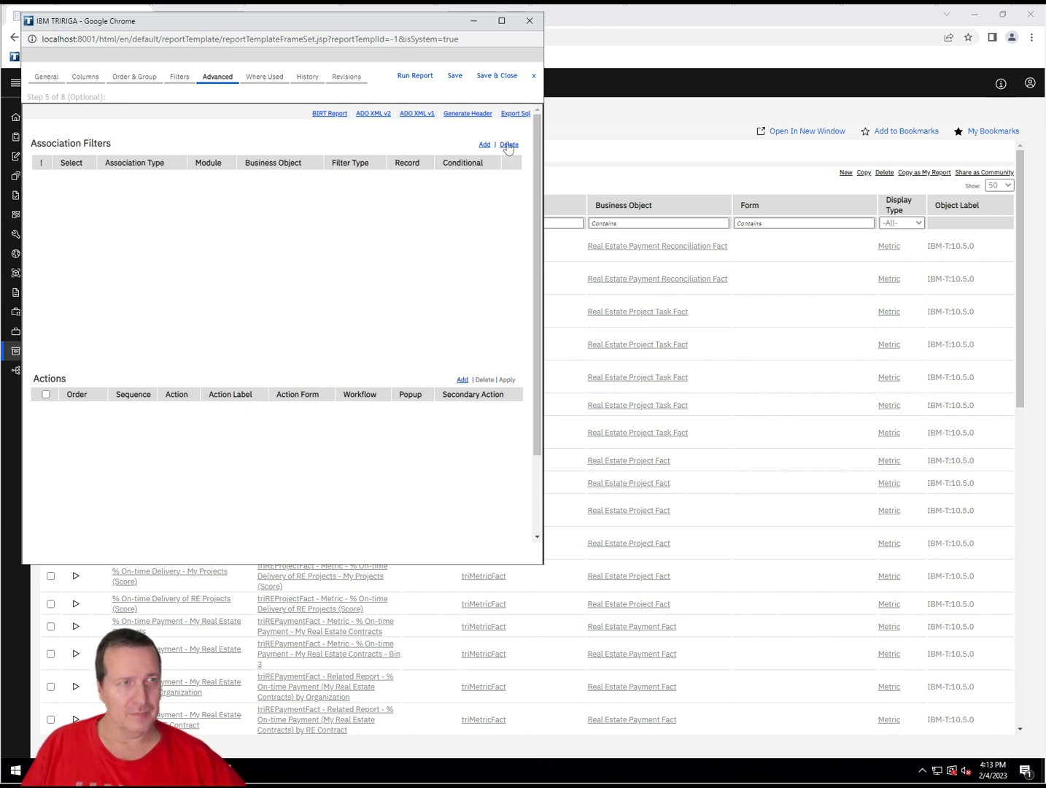
{"action": "mouse_move", "coordinate": [450, 338]}
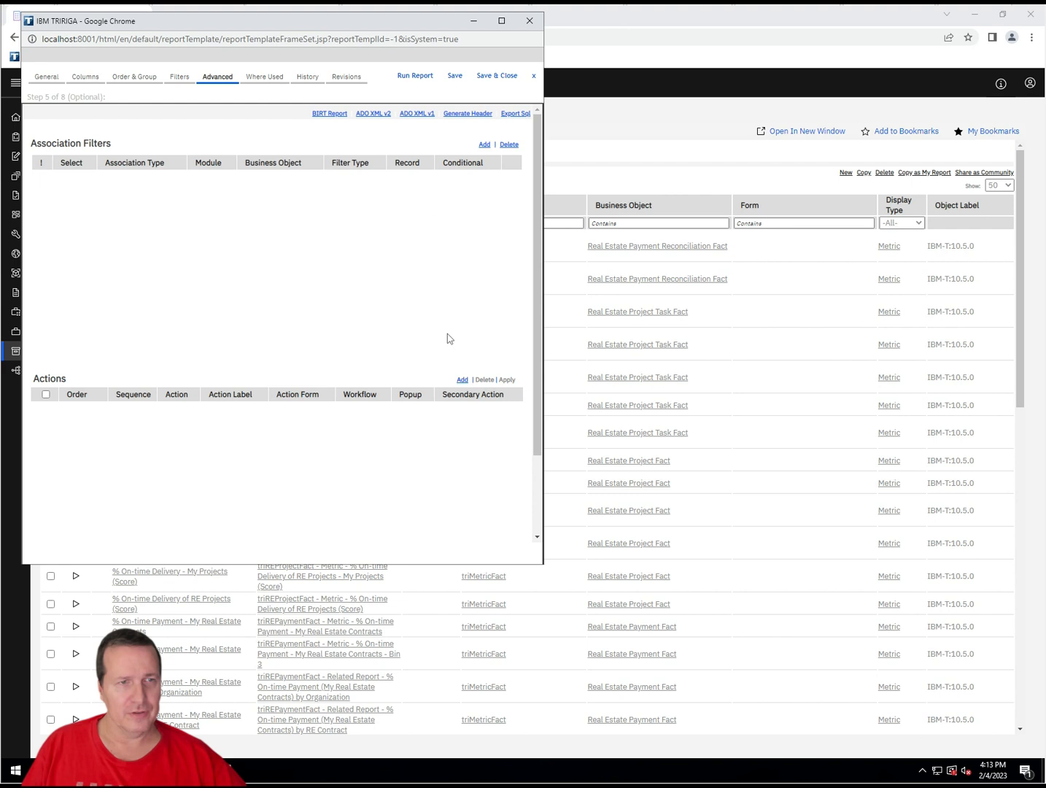
{"action": "mouse_move", "coordinate": [464, 353]}
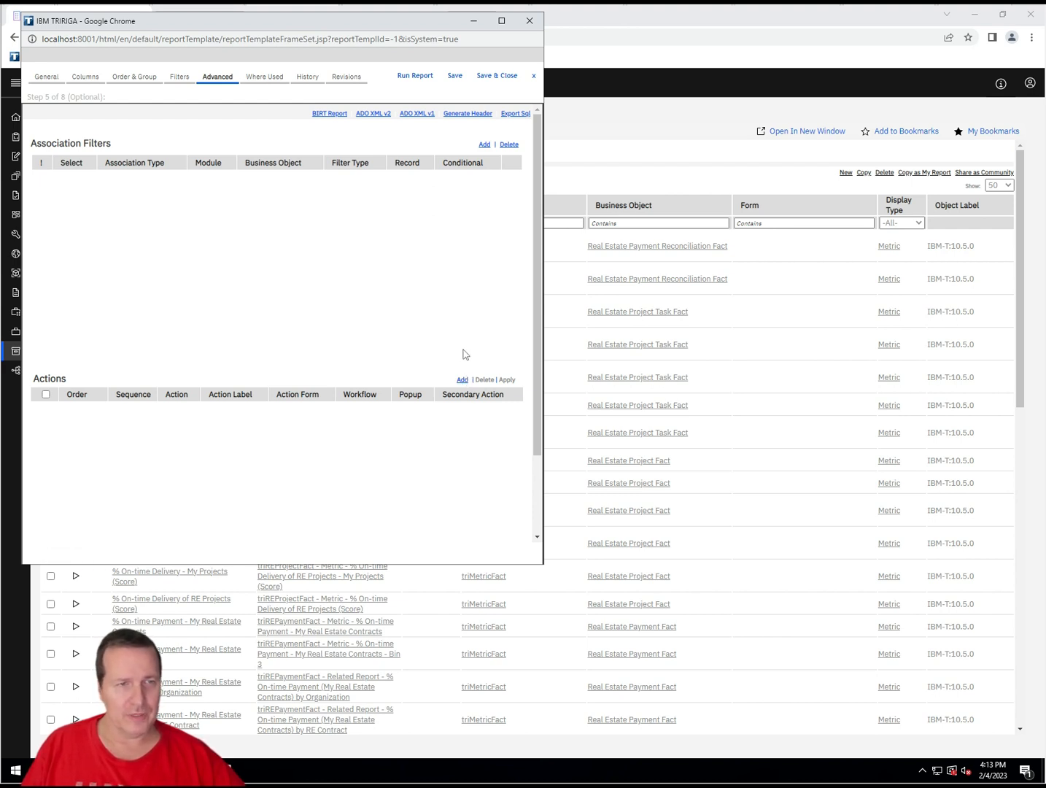
{"action": "mouse_move", "coordinate": [461, 379]}
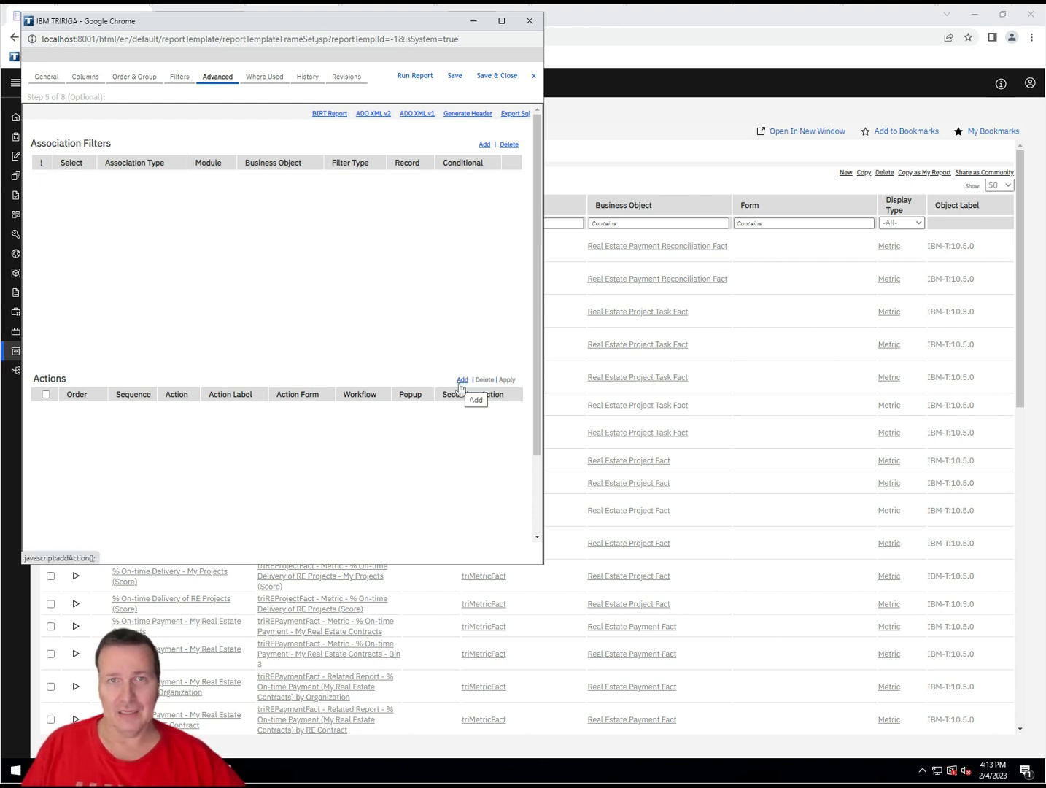
{"action": "left_click", "coordinate": [461, 380]}
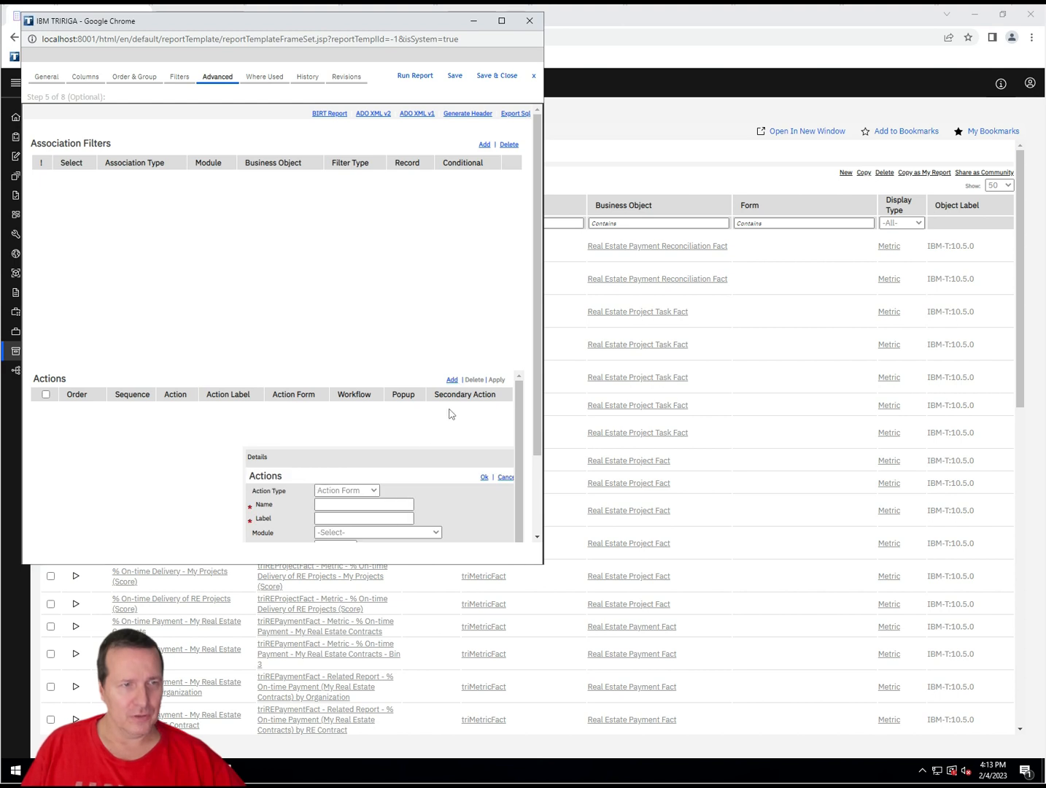
{"action": "left_click", "coordinate": [348, 490]}
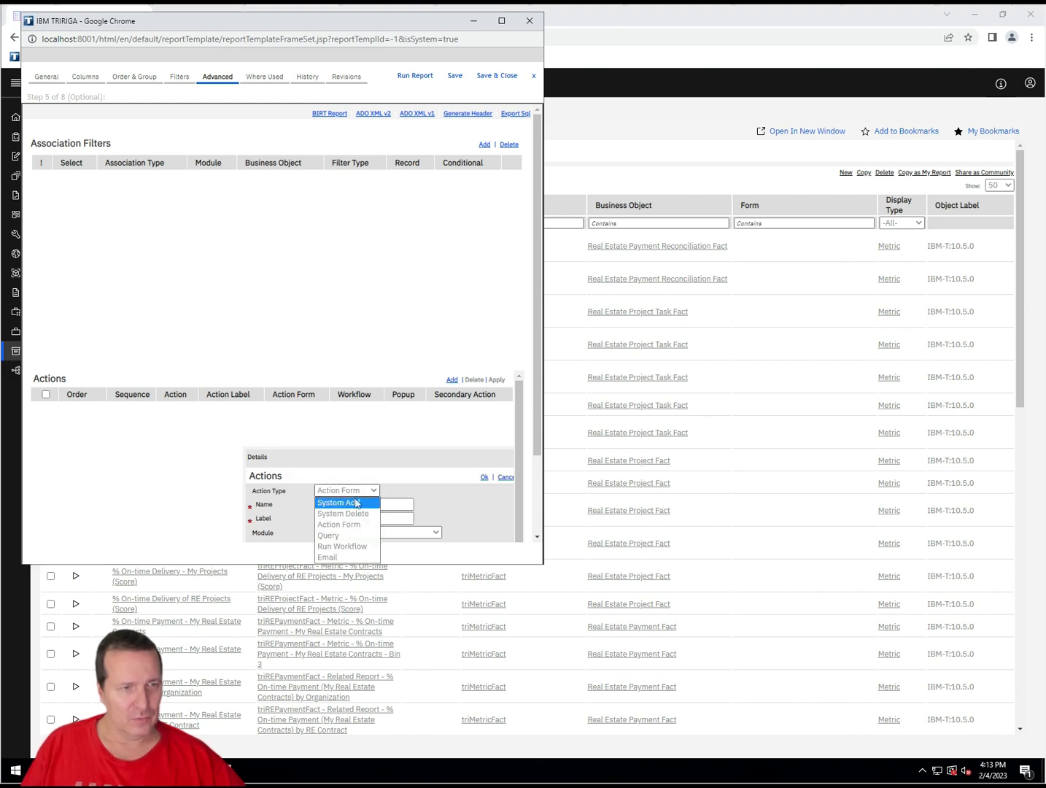
{"action": "left_click", "coordinate": [335, 502]}
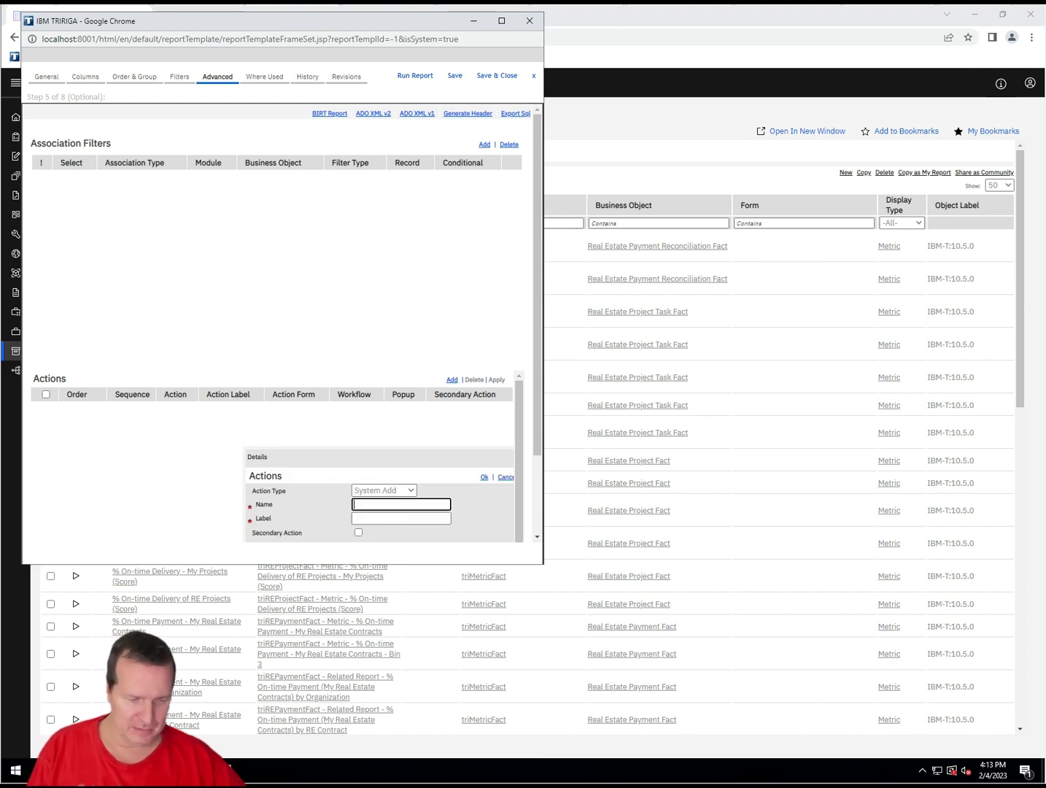
{"action": "type", "text": "cstAdd"}
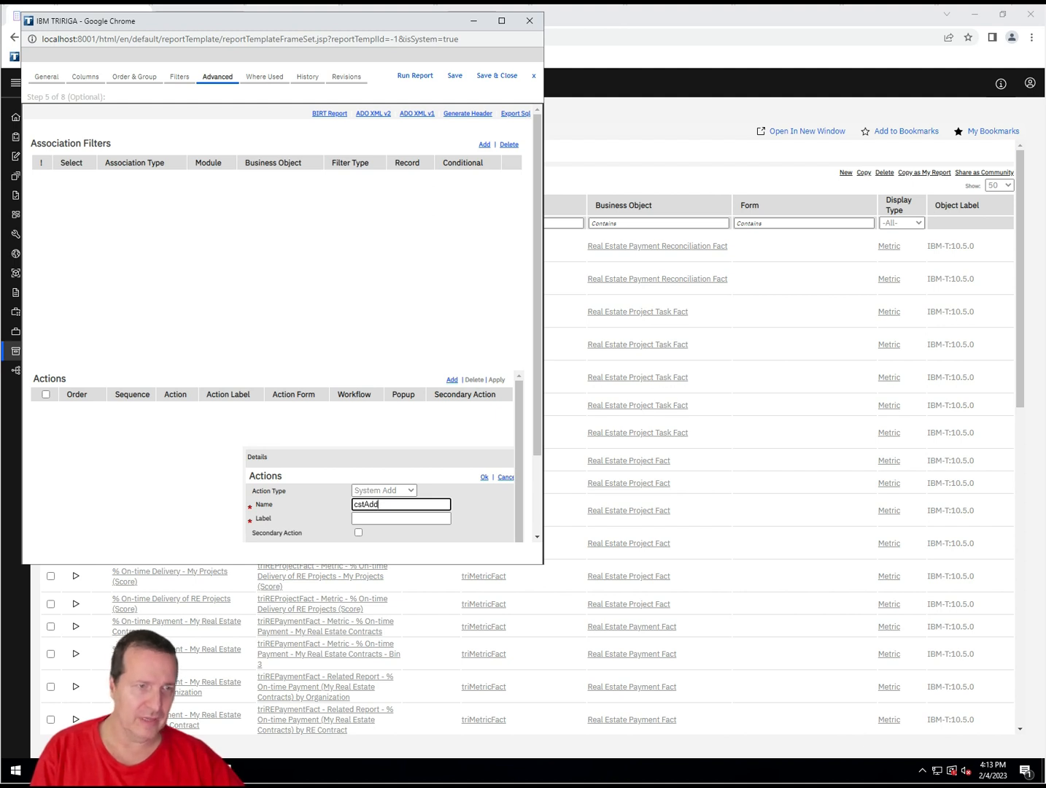
{"action": "type", "text": "Add"}
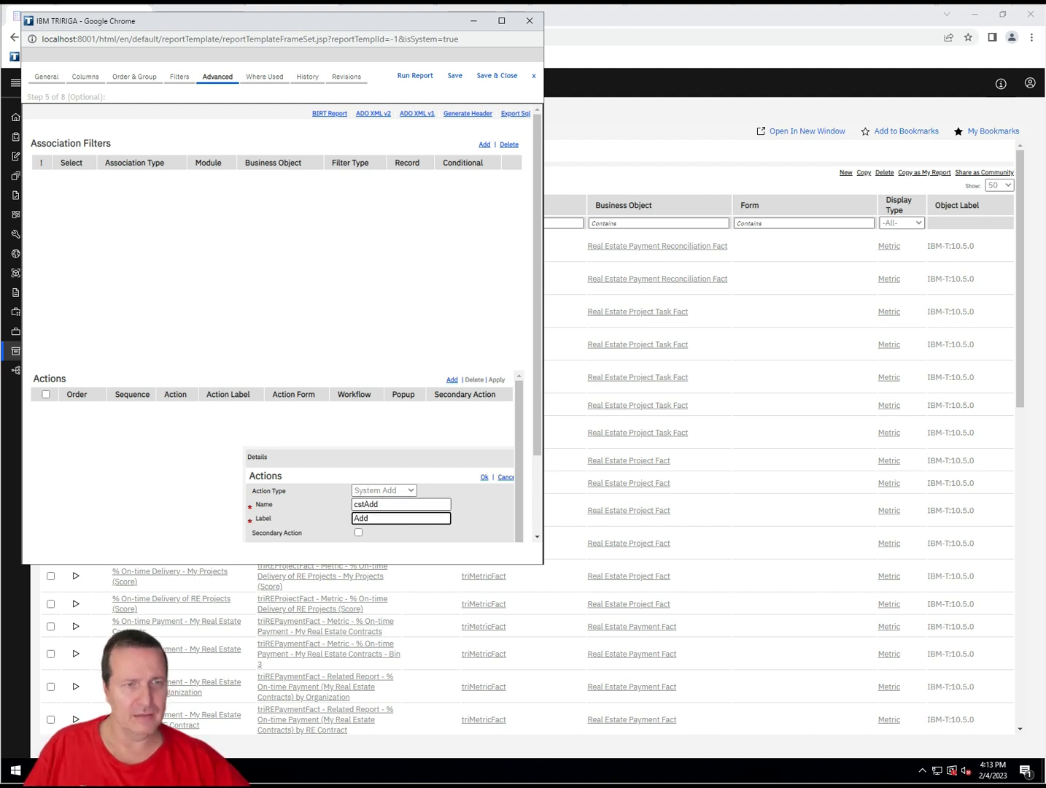
{"action": "left_click", "coordinate": [485, 476]}
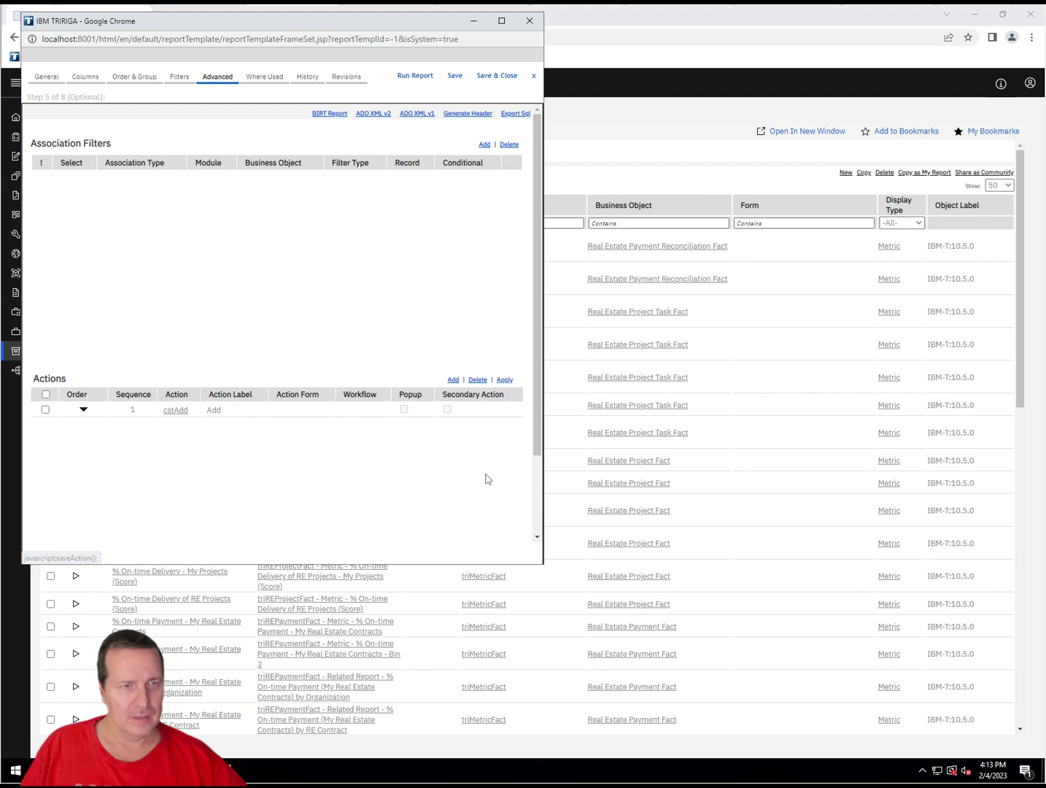
- Create a System Delete action named cstDelete with label Delete and confirm it
{"action": "left_click", "coordinate": [443, 380]}
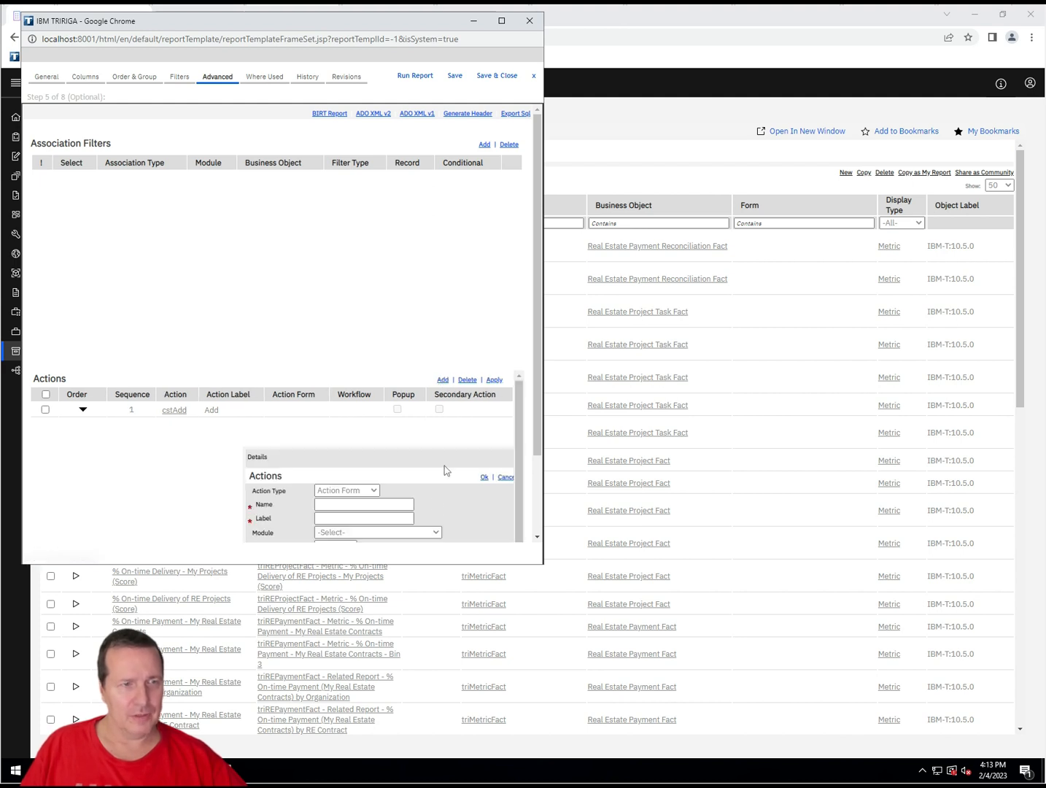
{"action": "left_click", "coordinate": [347, 491]}
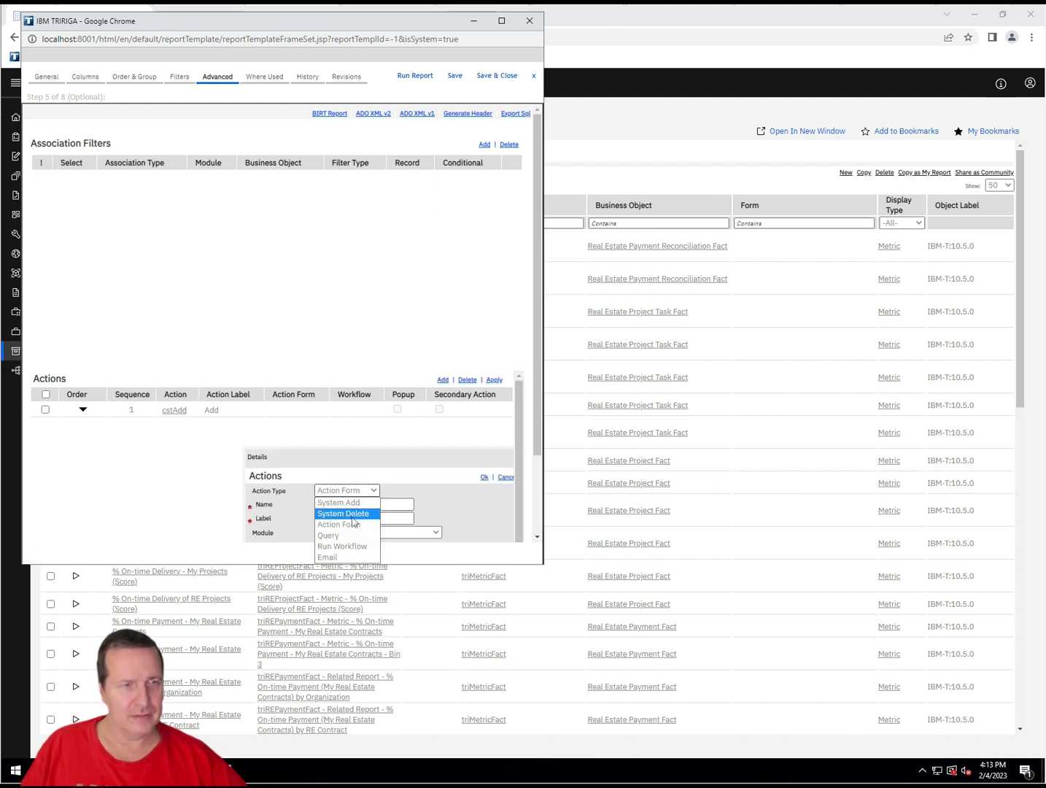
{"action": "left_click", "coordinate": [344, 514]}
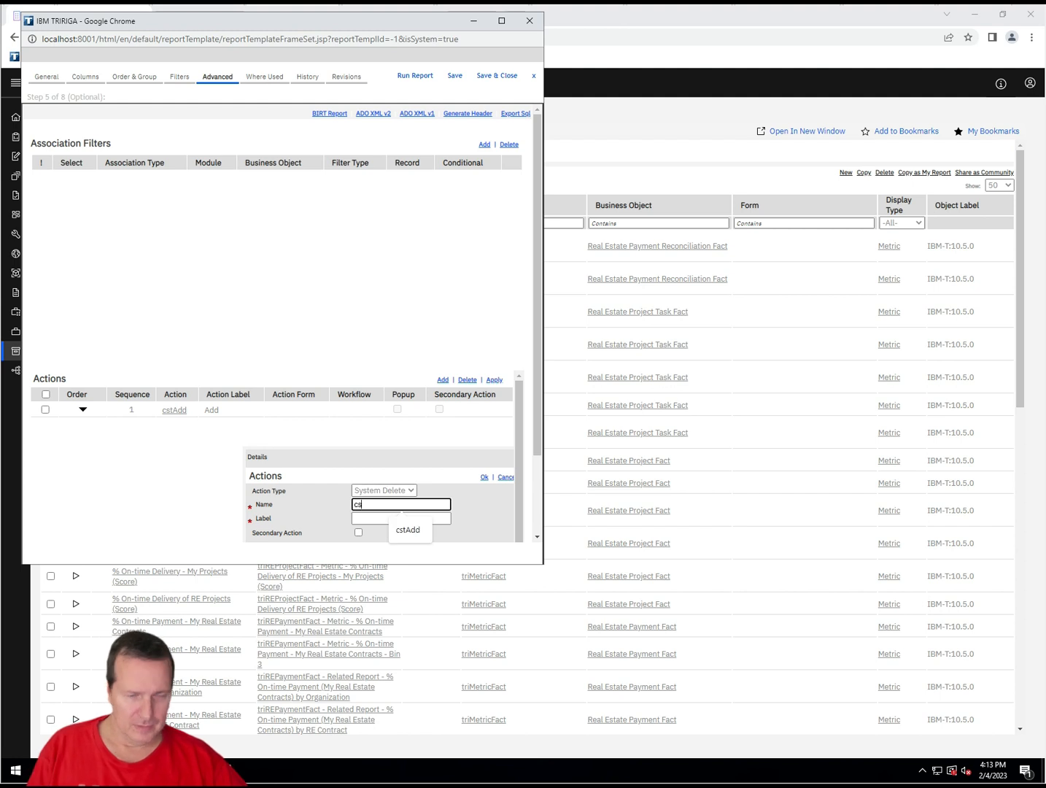
{"action": "type", "text": "cstDelete"}
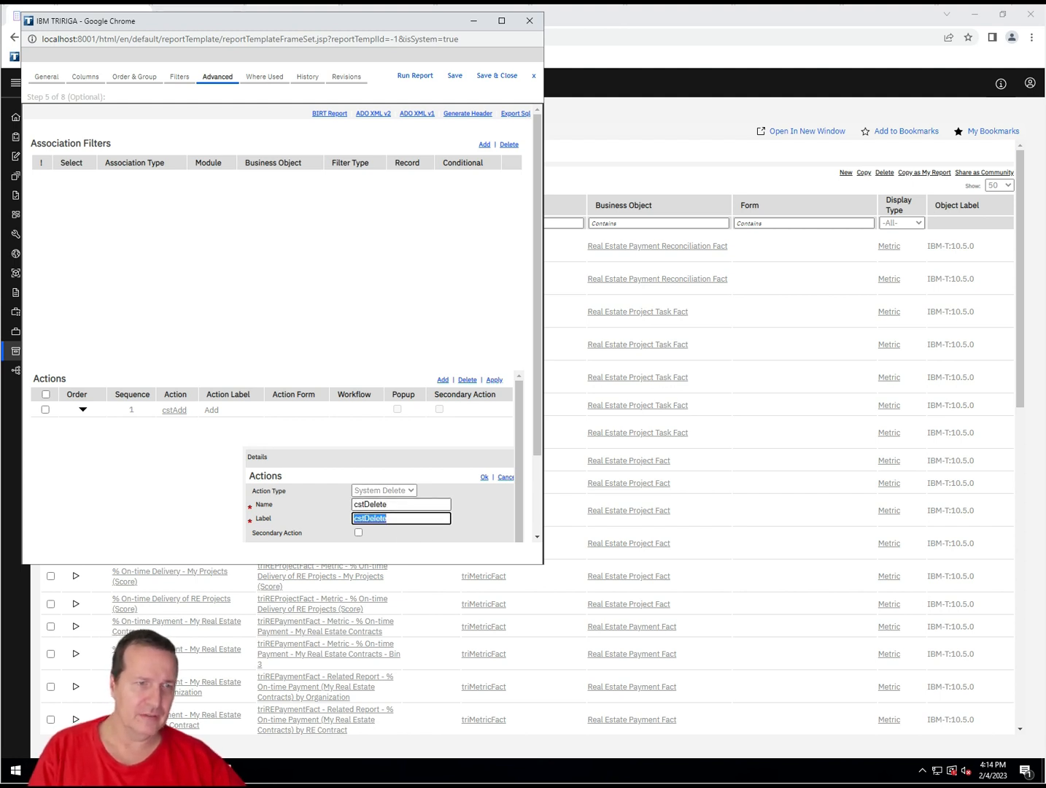
{"action": "type", "text": "Delete"}
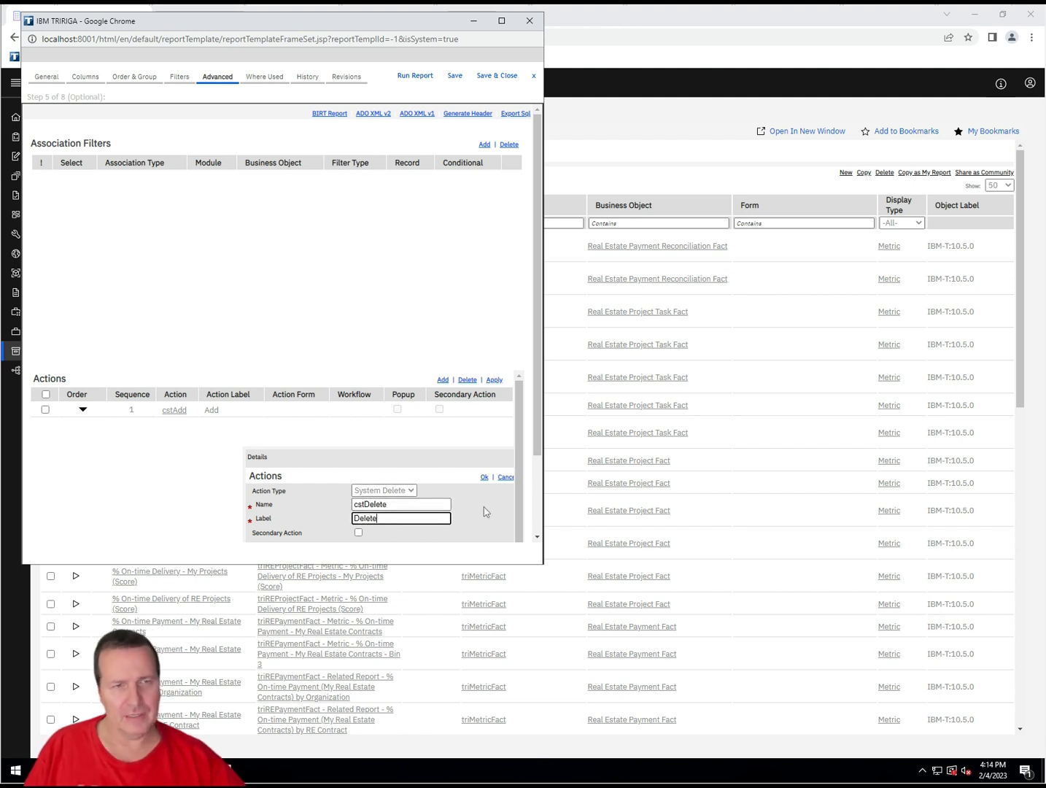
{"action": "left_click", "coordinate": [484, 476]}
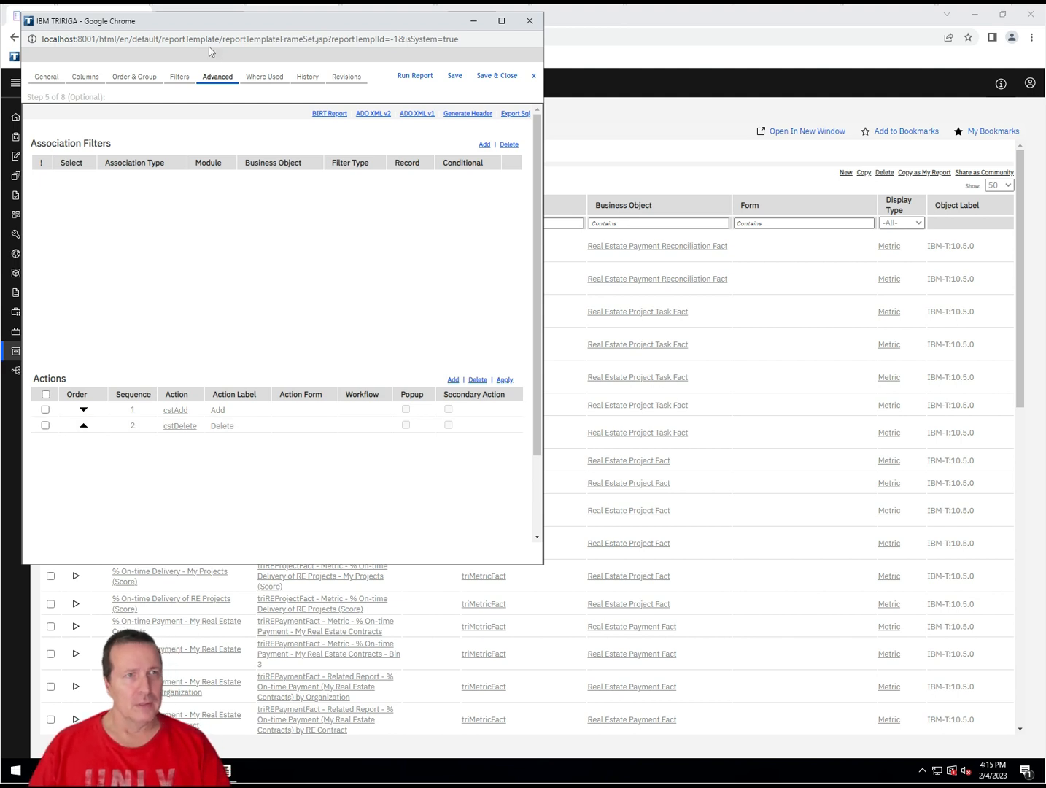
{"action": "mouse_move", "coordinate": [488, 94]}
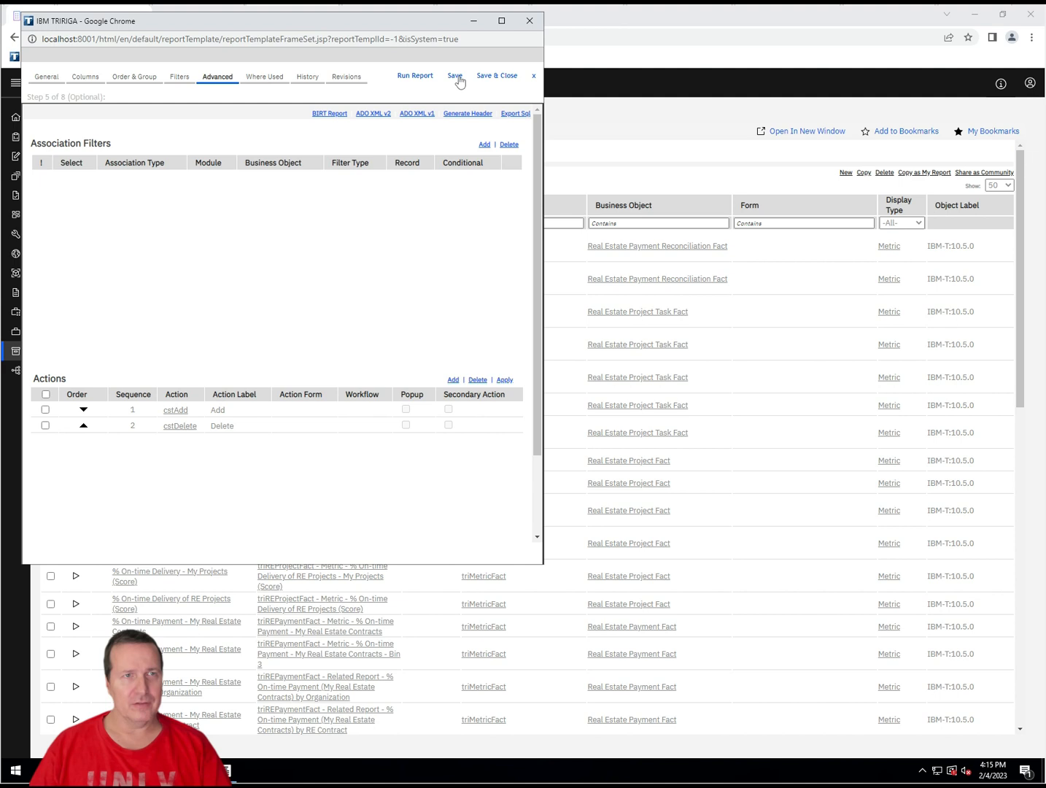
{"action": "mouse_move", "coordinate": [65, 121]}
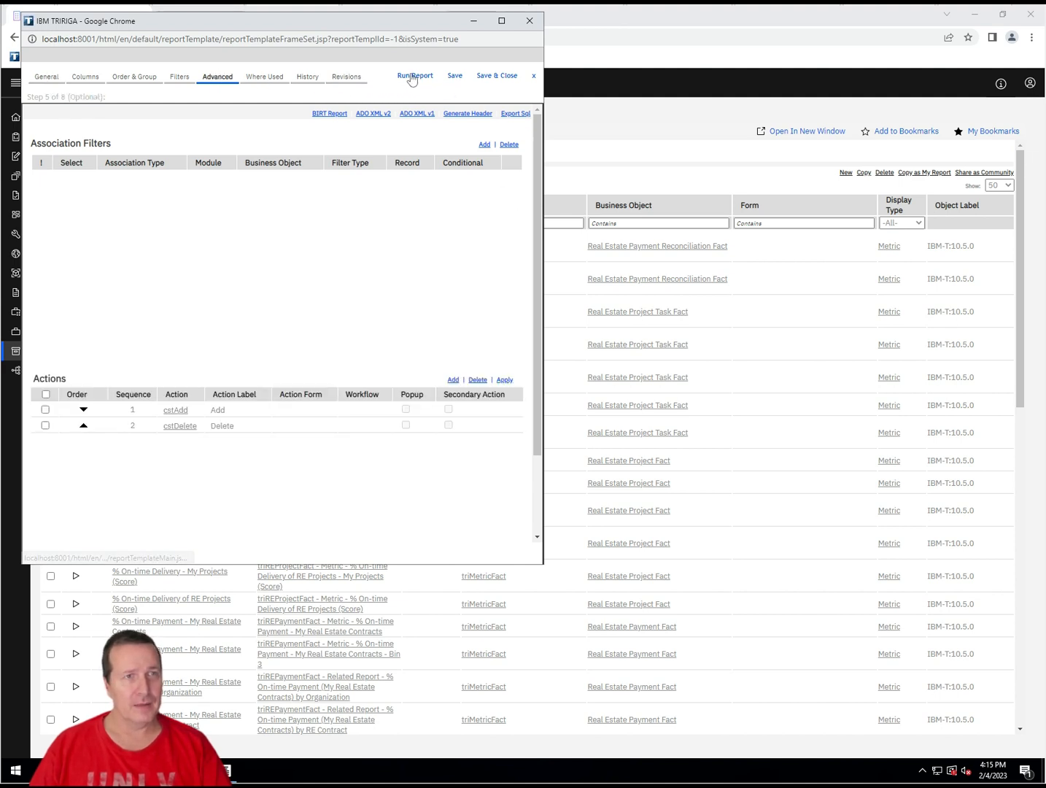
{"action": "mouse_move", "coordinate": [264, 76]}
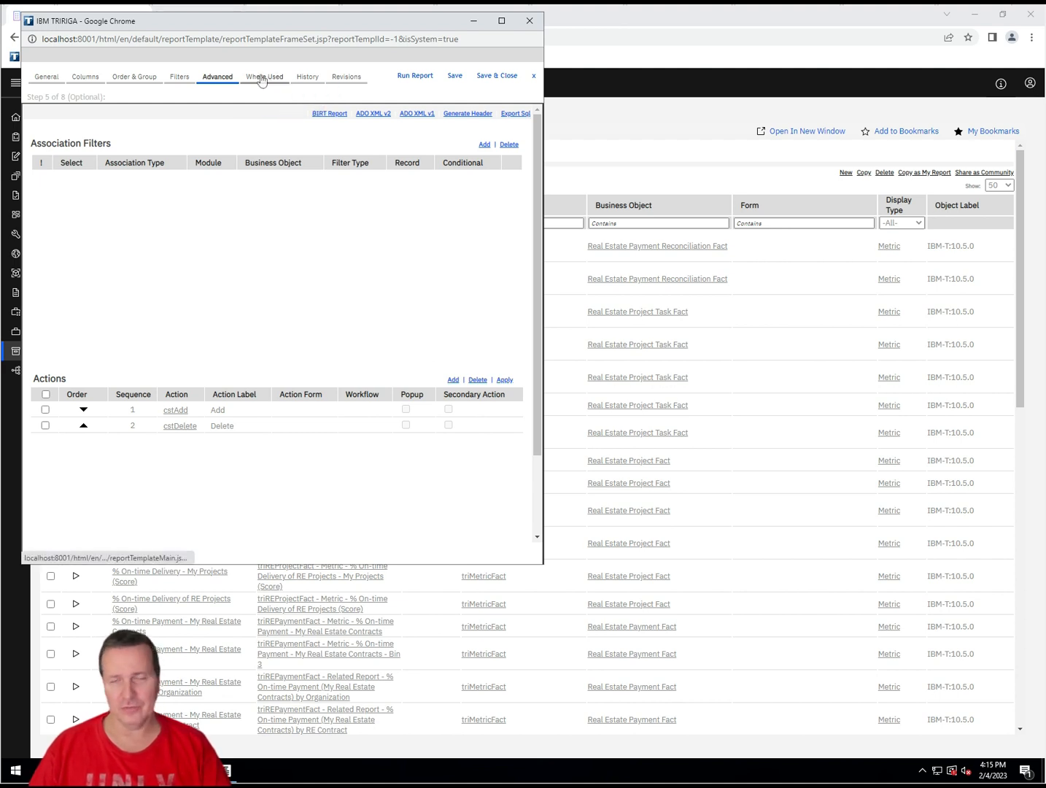
- Review Where Used (none), untracked execution History and two Revisions, then return to General details
{"action": "left_click", "coordinate": [264, 76]}
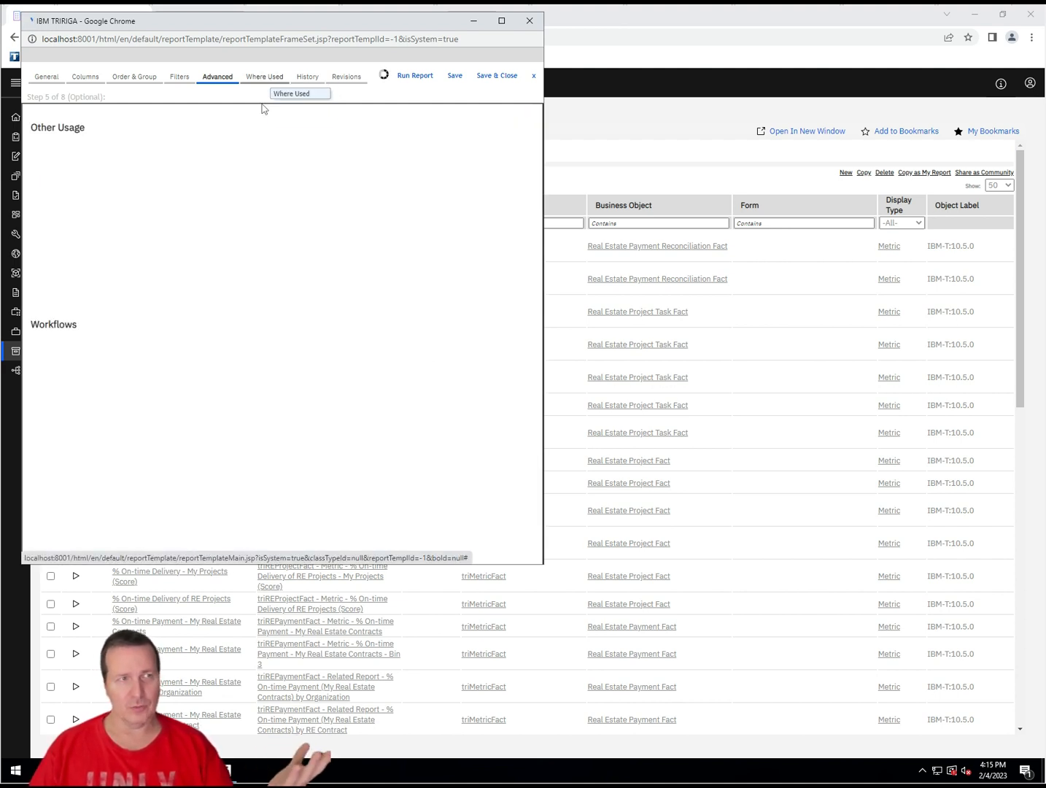
{"action": "left_click", "coordinate": [262, 76]}
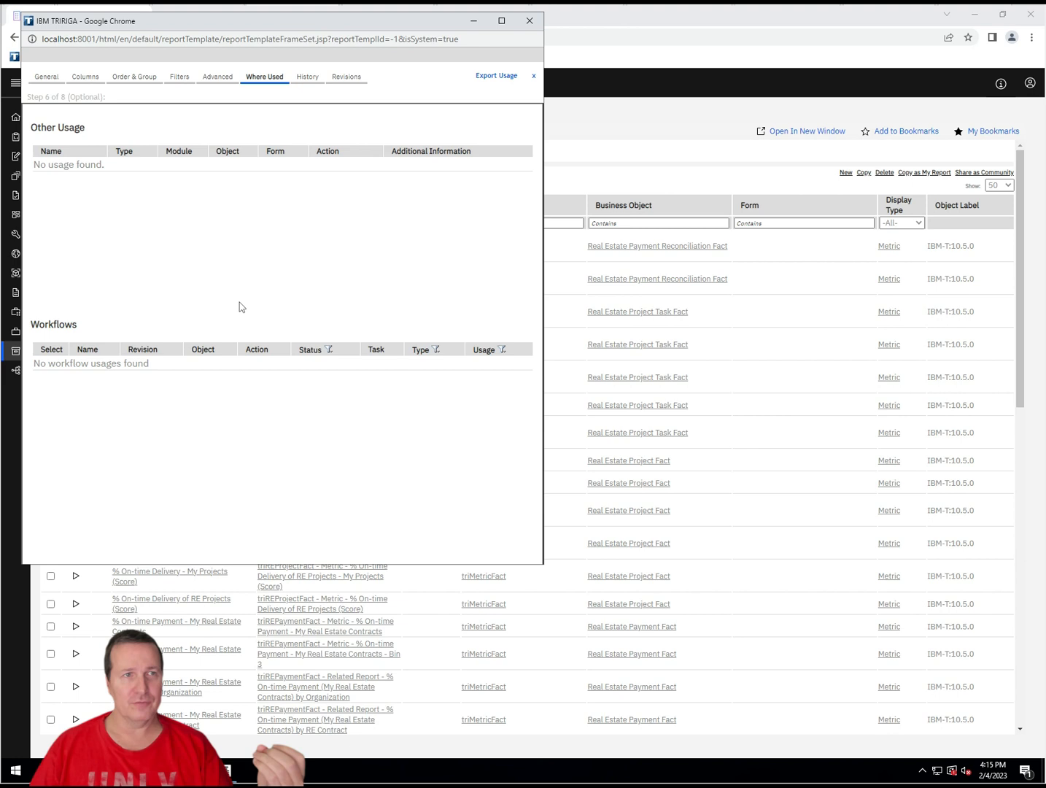
{"action": "left_click", "coordinate": [306, 76]}
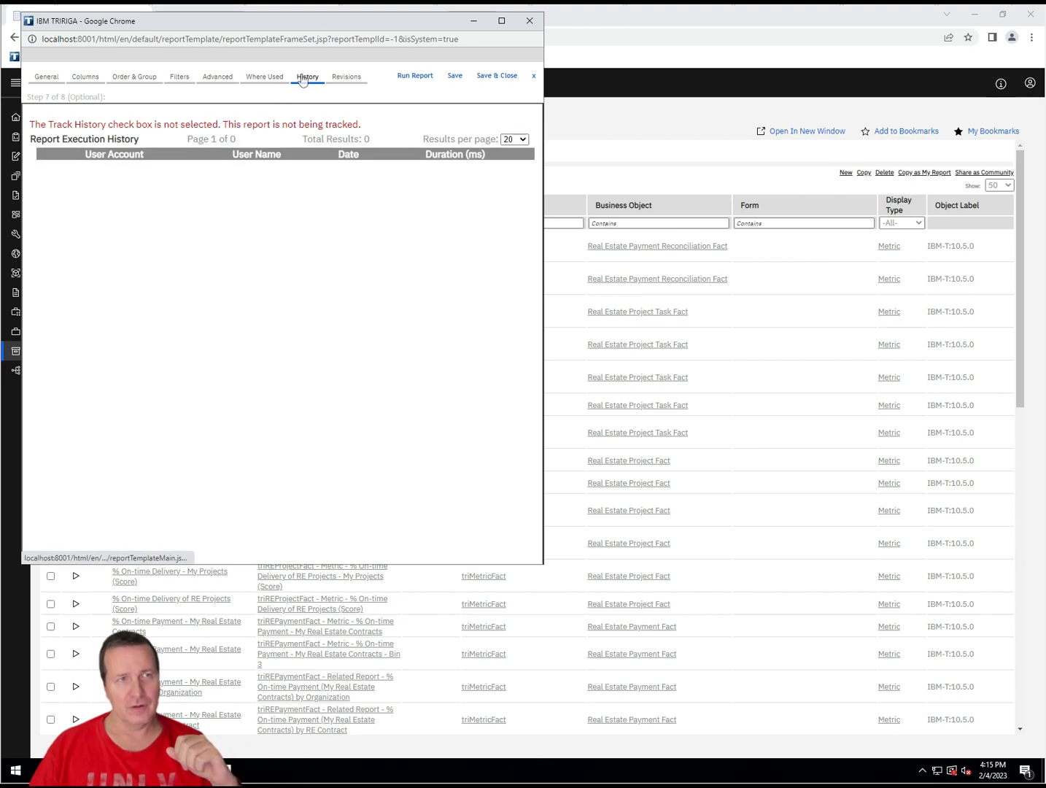
{"action": "mouse_move", "coordinate": [379, 66]}
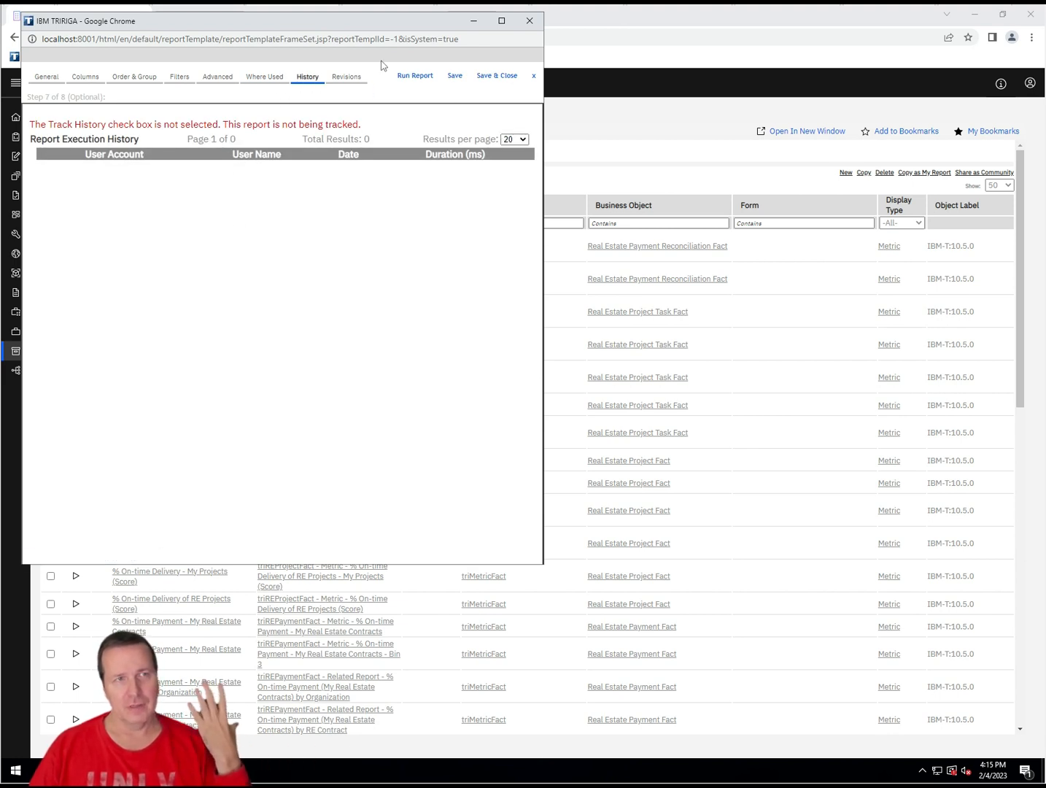
{"action": "left_click", "coordinate": [346, 76]}
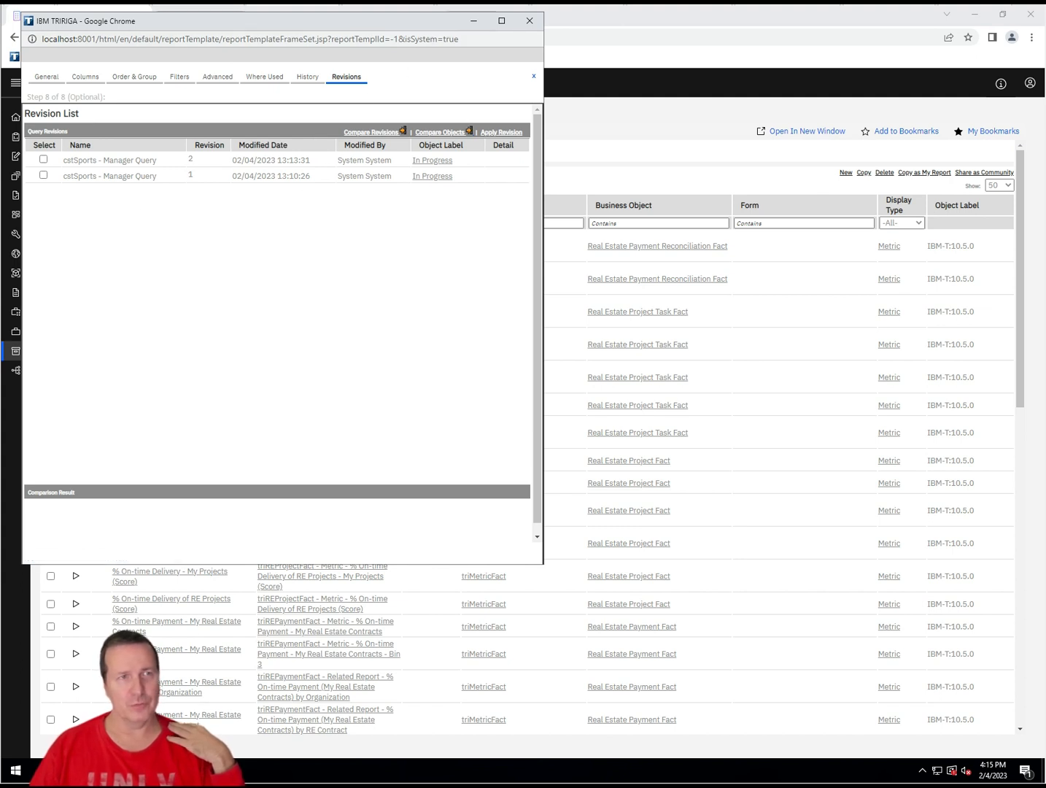
{"action": "left_click", "coordinate": [45, 76]}
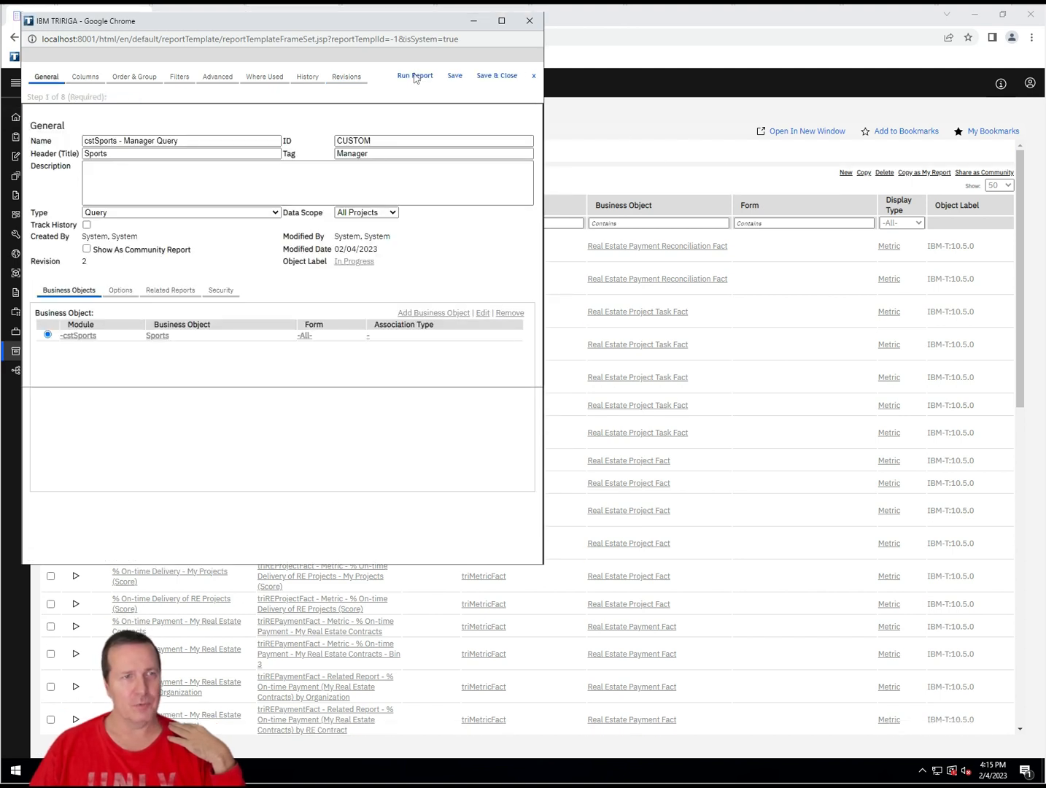
- Run the Sports query and maximize its empty ID/Name results window to full screen
{"action": "left_click", "coordinate": [414, 76]}
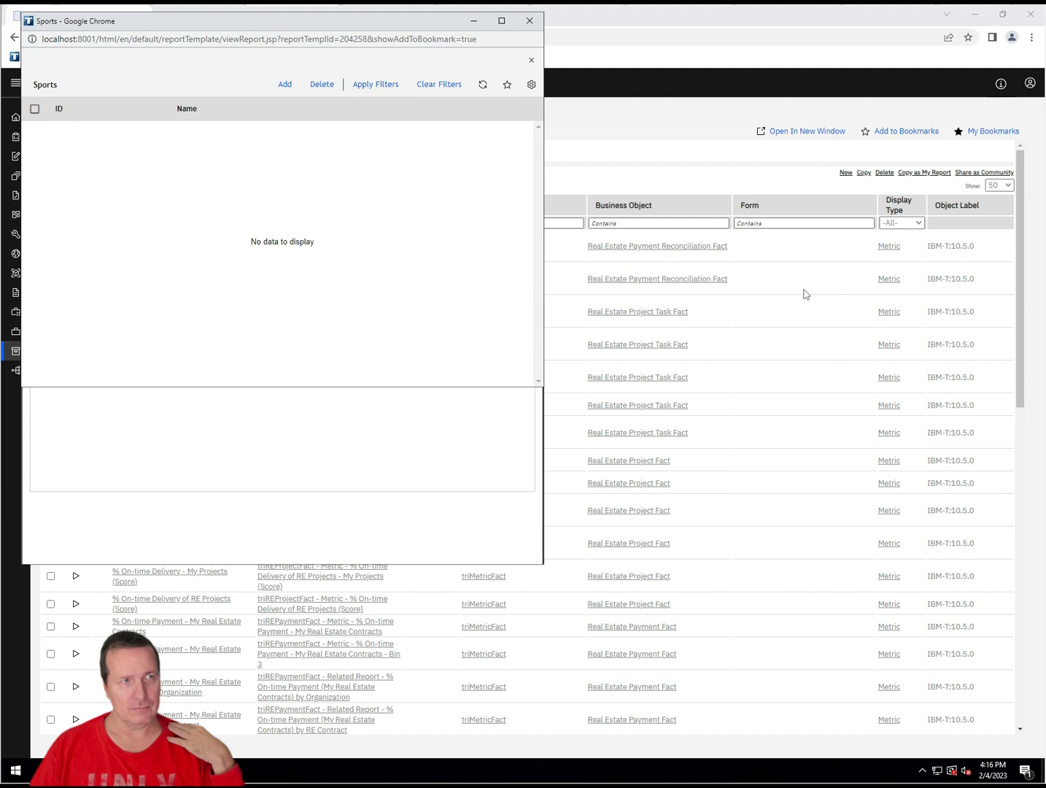
{"action": "mouse_move", "coordinate": [379, 288]}
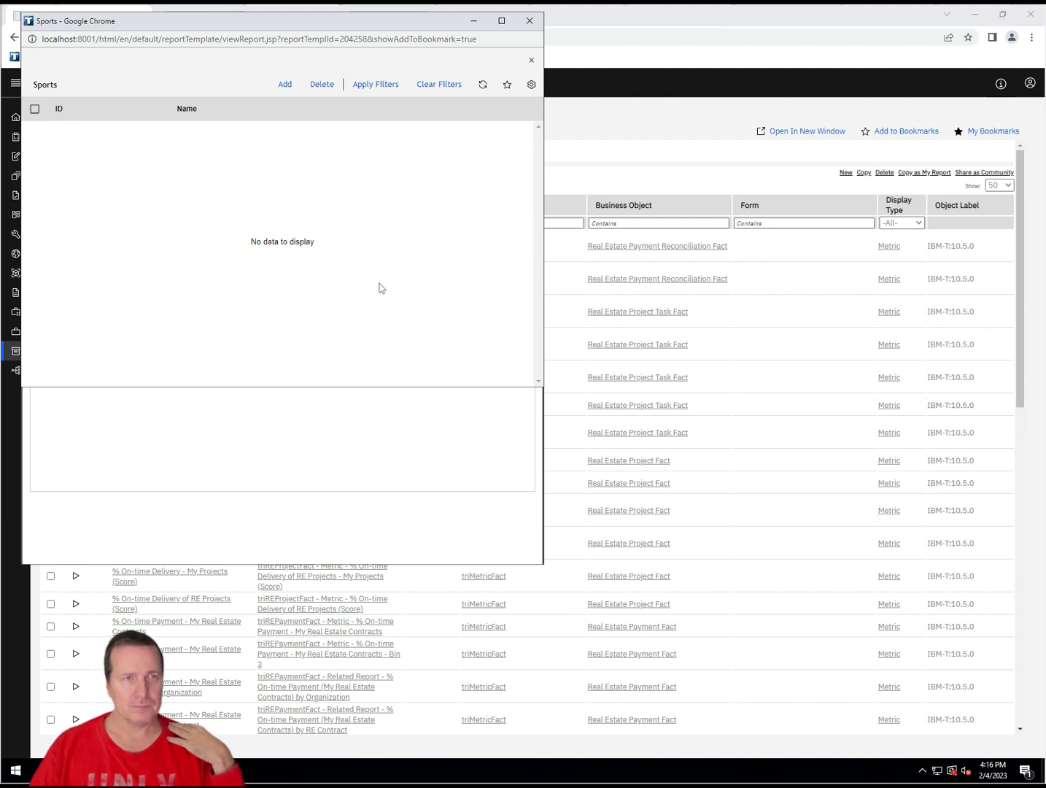
{"action": "left_click", "coordinate": [502, 20]}
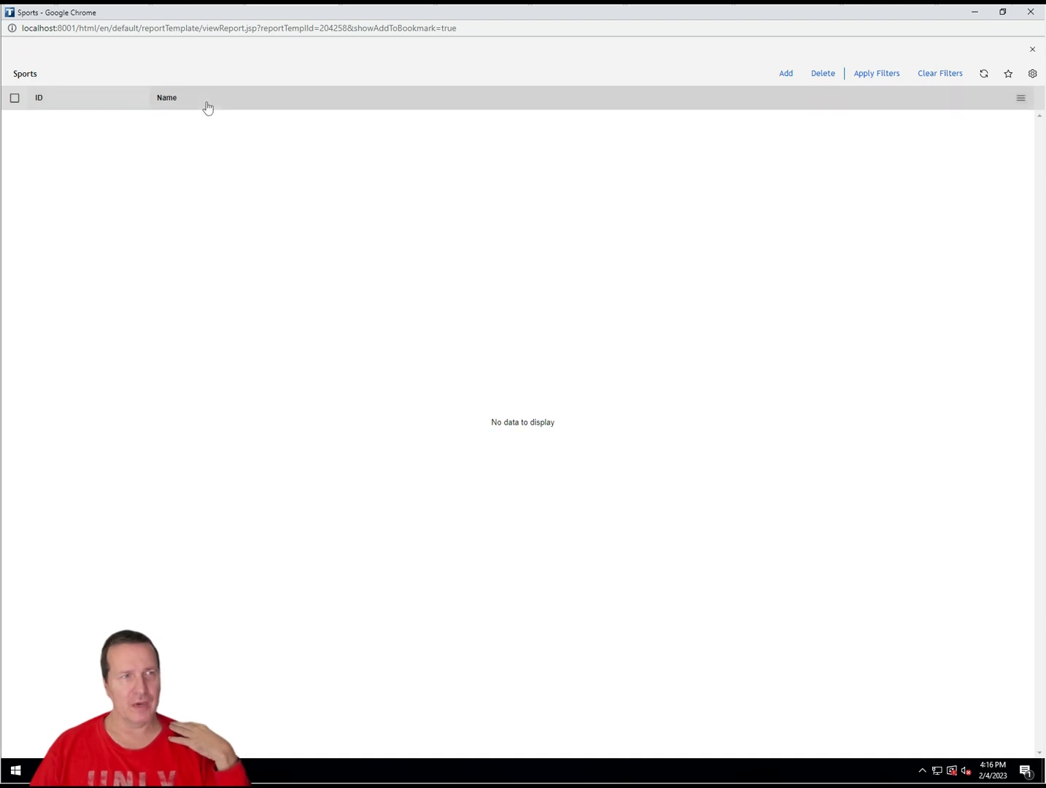
{"action": "mouse_move", "coordinate": [700, 143]}
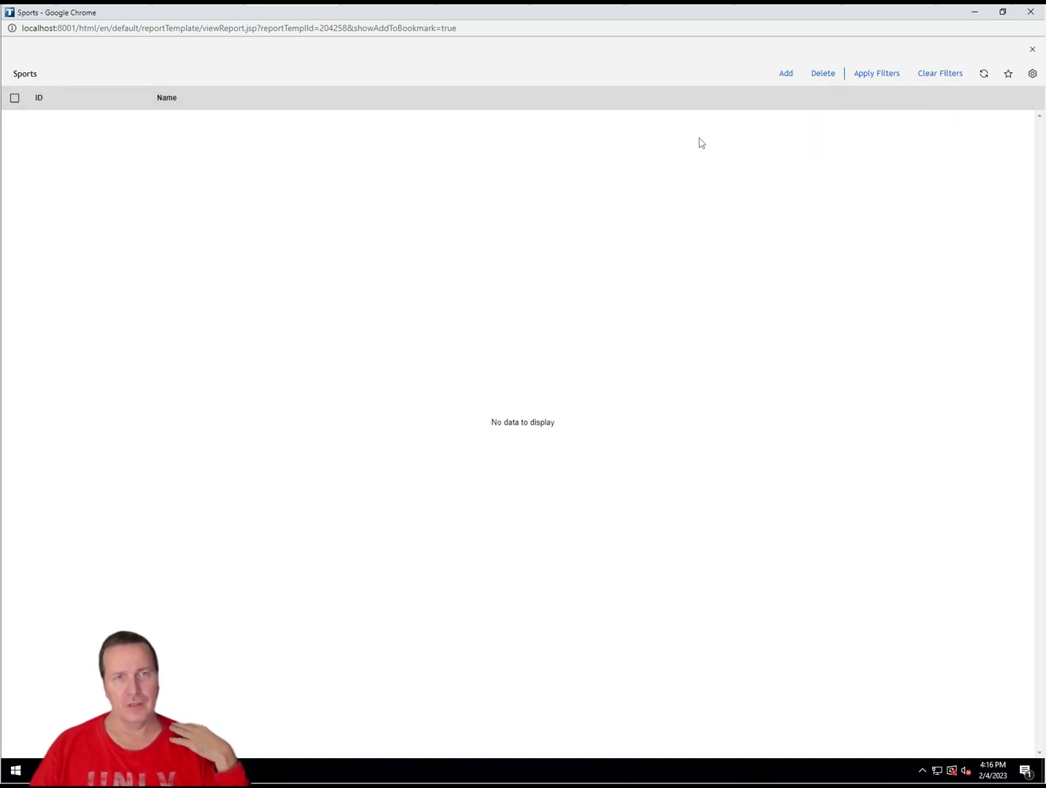
{"action": "mouse_move", "coordinate": [267, 86]}
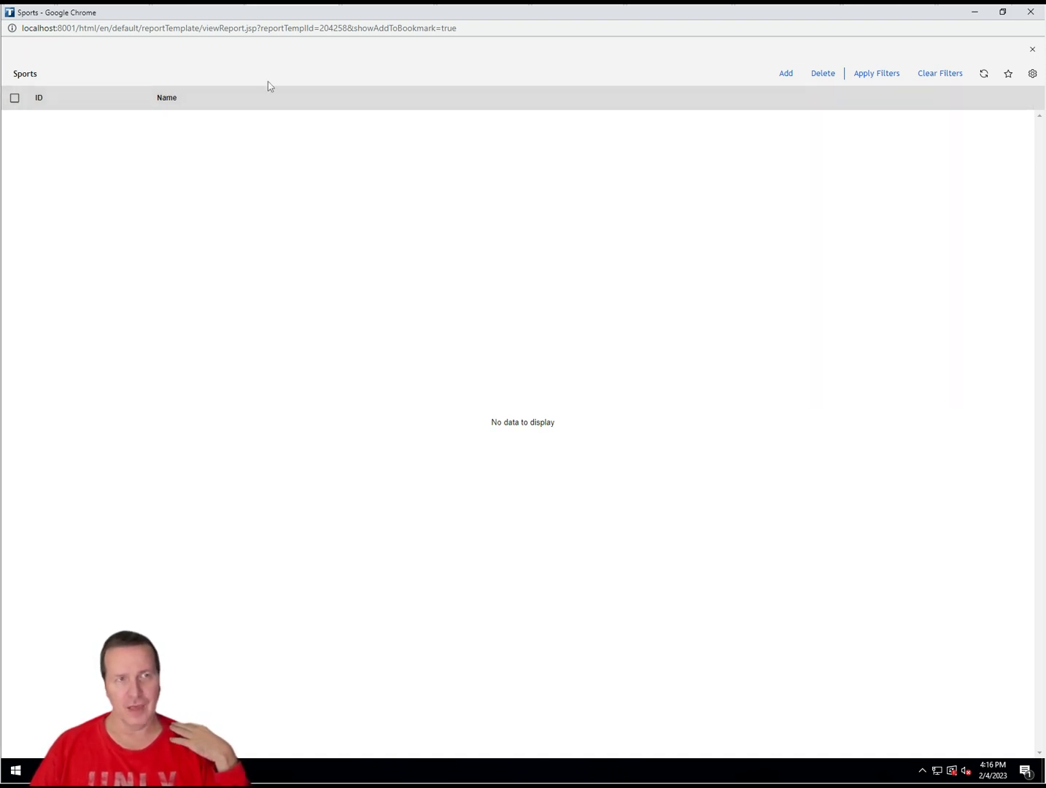
{"action": "mouse_move", "coordinate": [385, 237]}
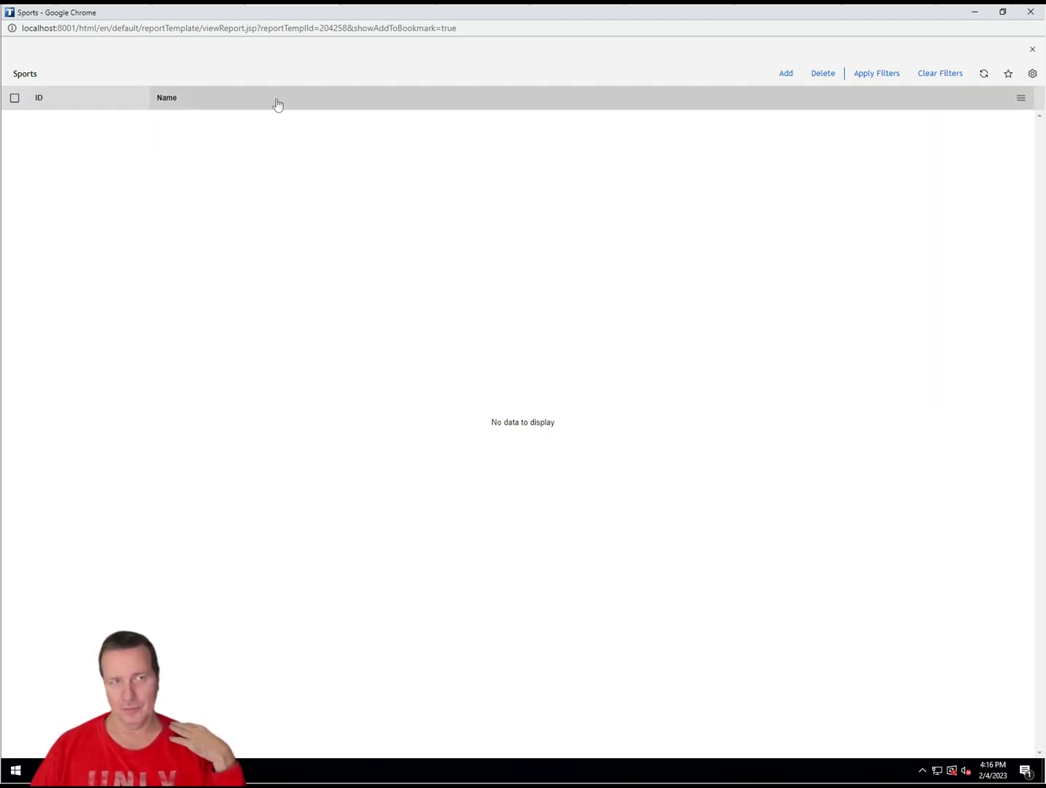
{"action": "mouse_move", "coordinate": [379, 131]}
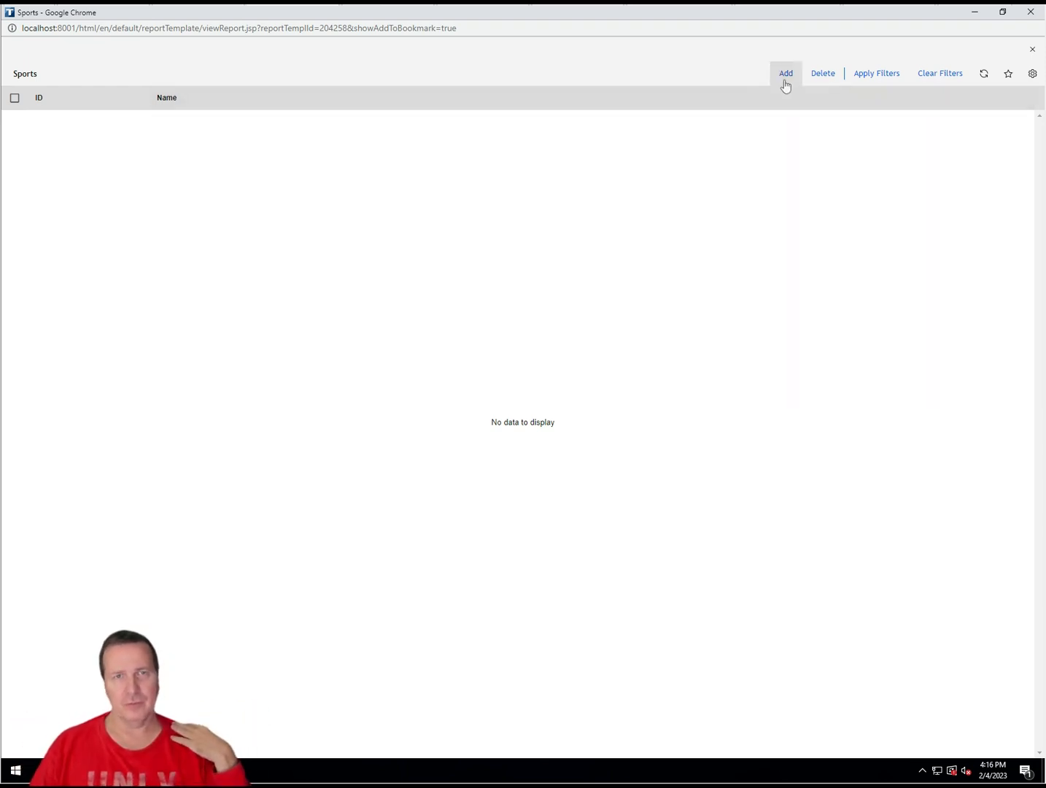
{"action": "mouse_move", "coordinate": [823, 73]}
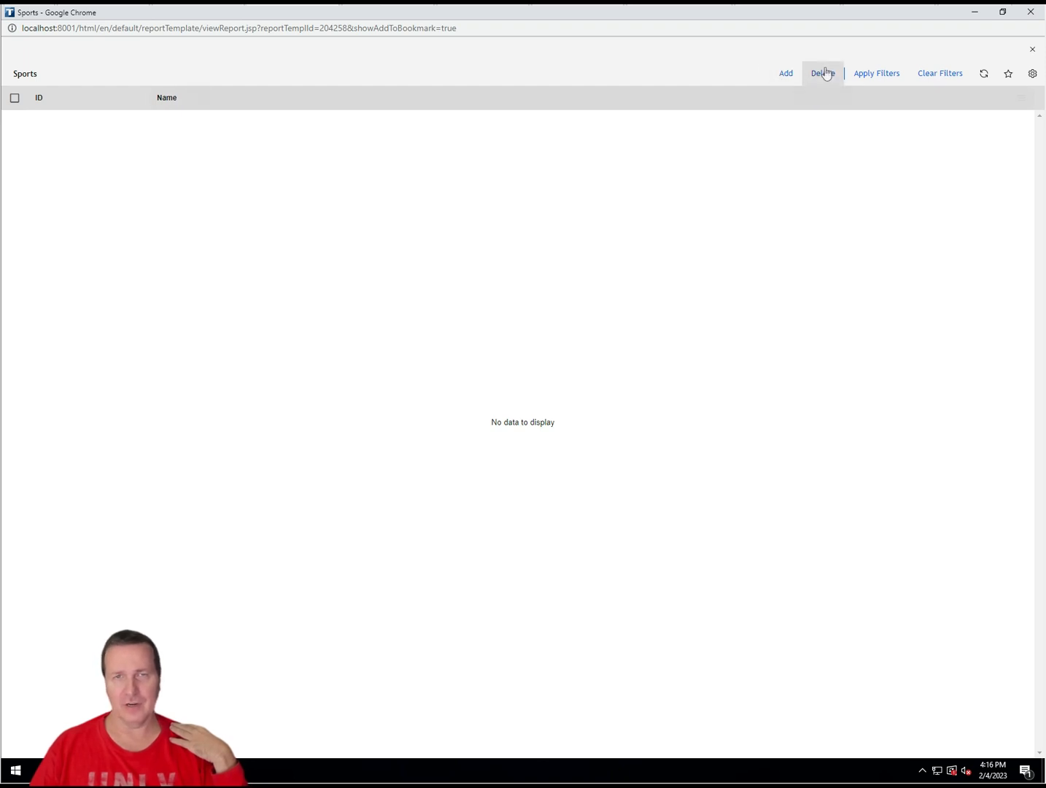
{"action": "mouse_move", "coordinate": [750, 76]}
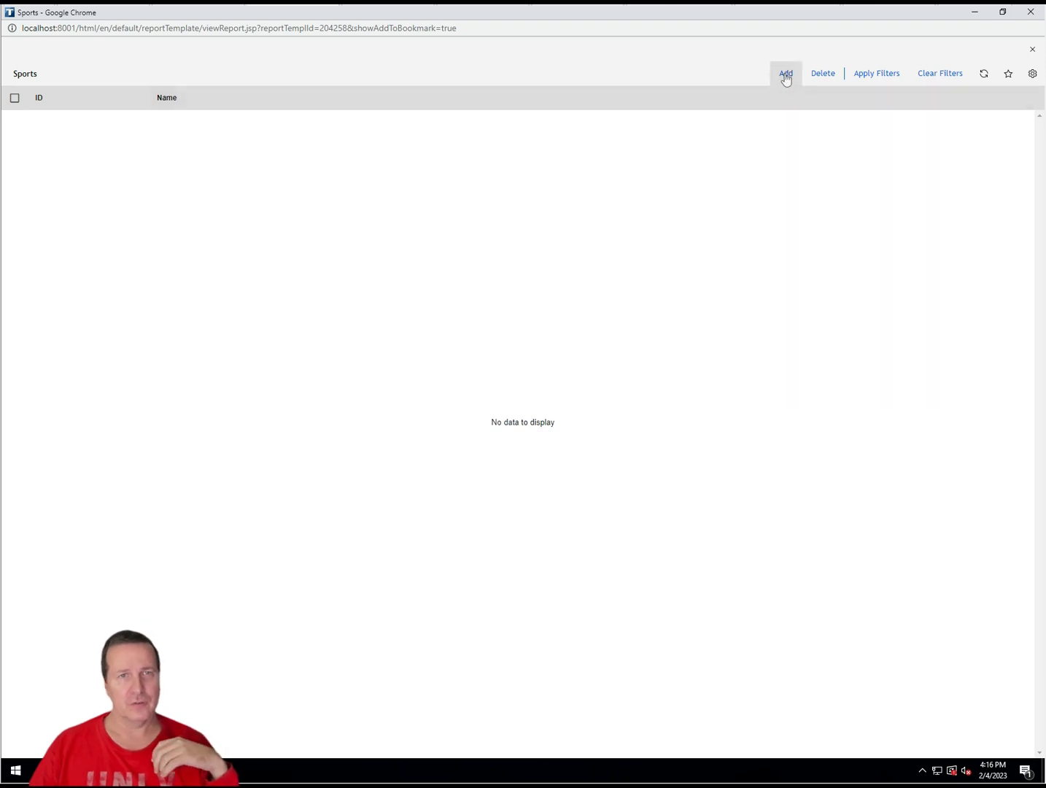
- Add a new Sports record, opening a blank form with ID, Name and Description fields
{"action": "left_click", "coordinate": [785, 73]}
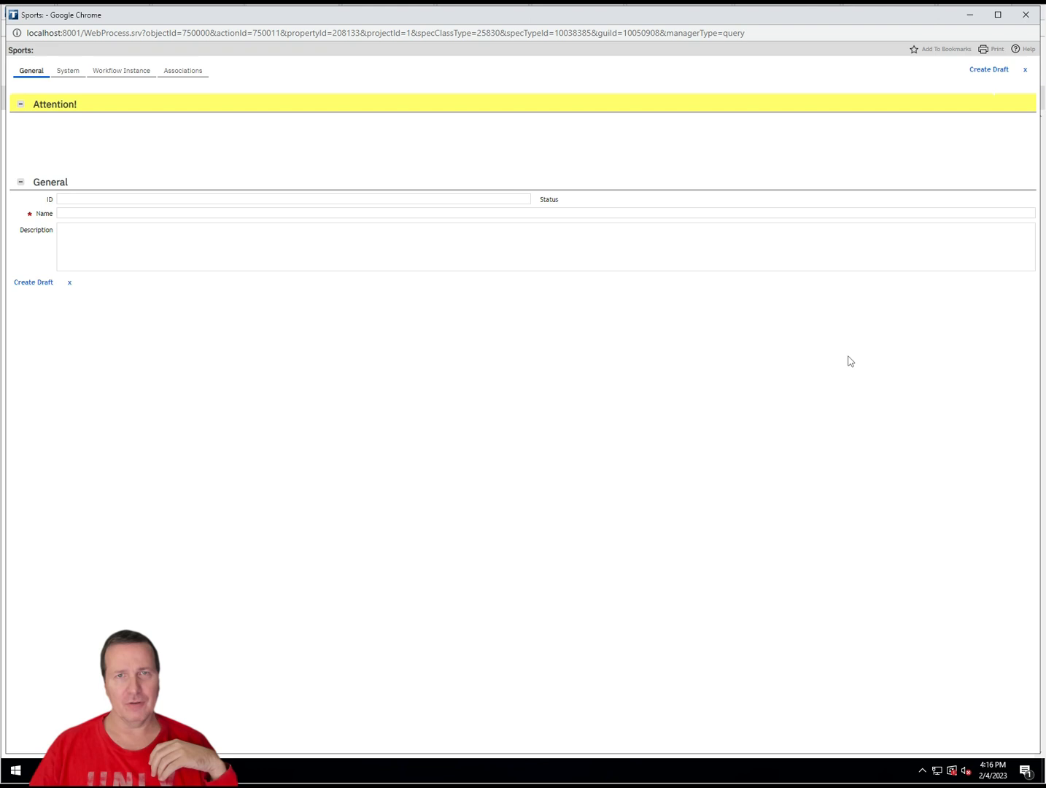
{"action": "mouse_move", "coordinate": [854, 356]}
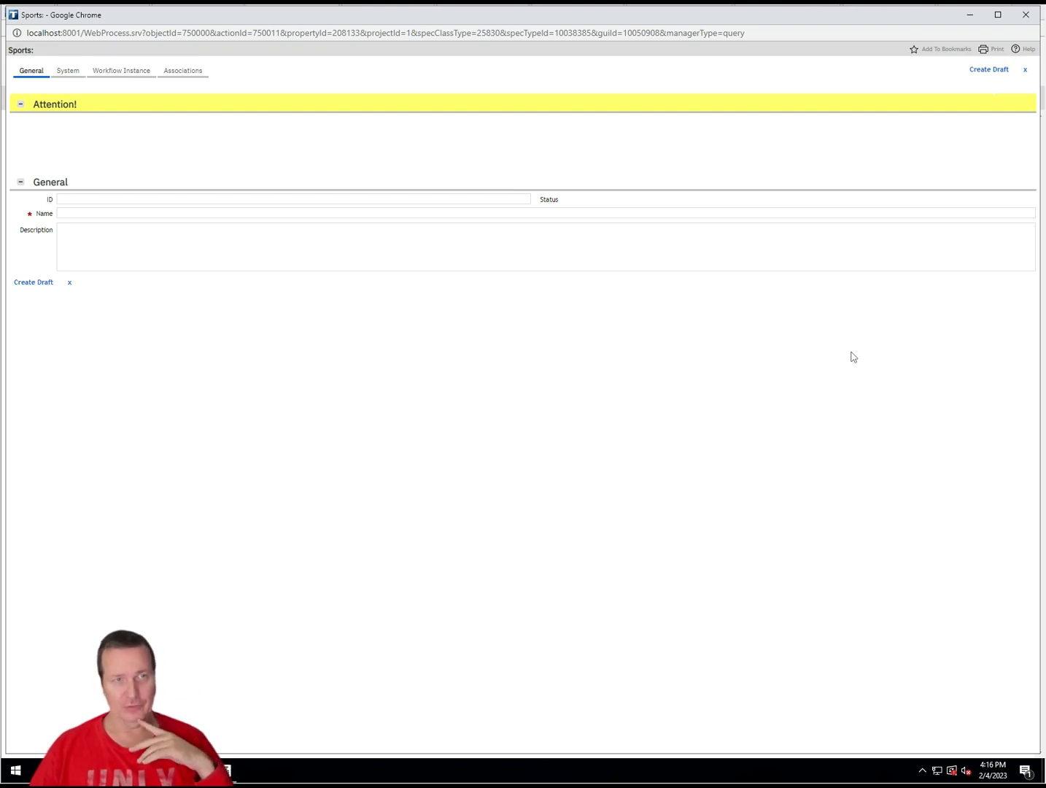
{"action": "mouse_move", "coordinate": [852, 356]}
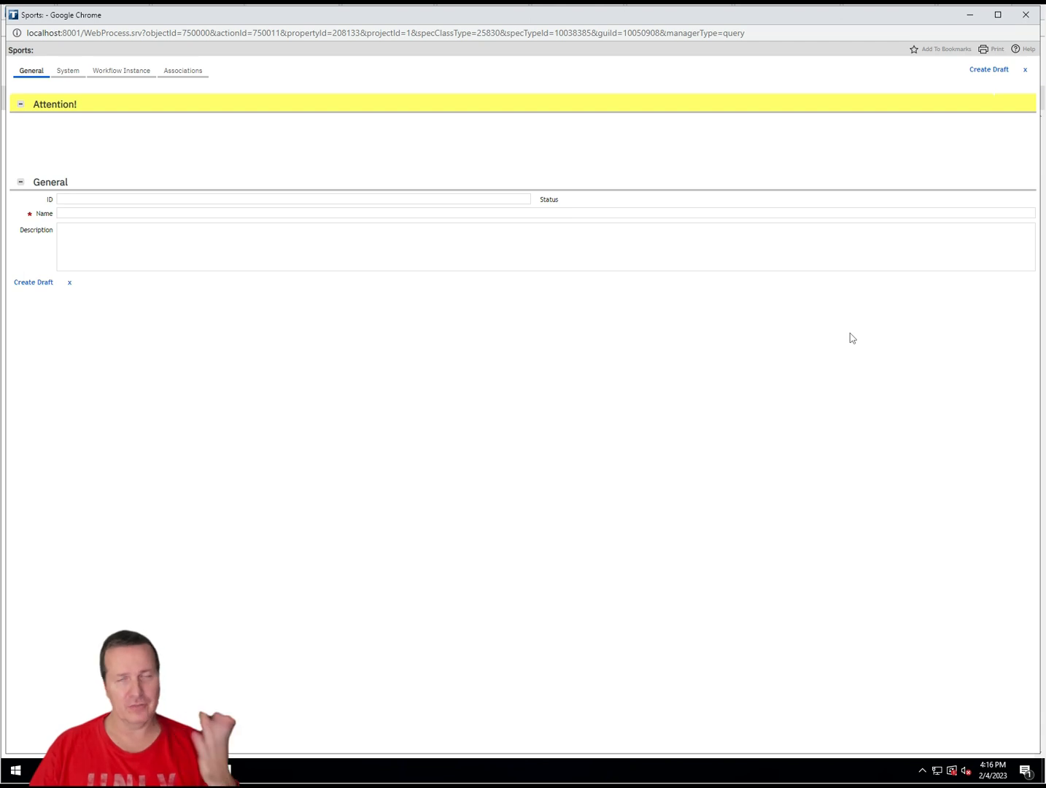
{"action": "mouse_move", "coordinate": [167, 111]}
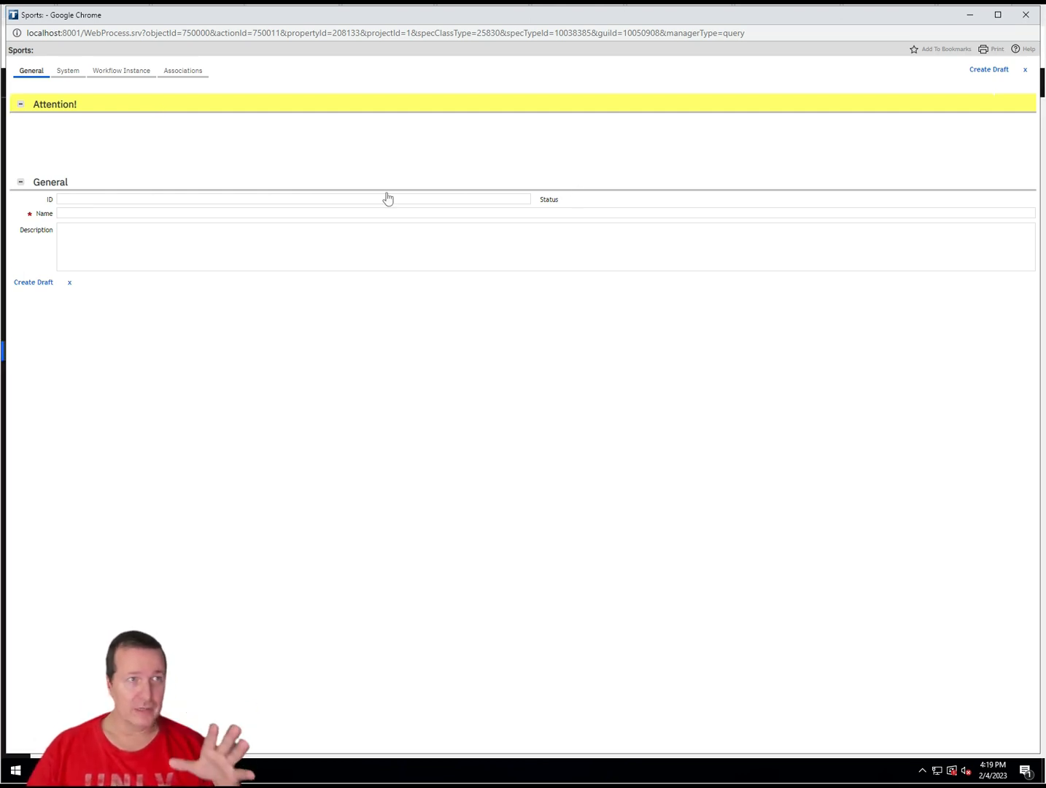
{"action": "mouse_move", "coordinate": [400, 205]}
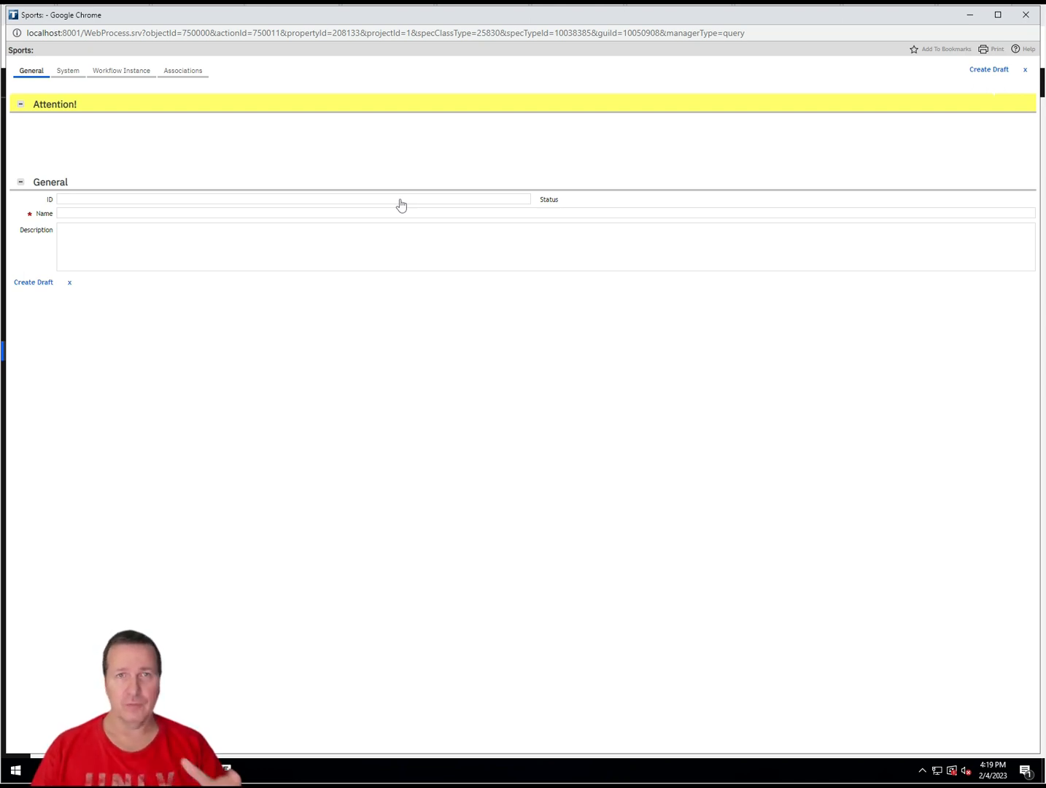
{"action": "mouse_move", "coordinate": [409, 160]}
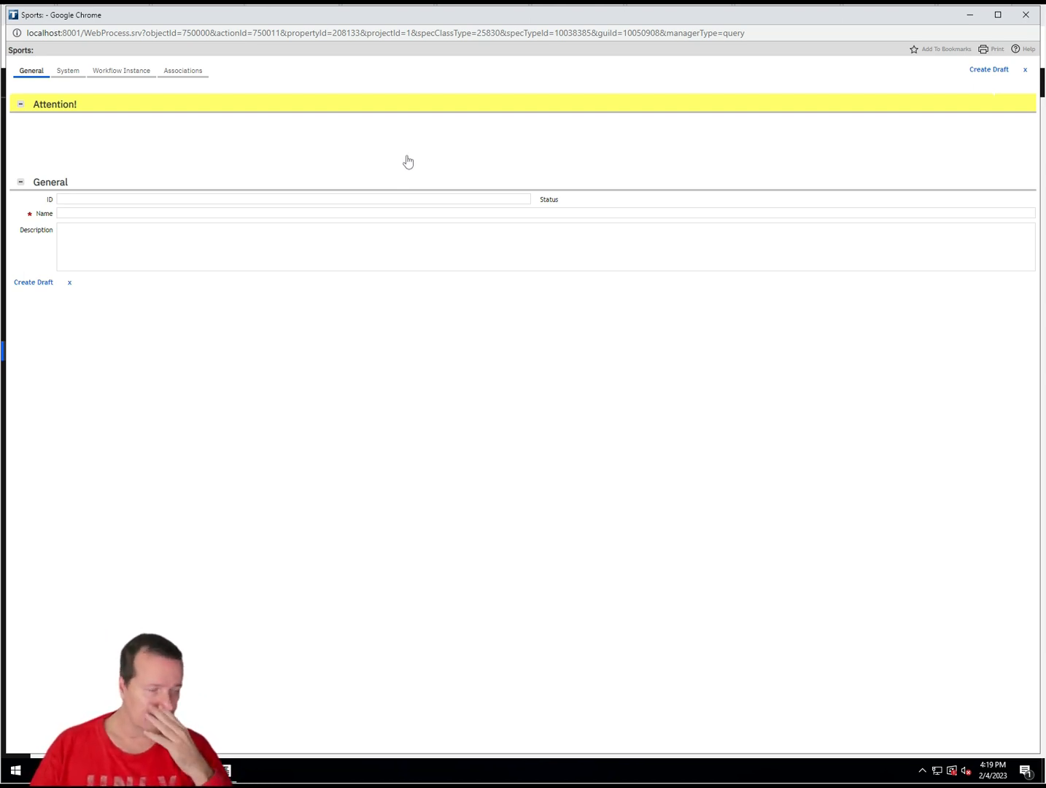
{"action": "mouse_move", "coordinate": [308, 210]}
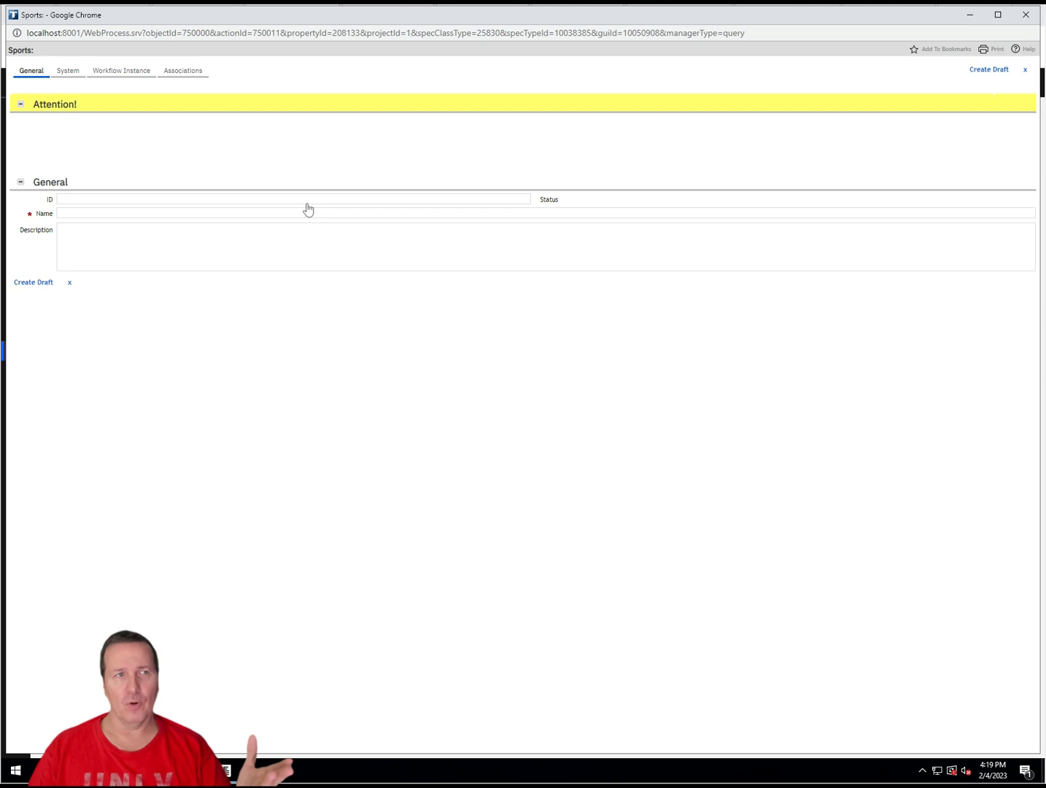
{"action": "mouse_move", "coordinate": [371, 288]}
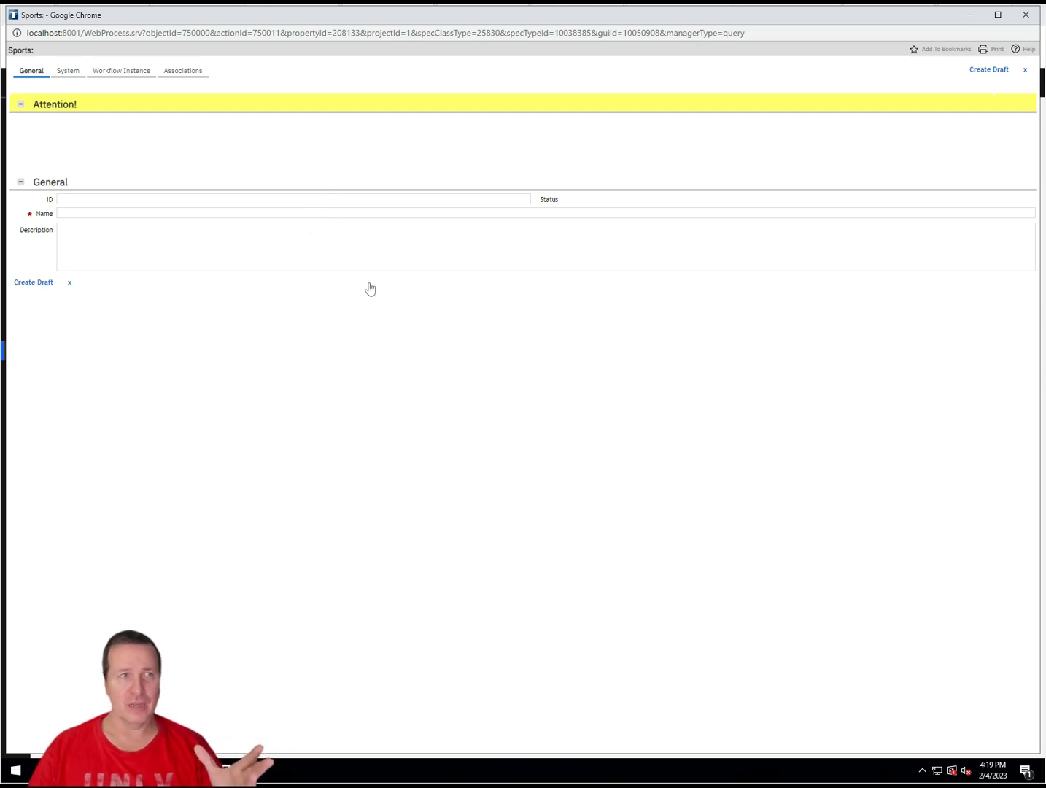
{"action": "mouse_move", "coordinate": [811, 87]}
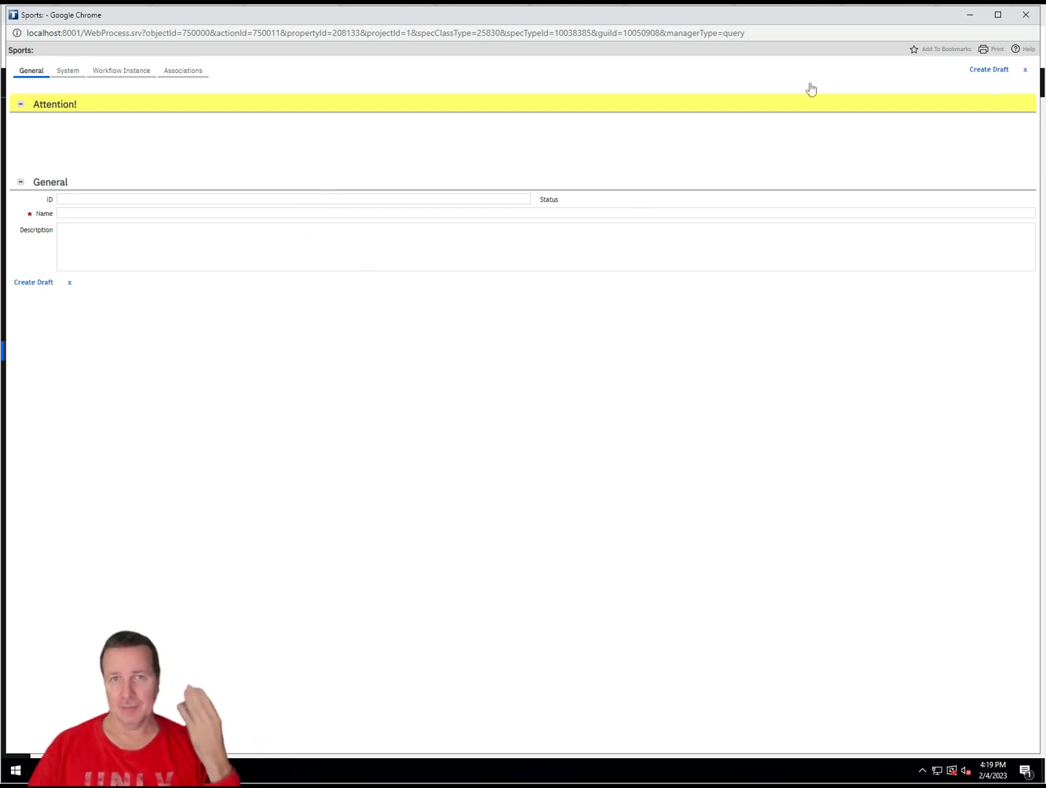
{"action": "mouse_move", "coordinate": [747, 175]}
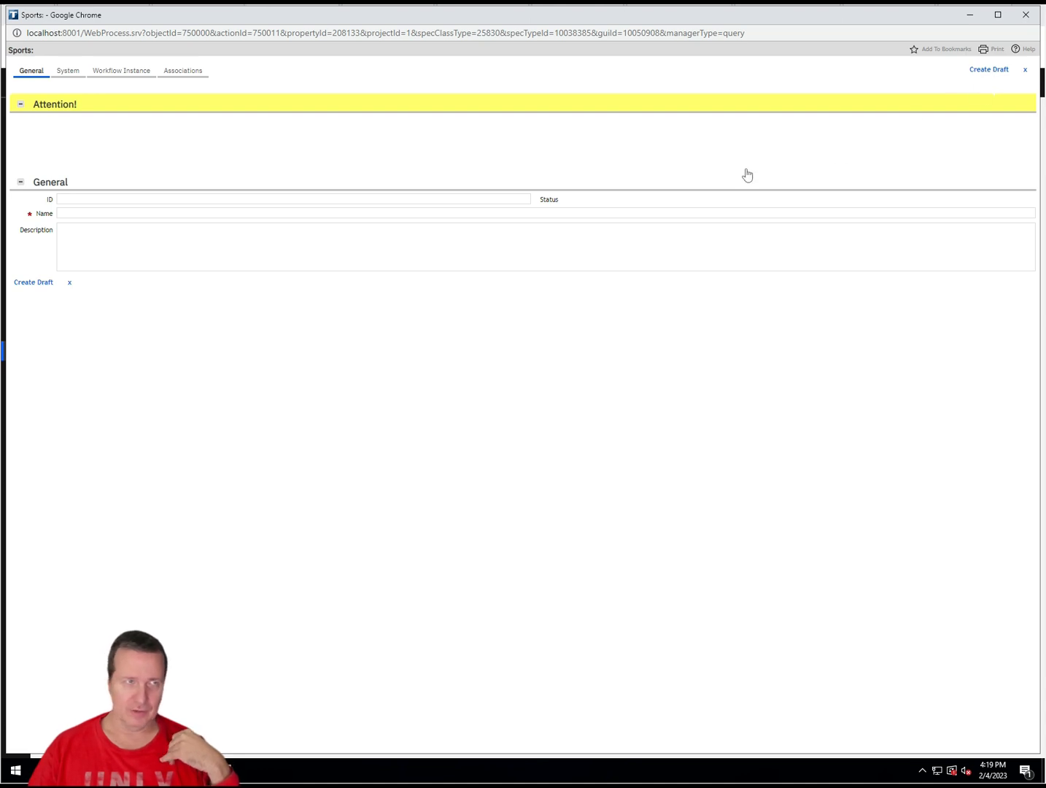
{"action": "mouse_move", "coordinate": [96, 108]}
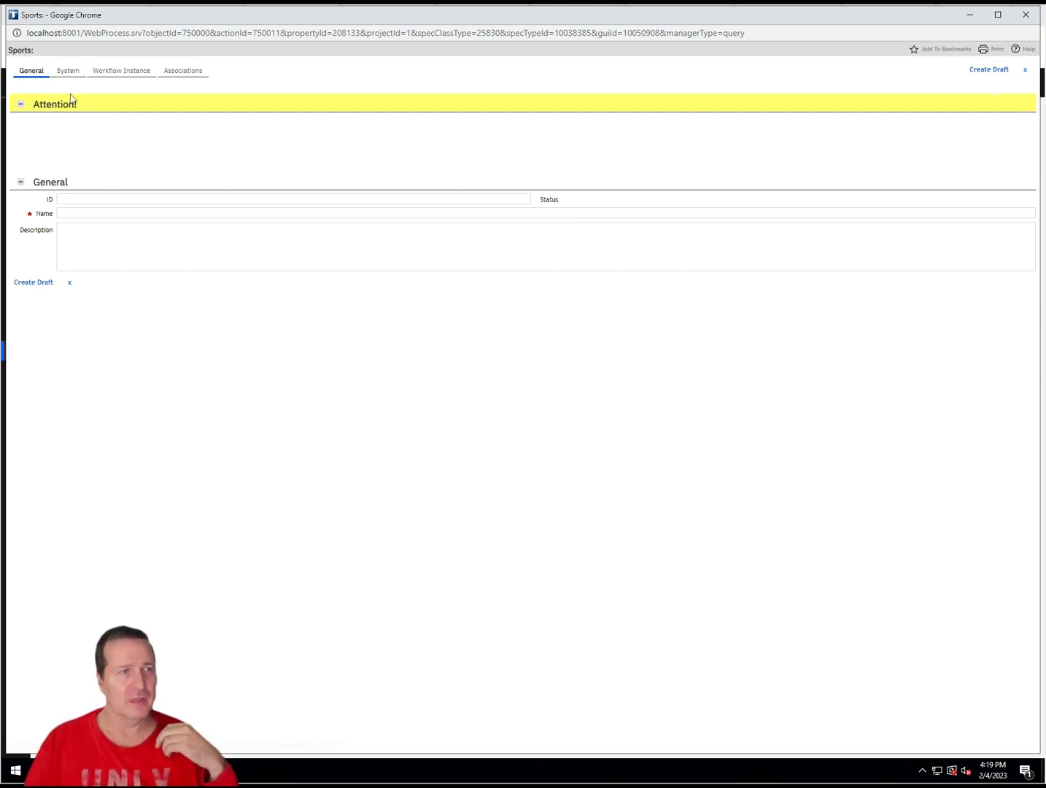
- Show the record's System information: business object cstSports, form cstSports, created 02/04/2023
{"action": "left_click", "coordinate": [67, 70]}
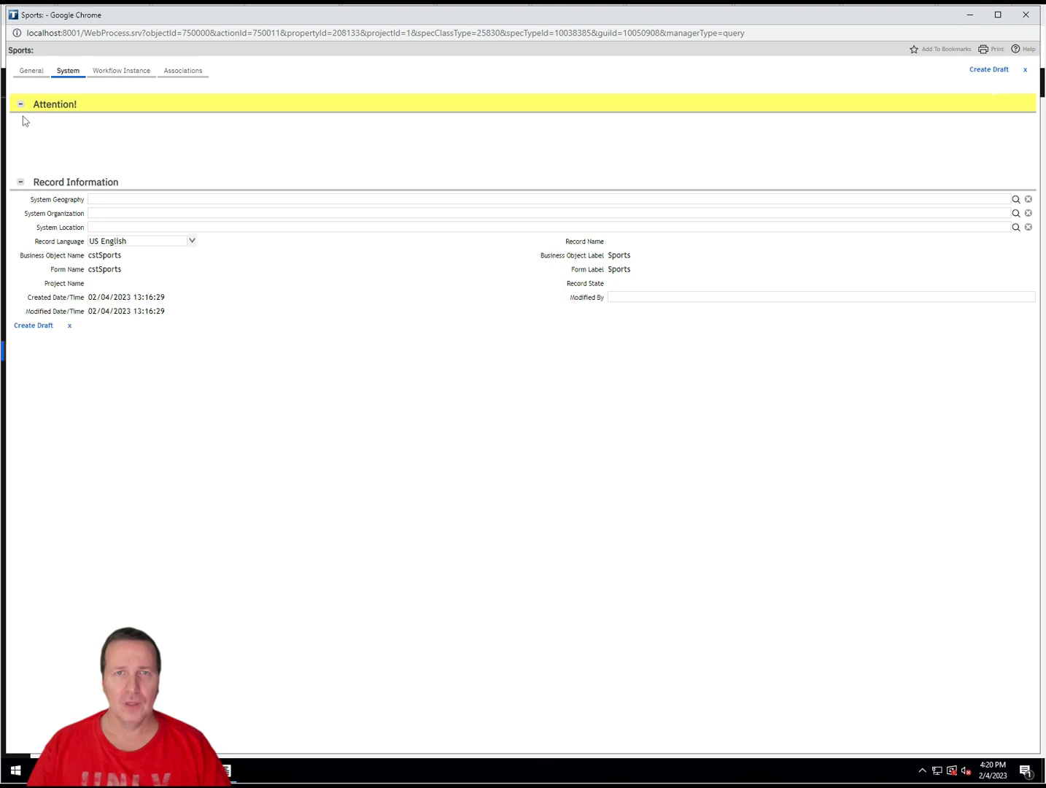
{"action": "mouse_move", "coordinate": [837, 103]}
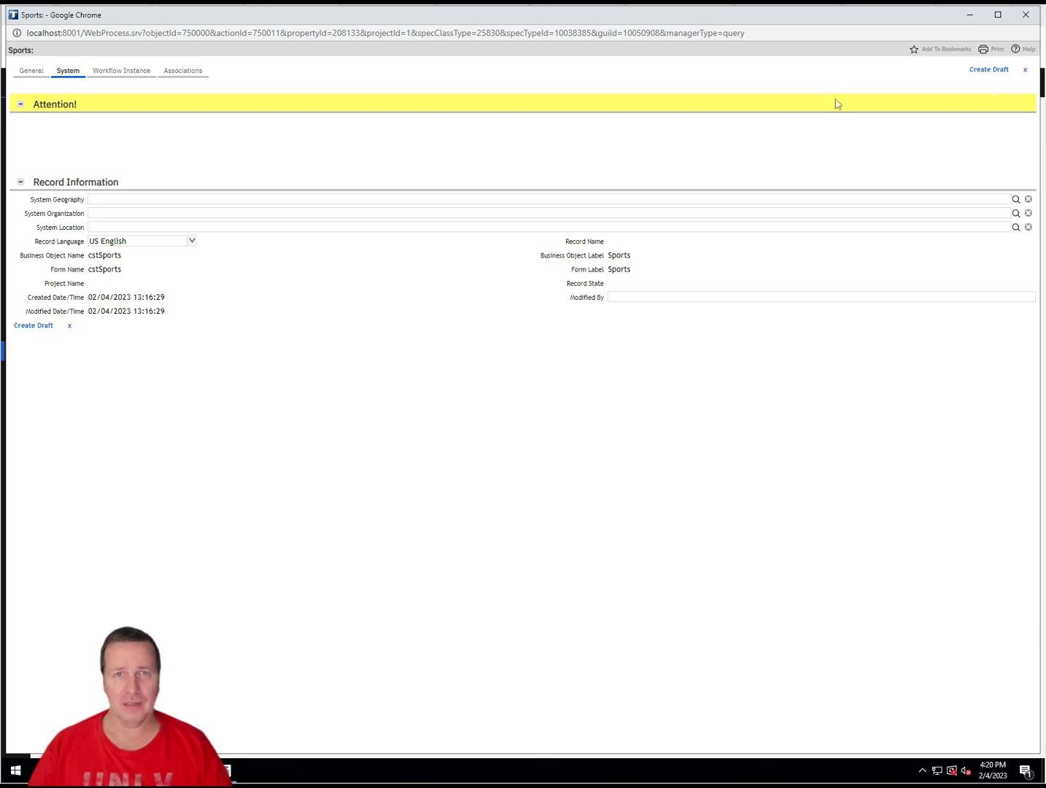
{"action": "mouse_move", "coordinate": [936, 73]}
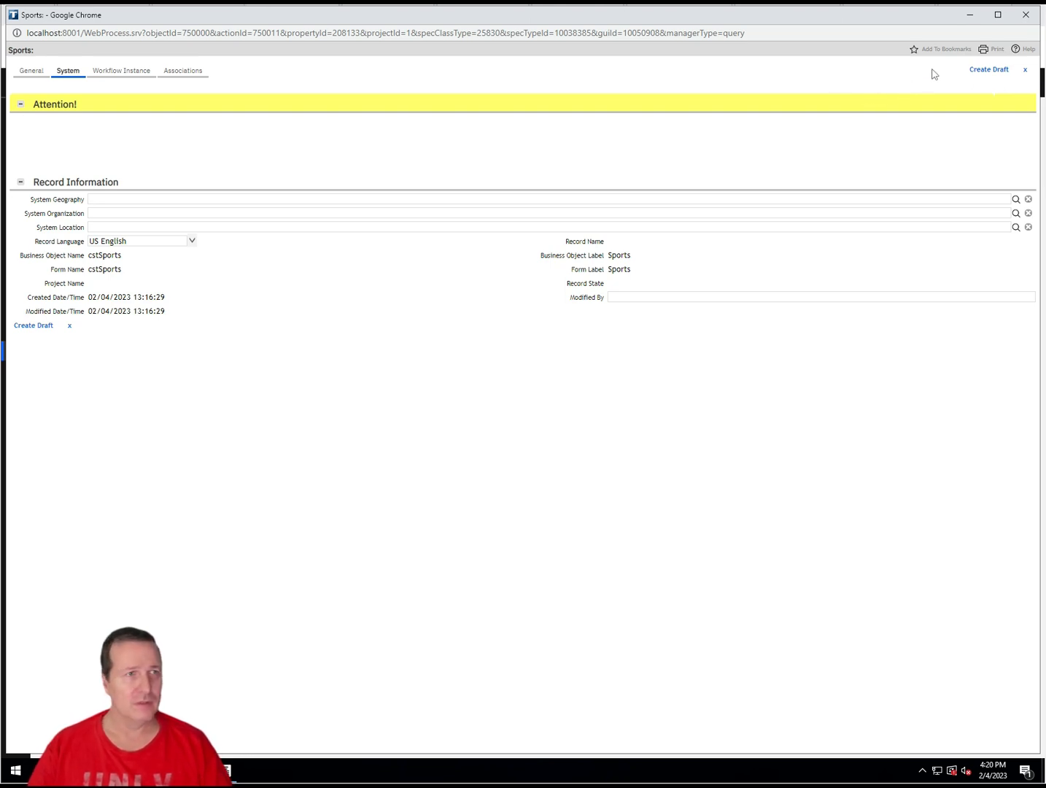